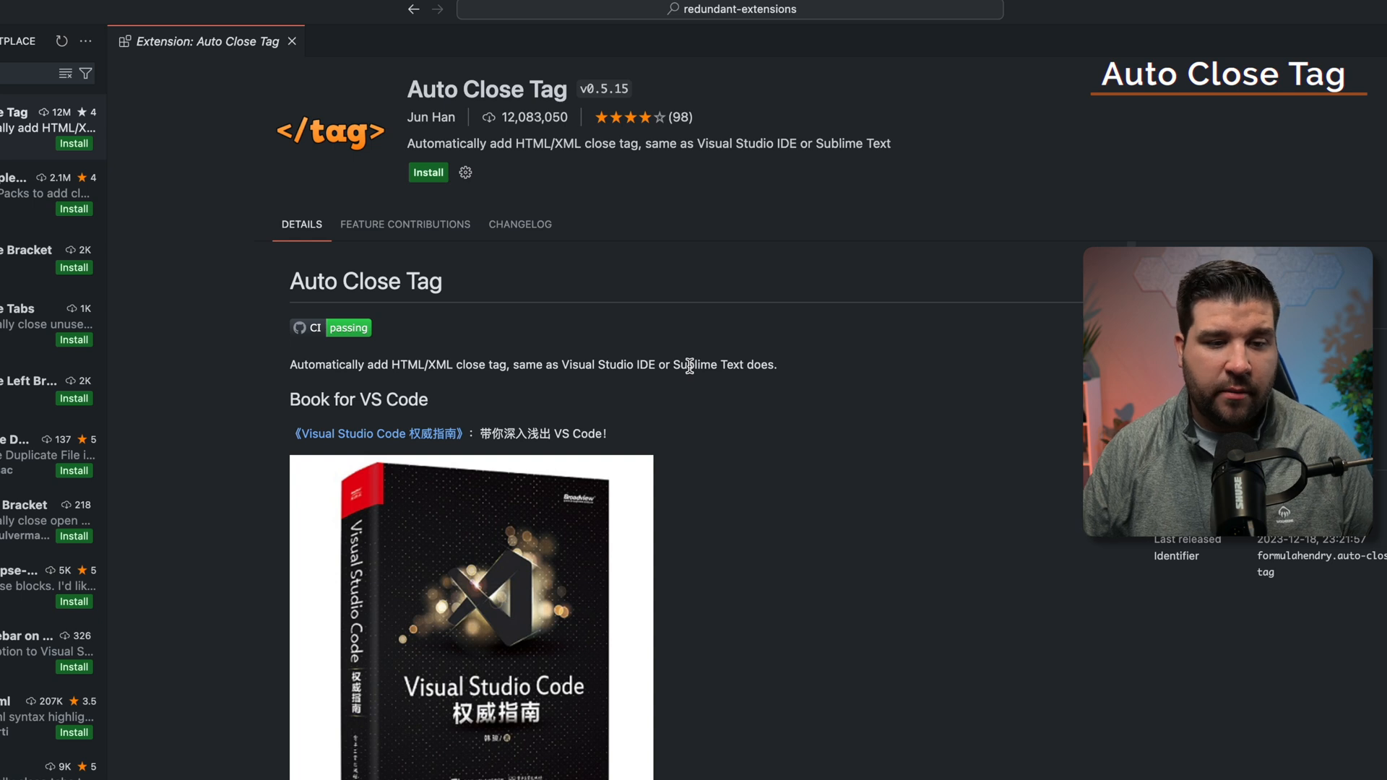
pyautogui.moveTo(509, 130)
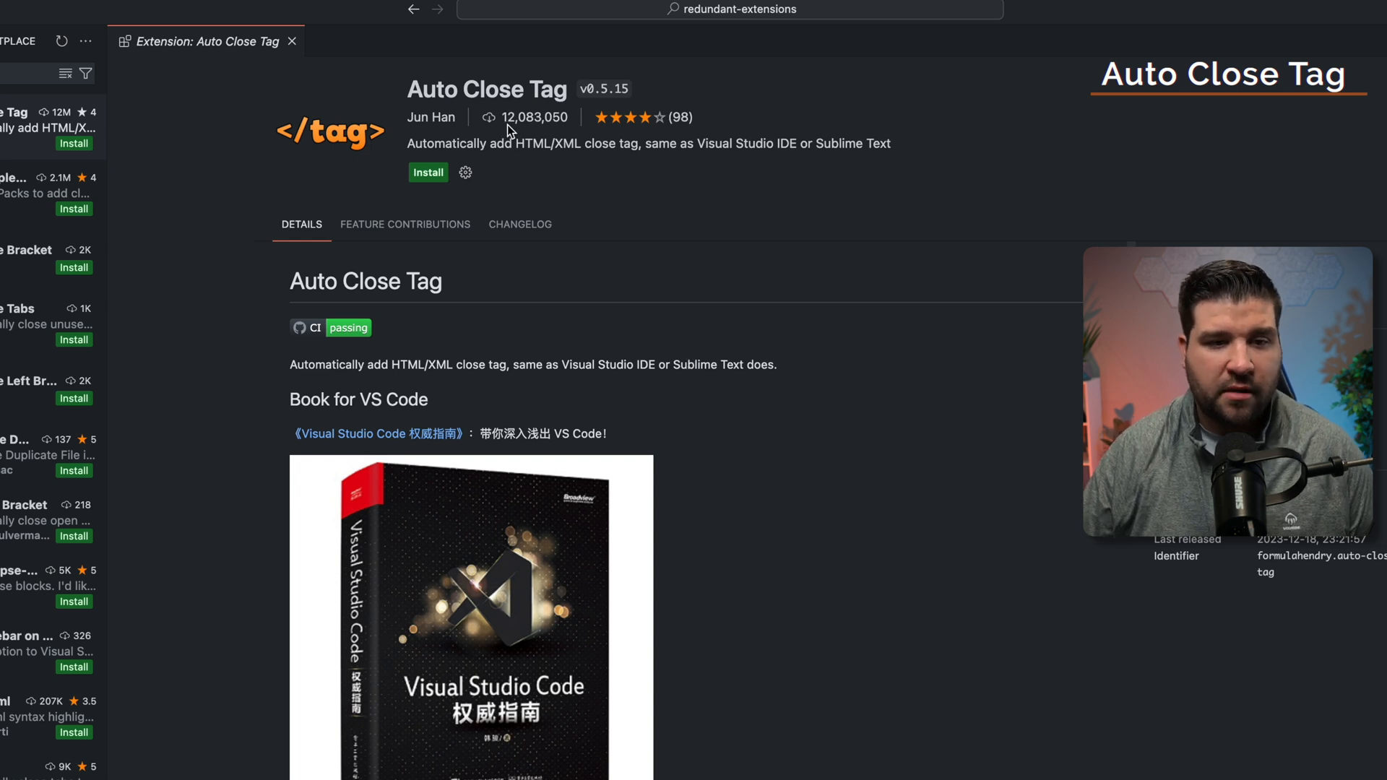
pyautogui.moveTo(529, 141)
pyautogui.write('auto')
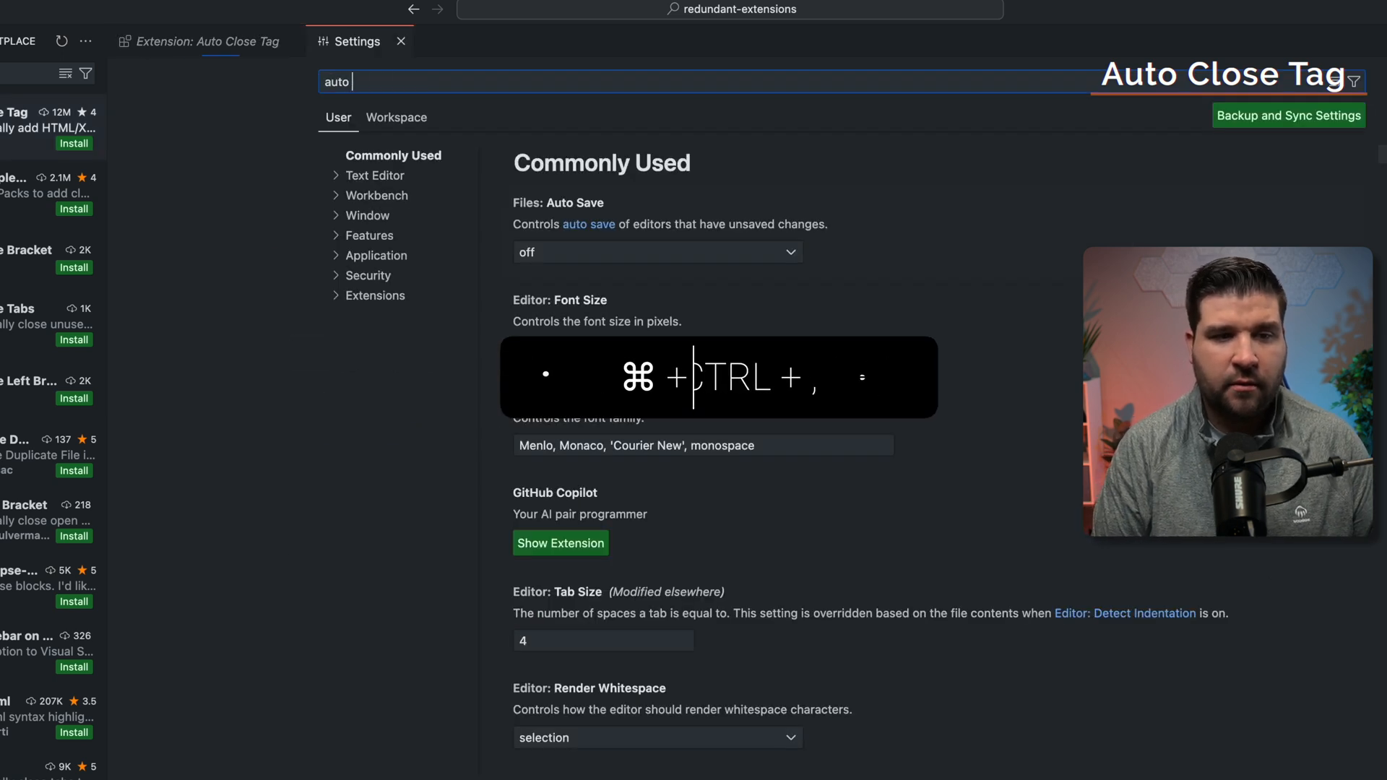
# Search Settings for 'closing tags' to show the HTML, JavaScript and TypeScript auto-closing options enabled
pyautogui.write('closing tags')
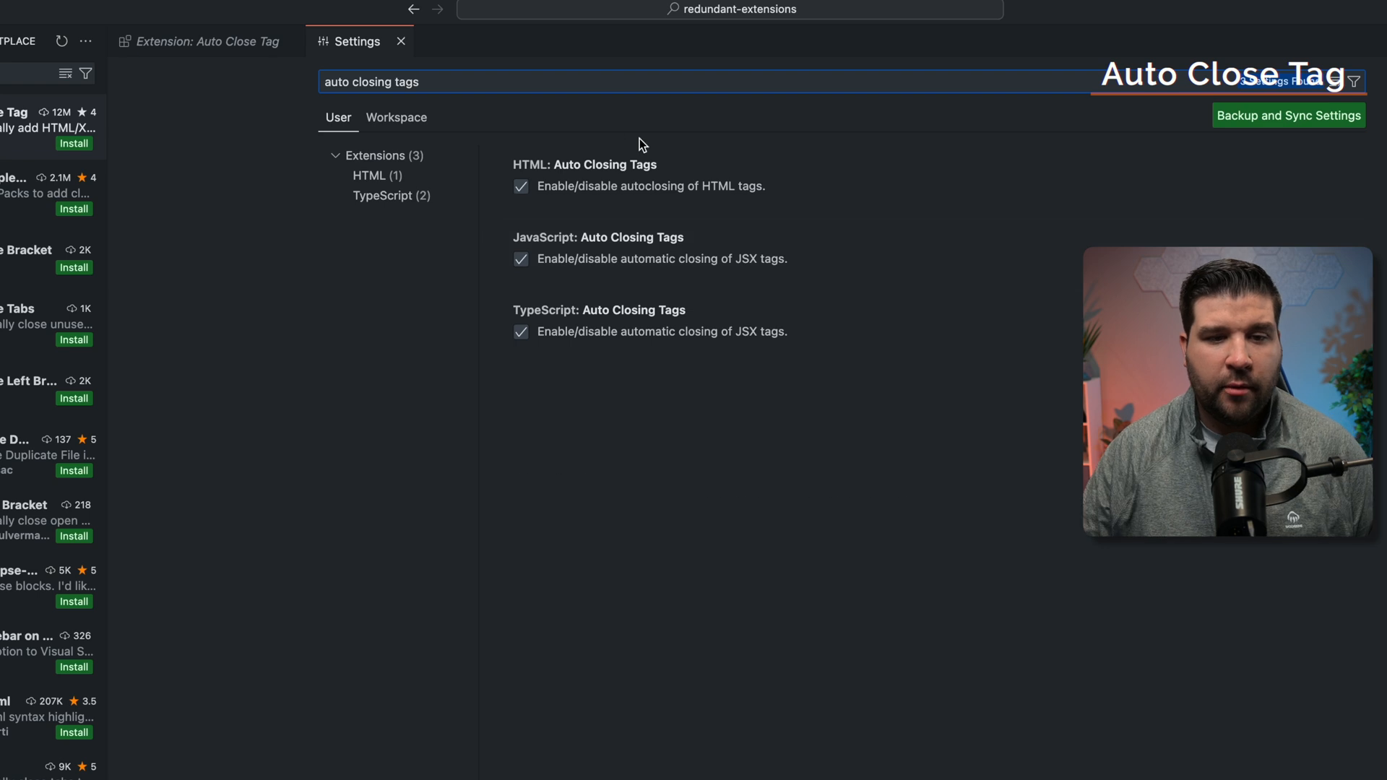
pyautogui.moveTo(608, 189)
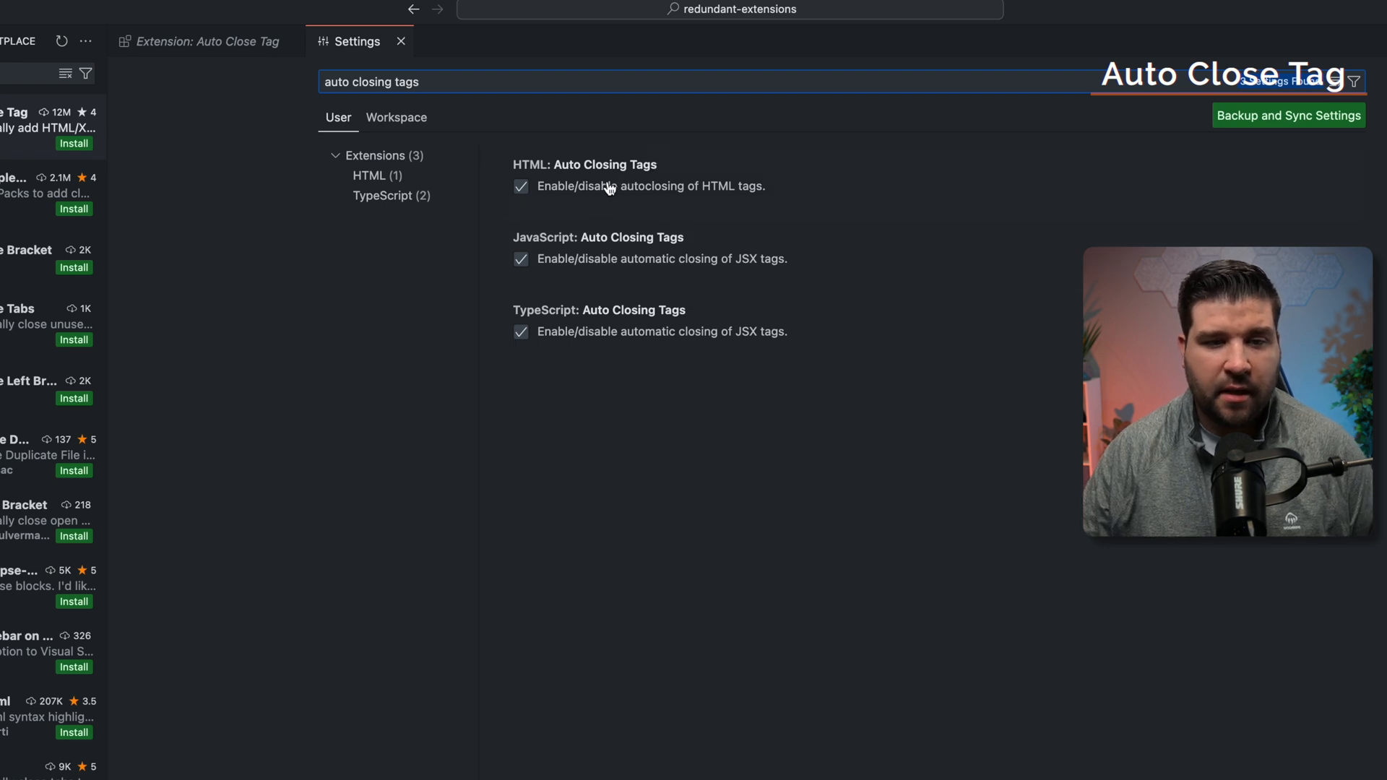
pyautogui.moveTo(547, 315)
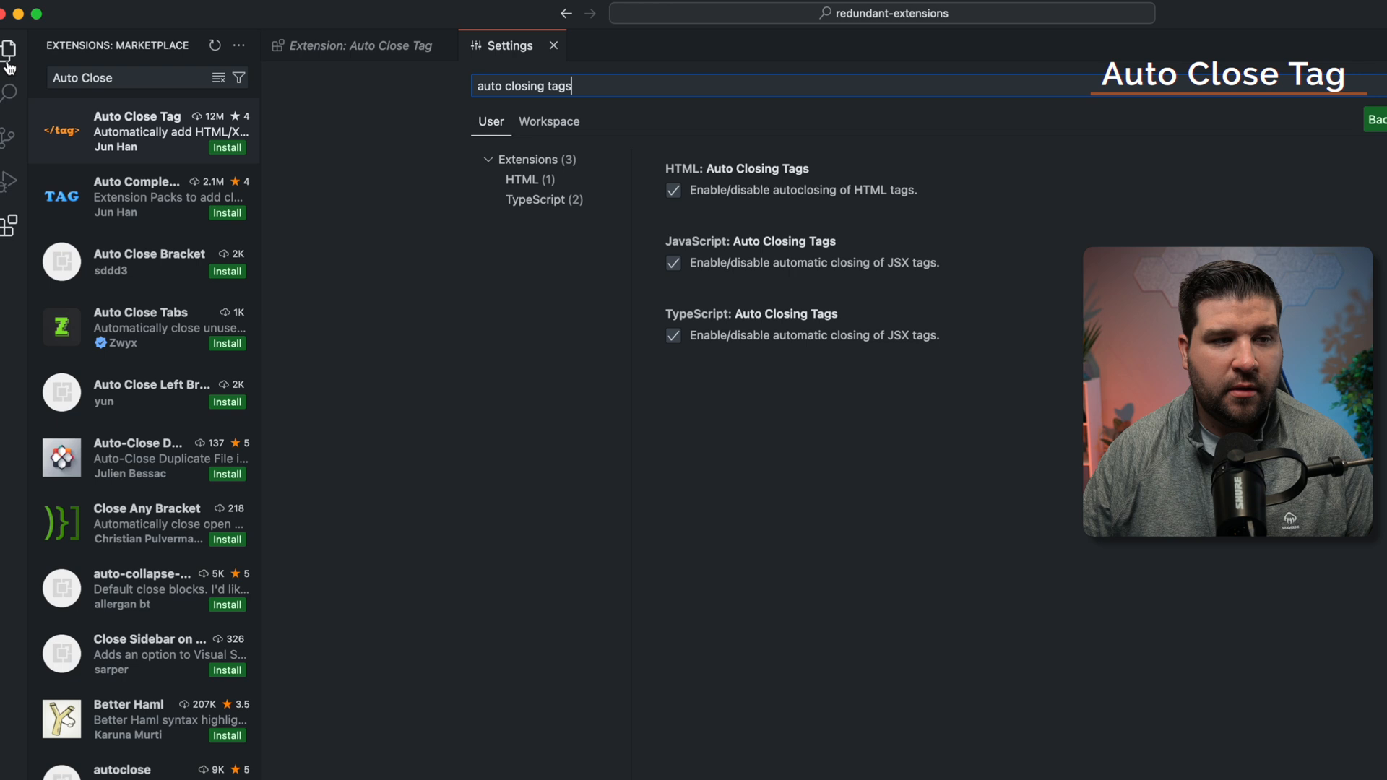
# Open index.html and type <p and <span> tags, with closing tags inserted automatically
pyautogui.click(10, 53)
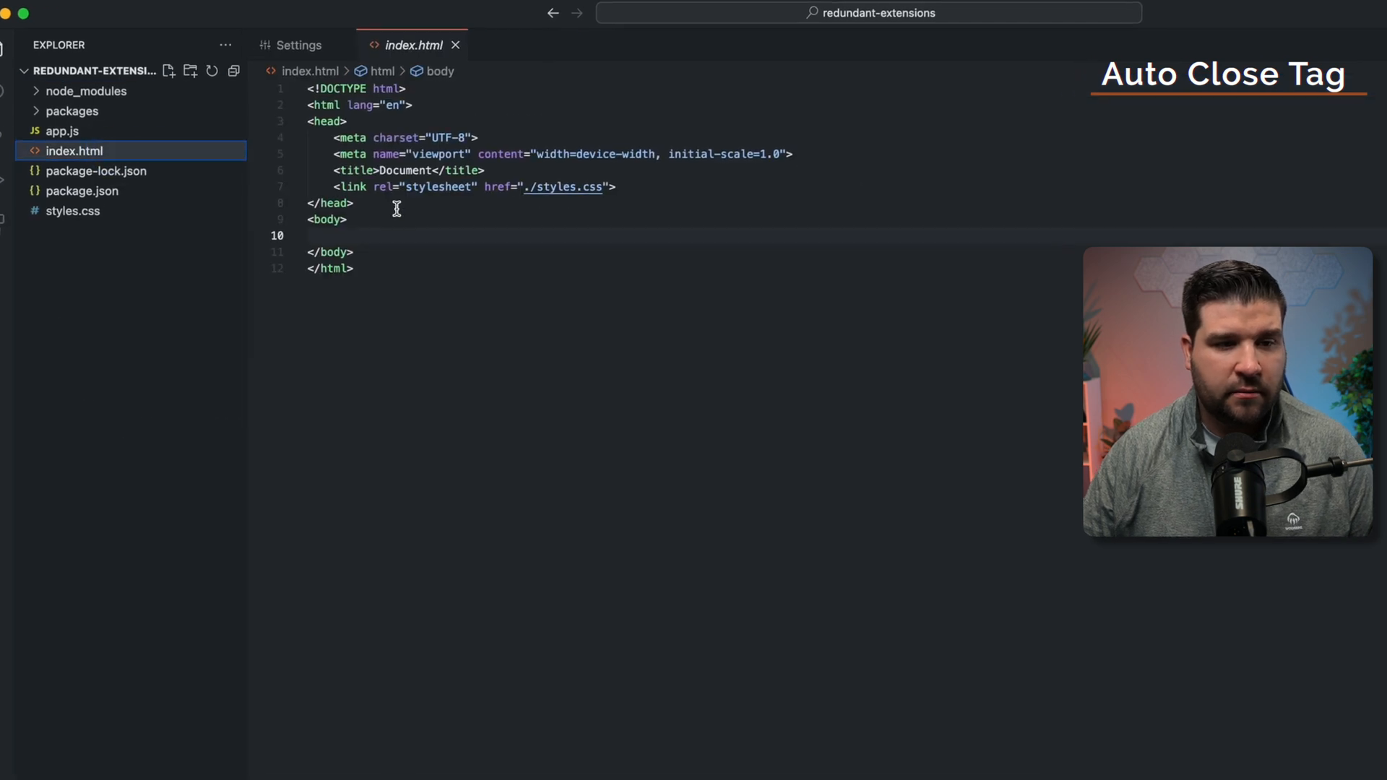
pyautogui.write('<p>')
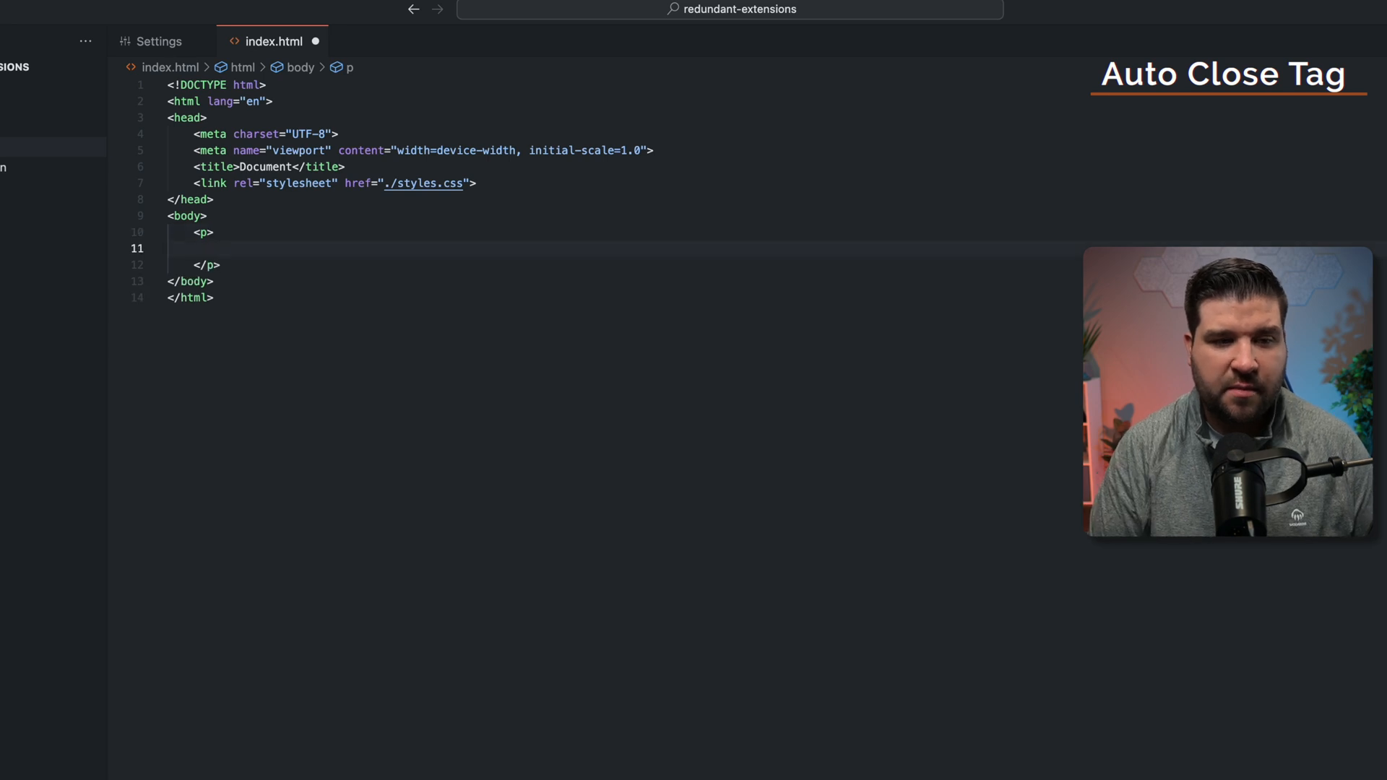
pyautogui.write('<span>')
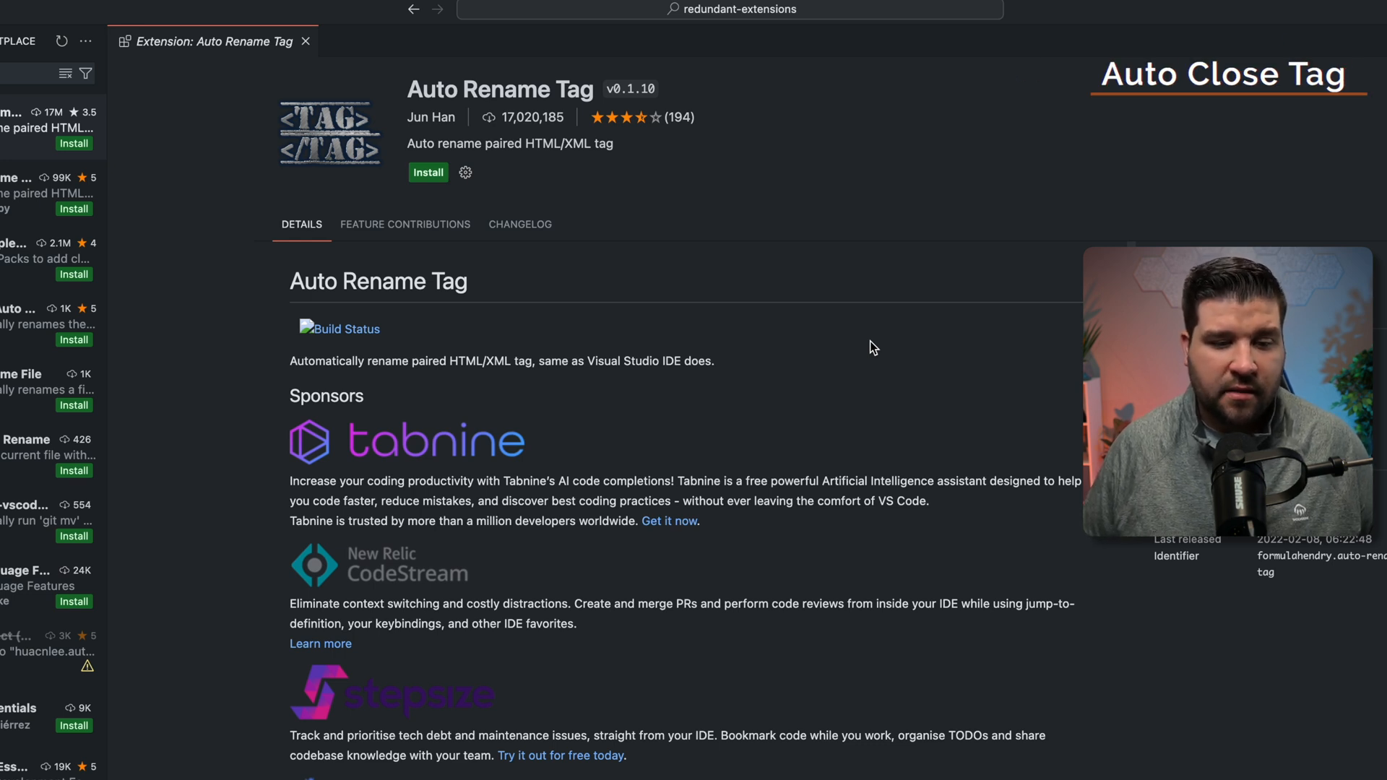
pyautogui.moveTo(771, 366)
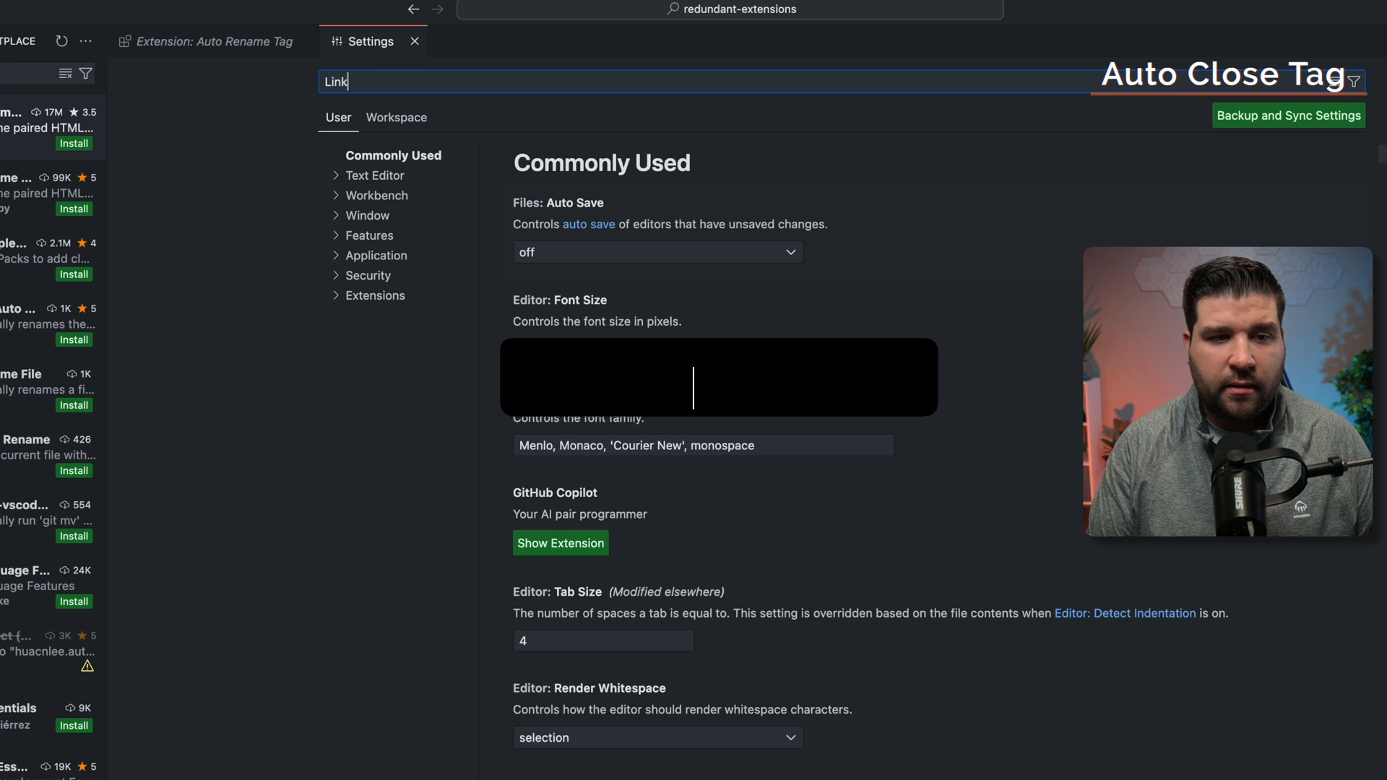
# Tick Editor: Linked Editing in Settings, then edit the paired <p> tag in index.html
pyautogui.write('ed')
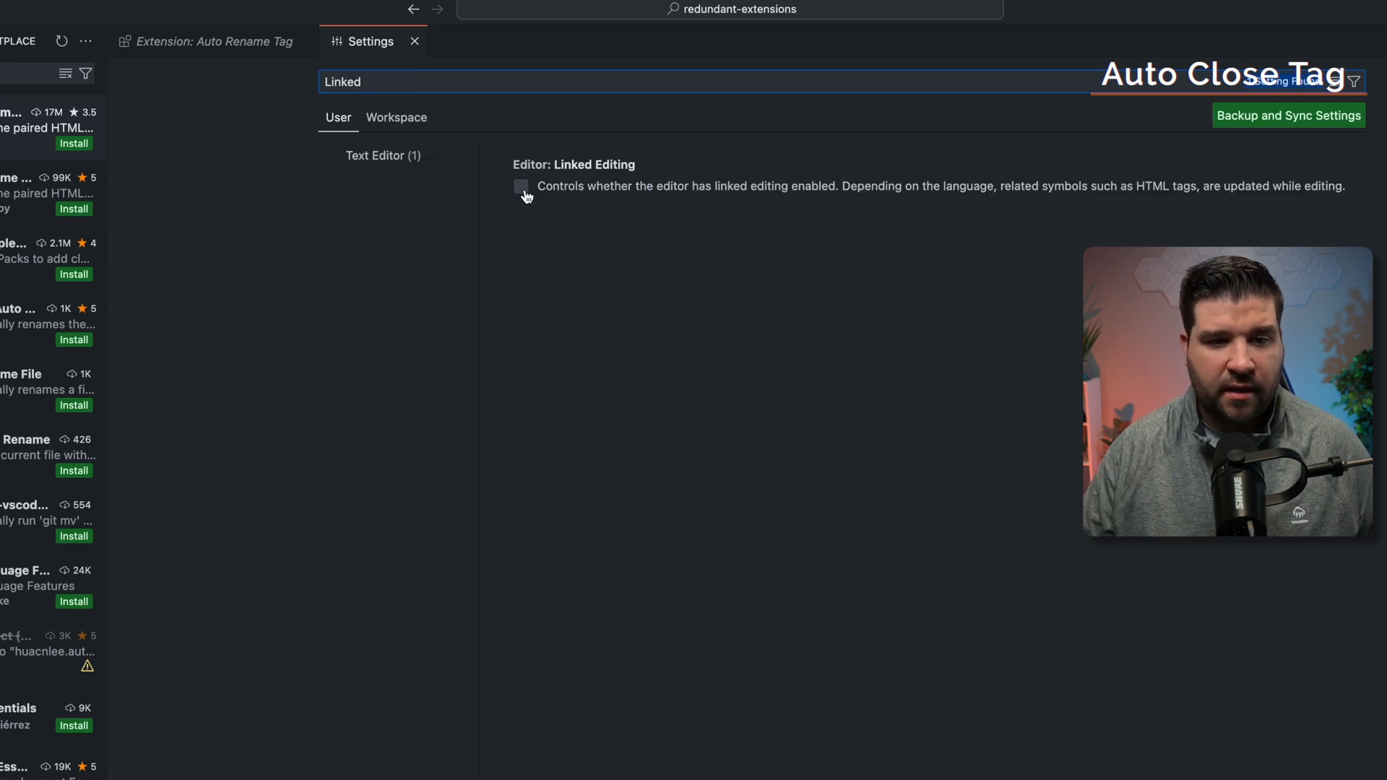
pyautogui.click(520, 186)
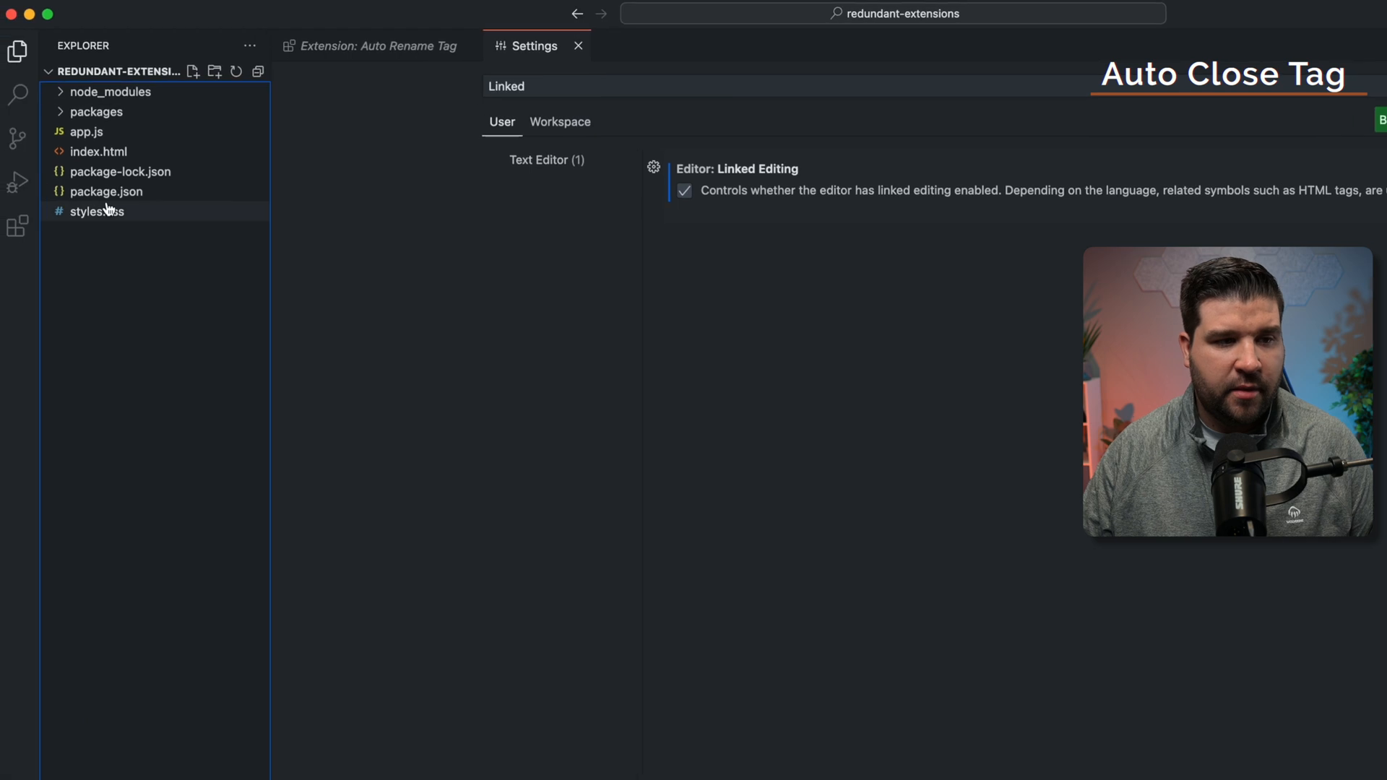
pyautogui.click(99, 151)
pyautogui.write('<p></p>')
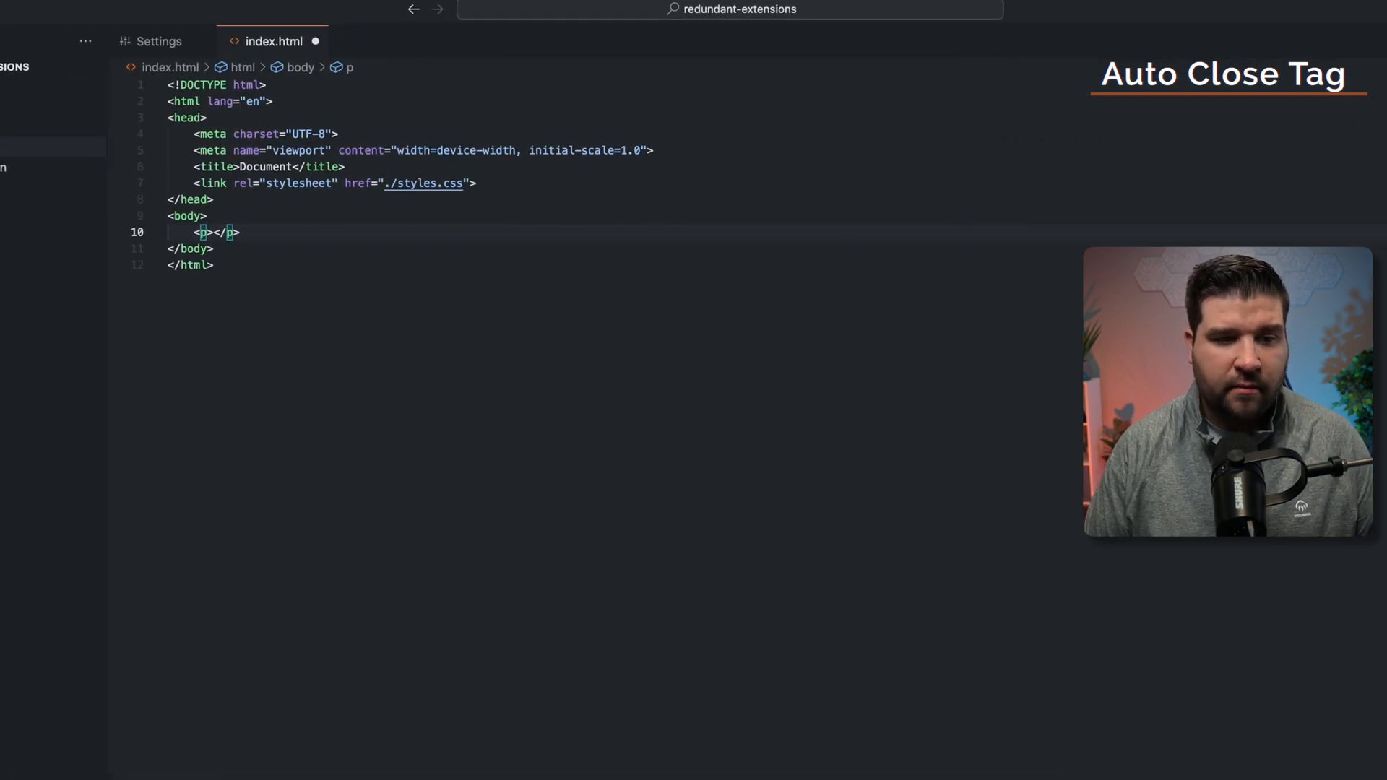
pyautogui.write('s')
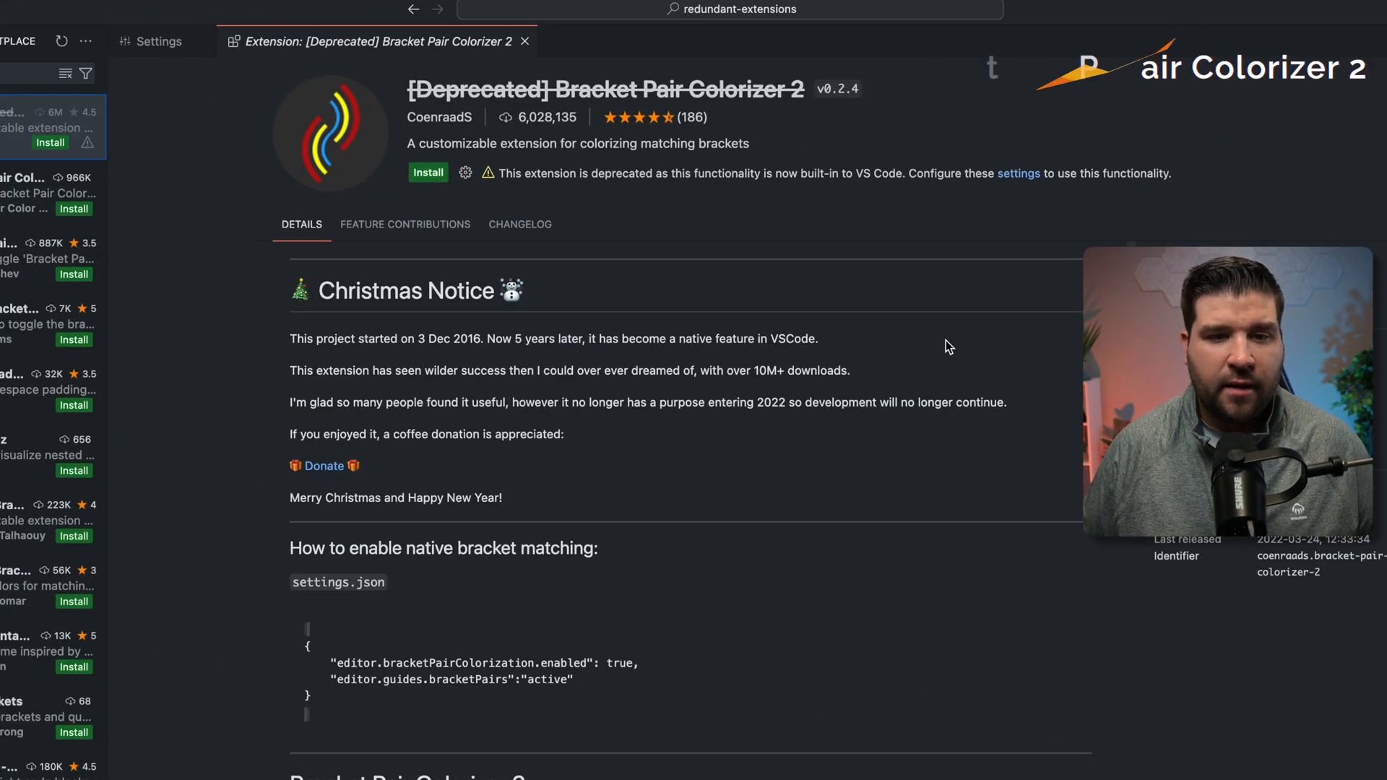
pyautogui.moveTo(650, 146)
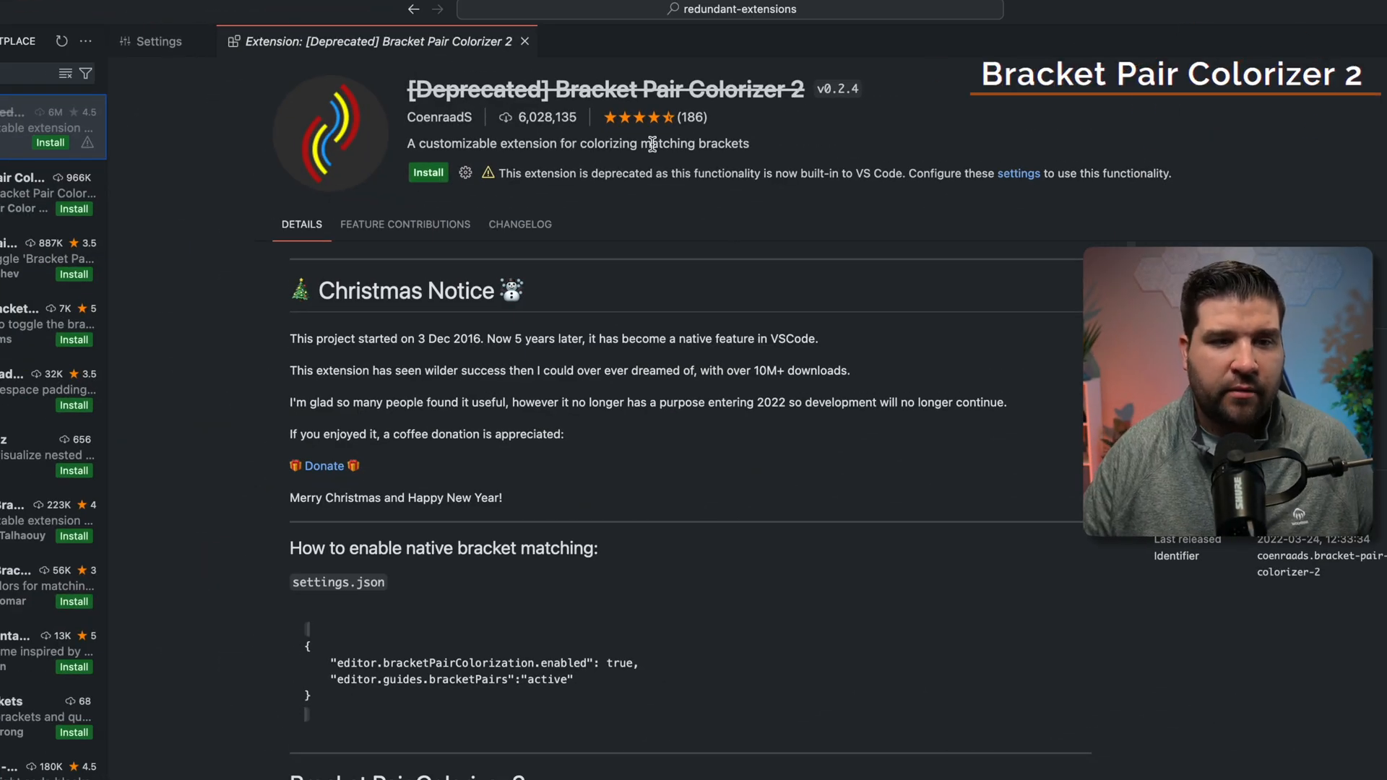
pyautogui.moveTo(531, 117)
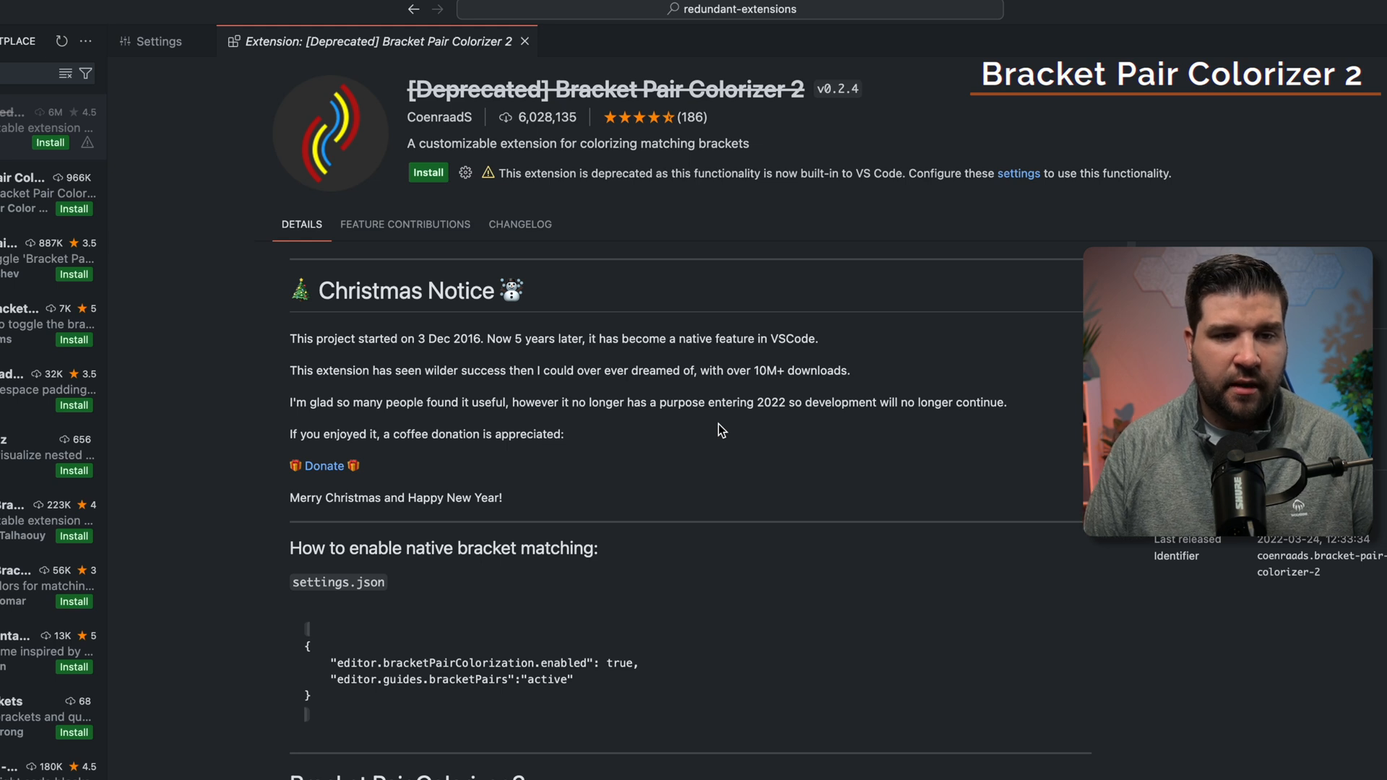
# Search Settings for 'Bracket Pair' to see colorization enabled, then view the hobbies brackets in app.js
pyautogui.click(159, 40)
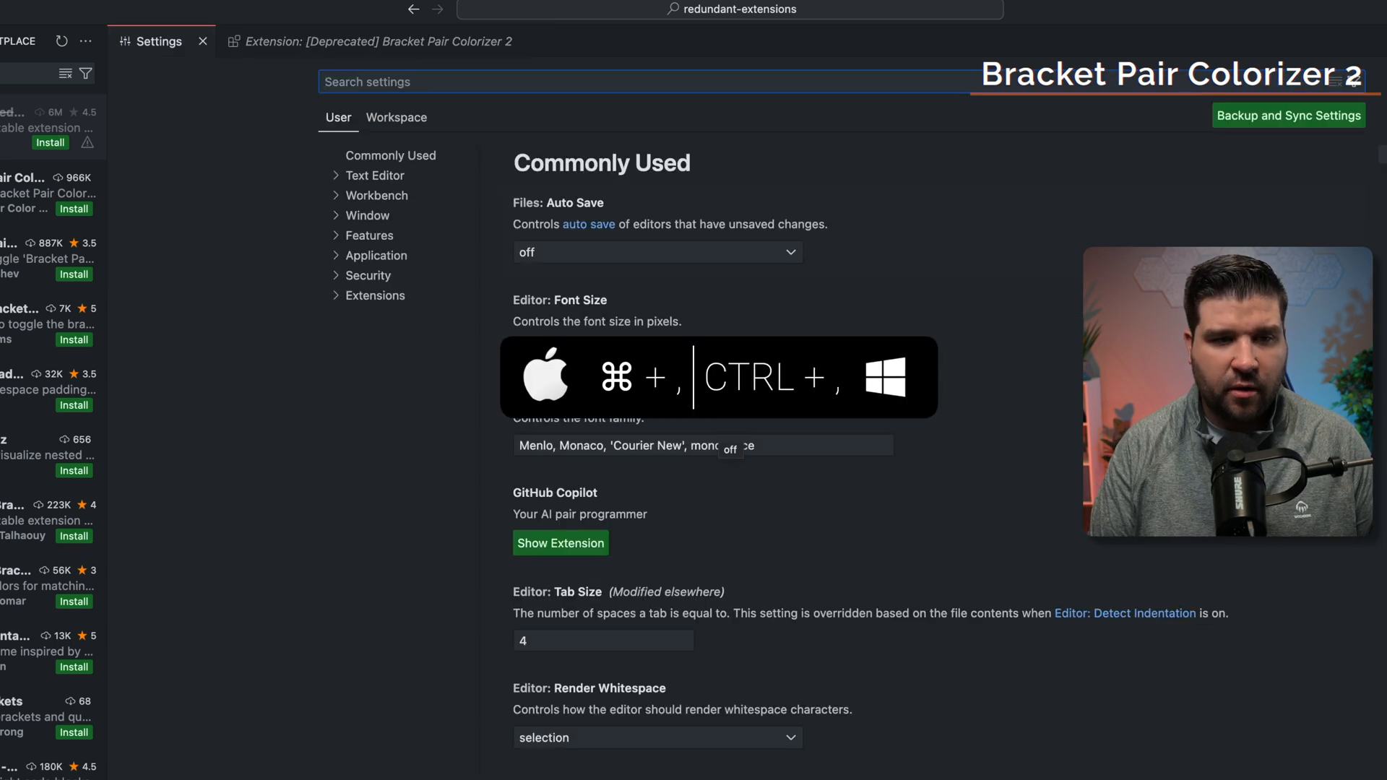
pyautogui.write('Bracket Pair')
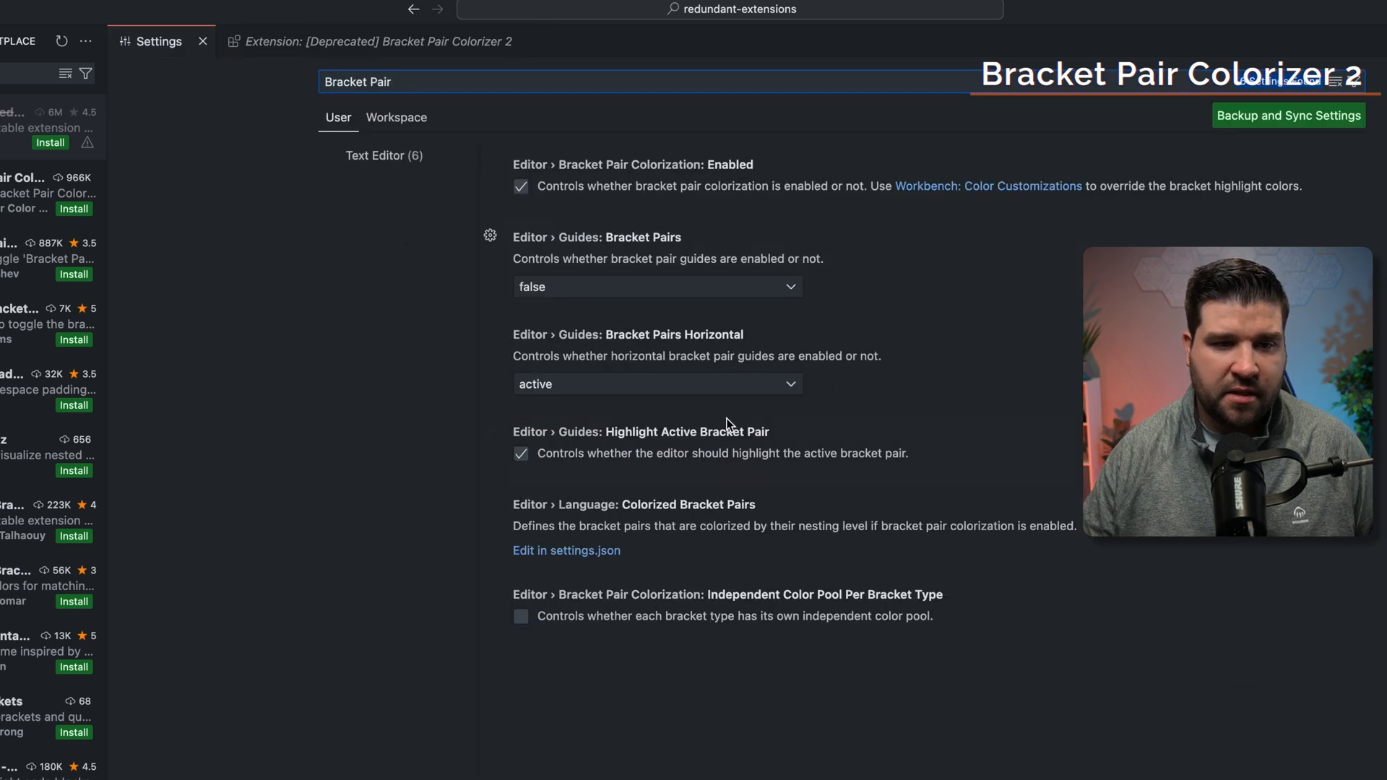
pyautogui.moveTo(618, 201)
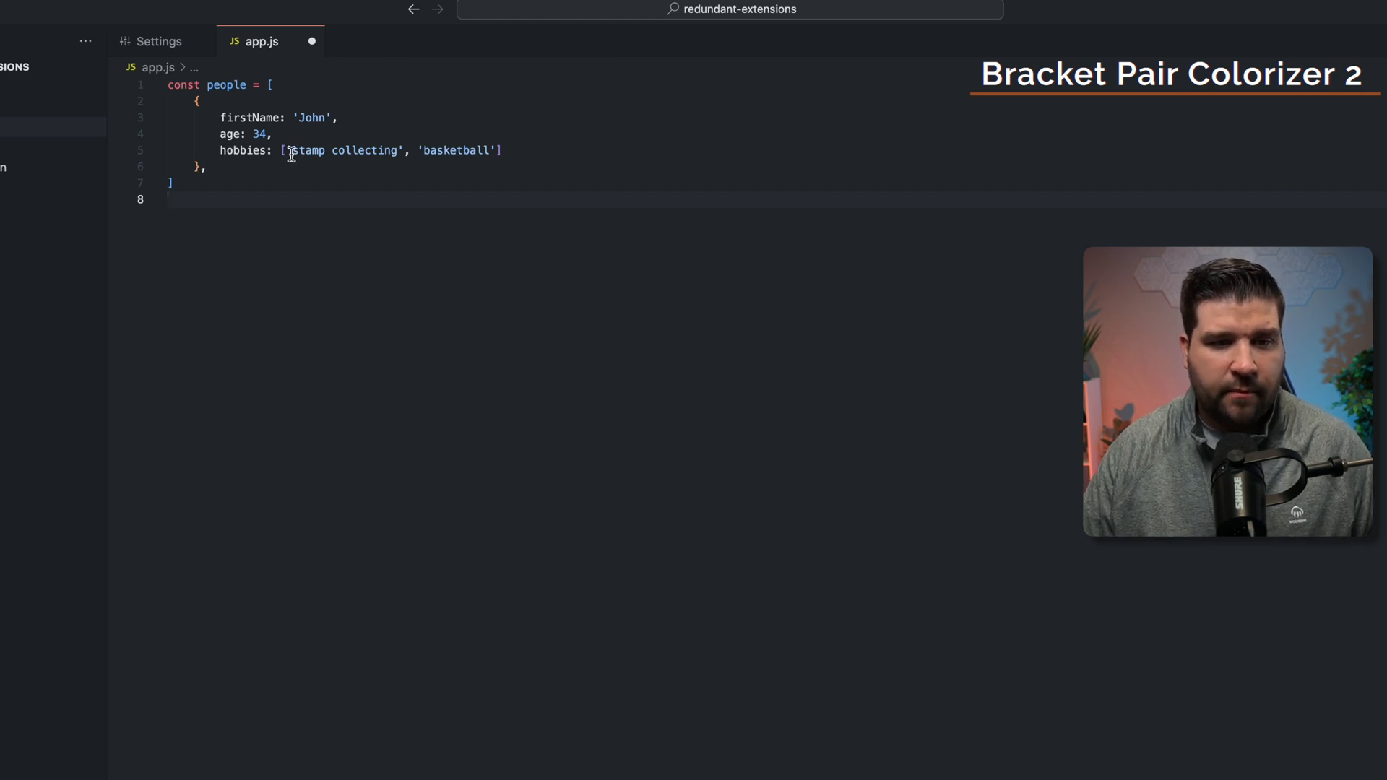
pyautogui.click(256, 200)
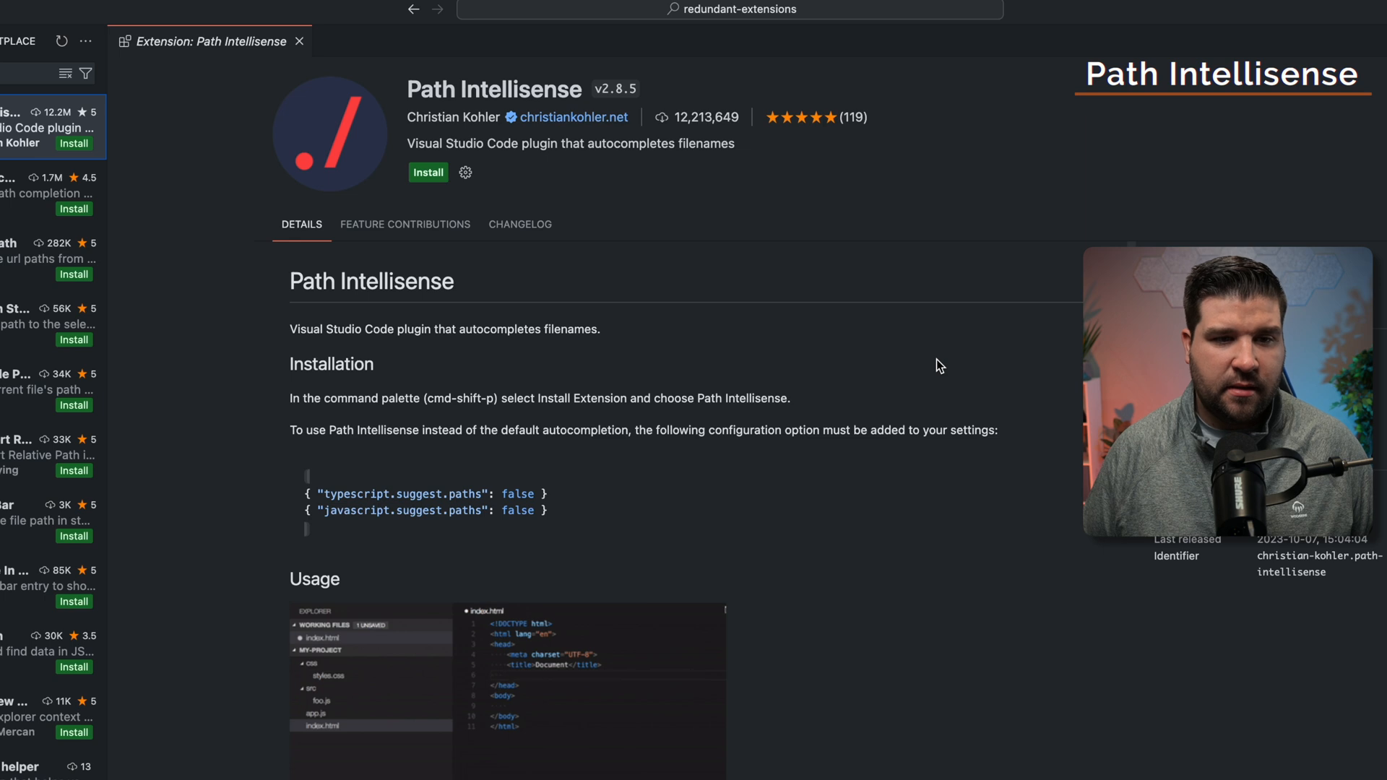
pyautogui.moveTo(631, 337)
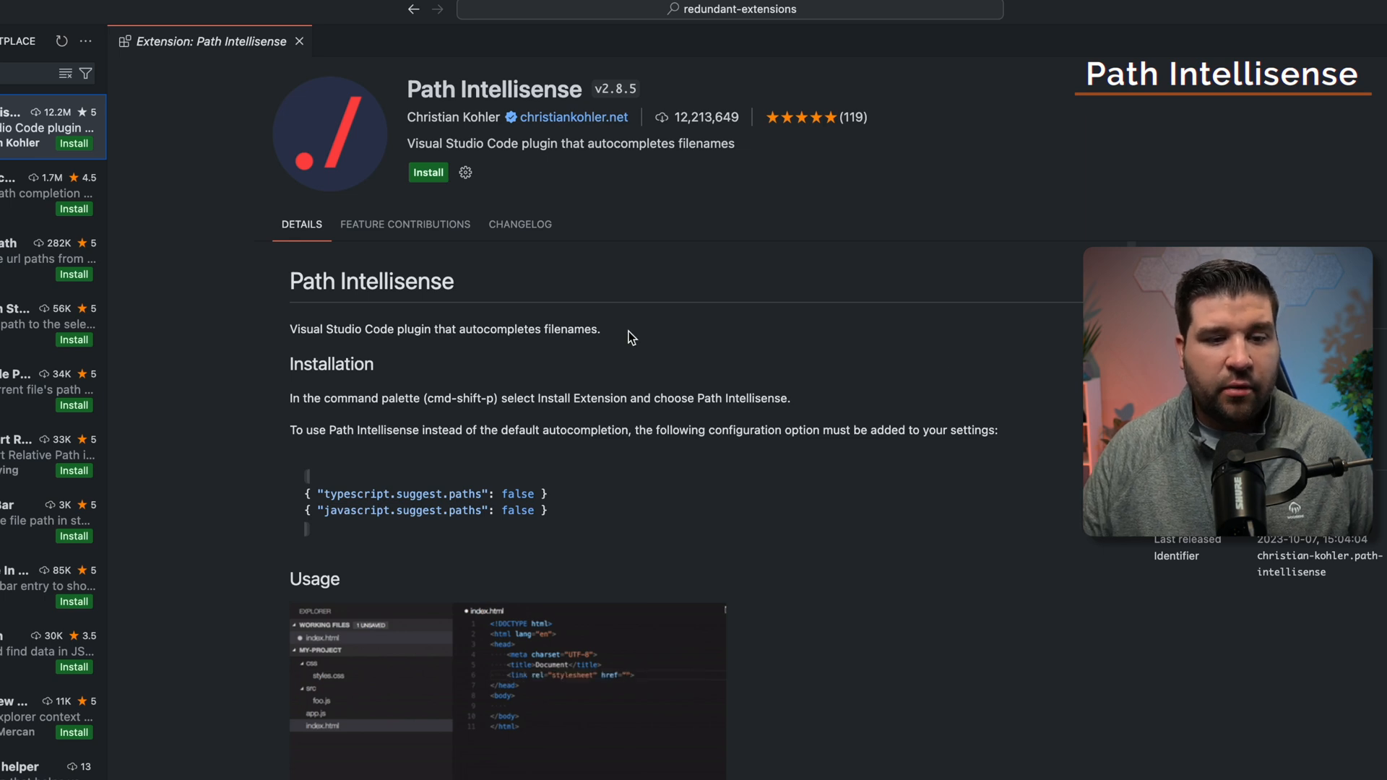
pyautogui.moveTo(619, 316)
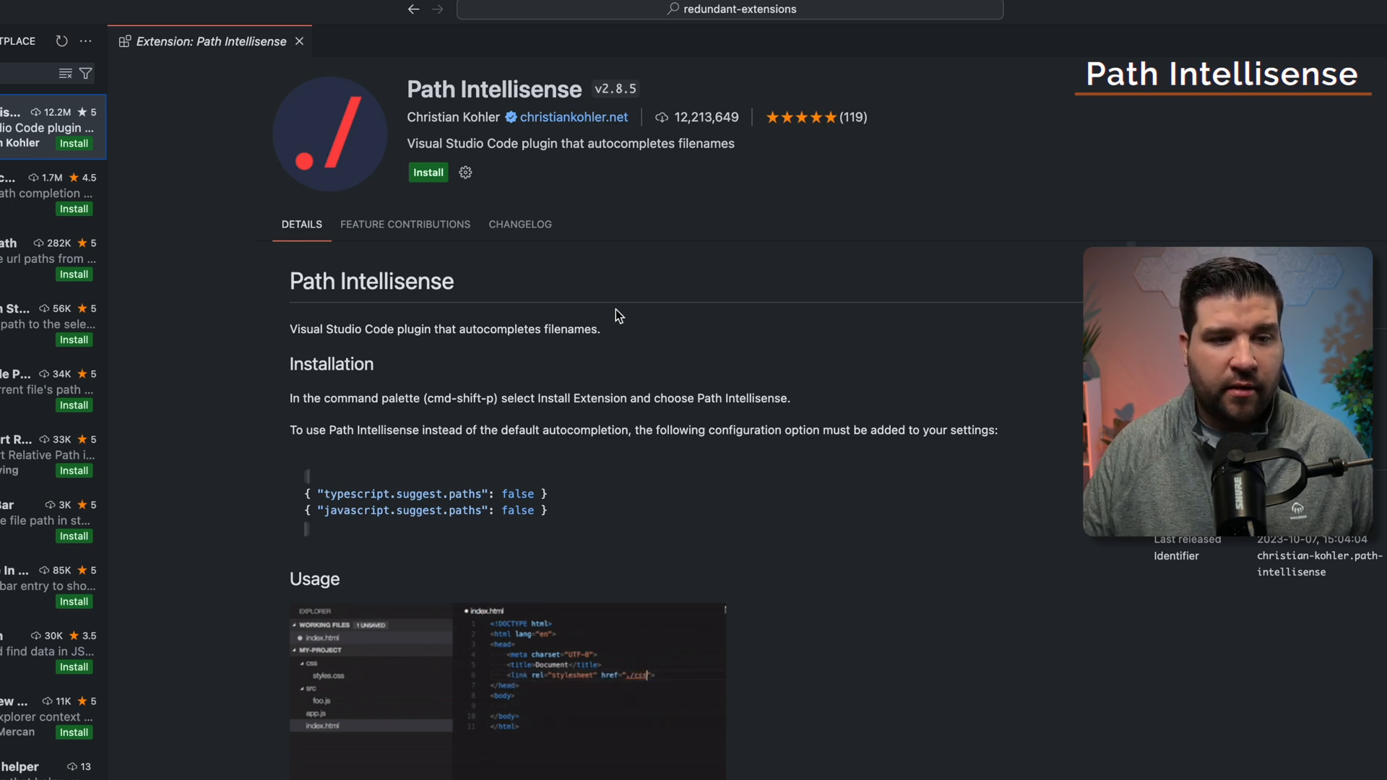
pyautogui.moveTo(616, 338)
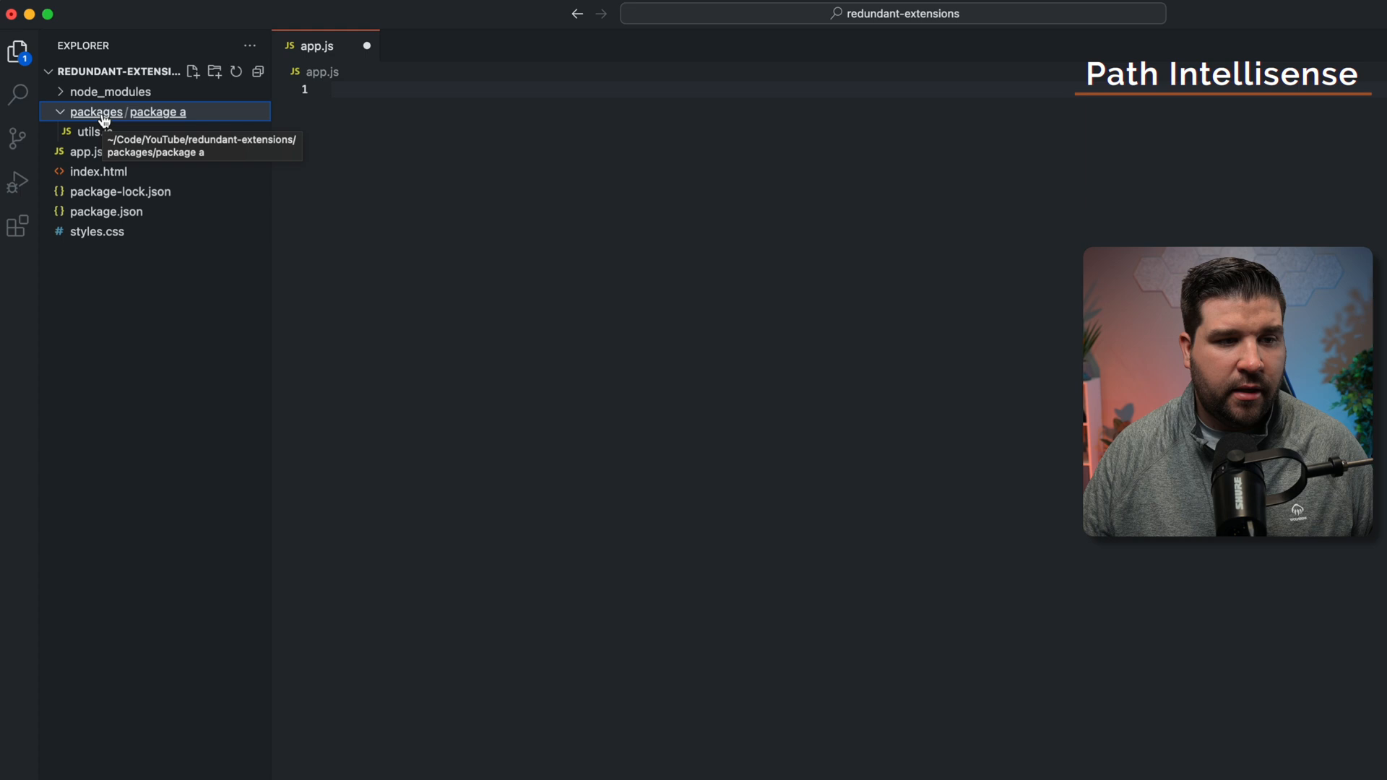
pyautogui.moveTo(94, 131)
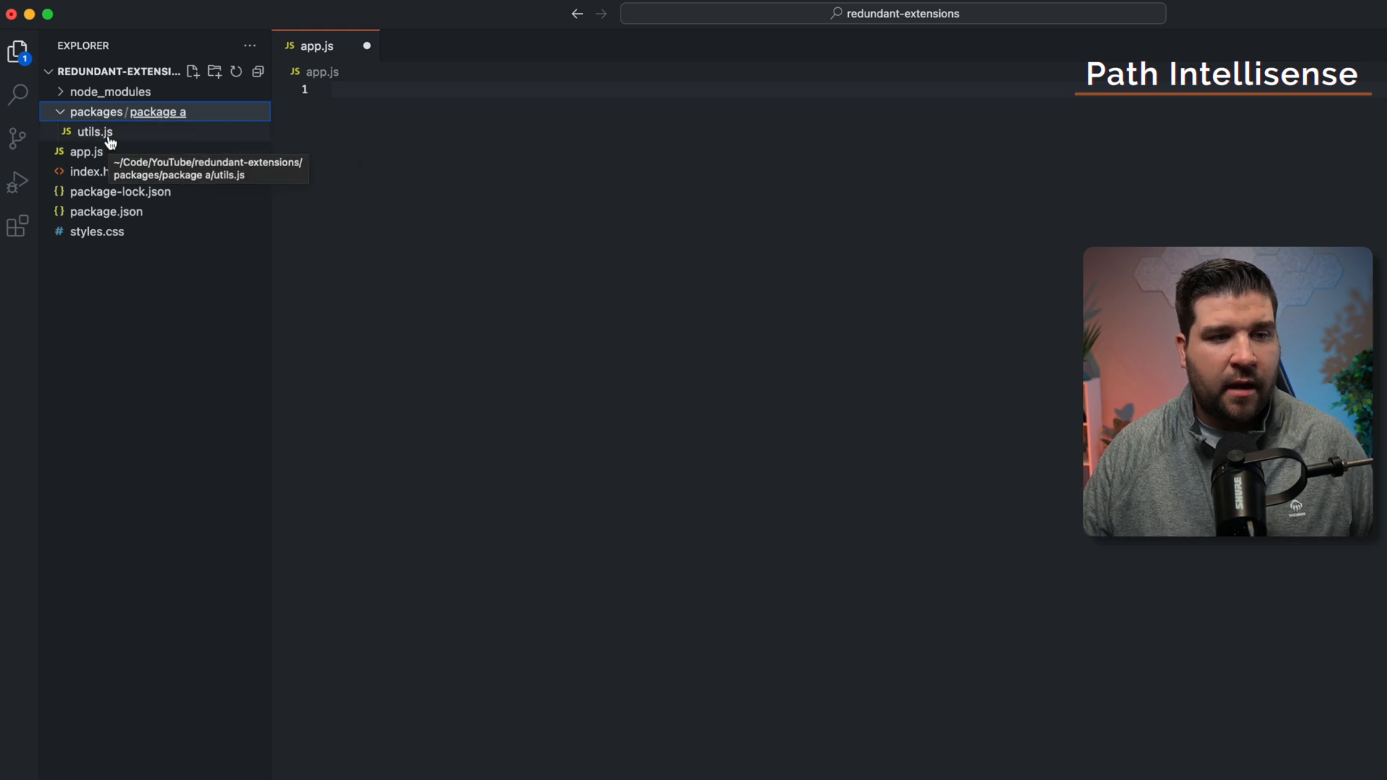
# Type const utils = require('./ in app.js, completing the path to './packages/package a/utils'
pyautogui.click(425, 111)
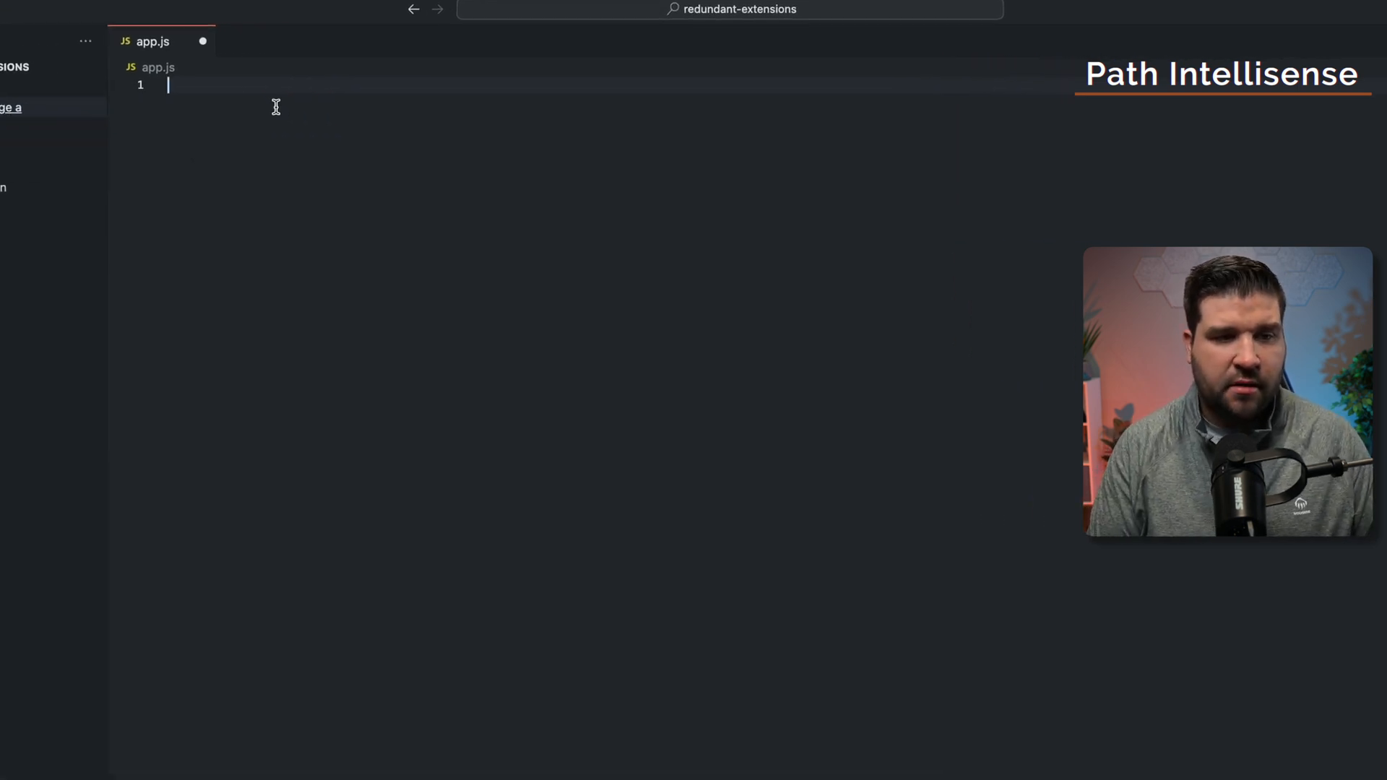
pyautogui.write("const utils = require('")
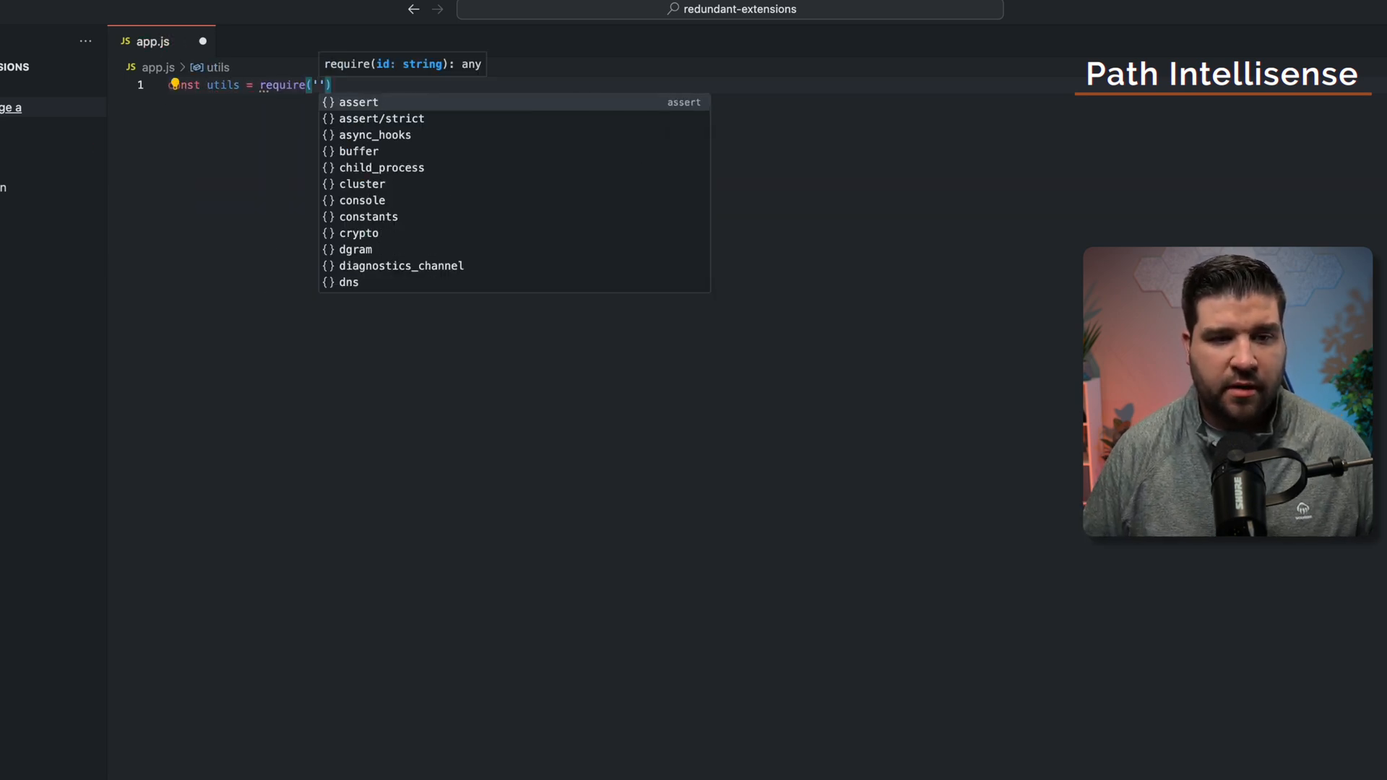
pyautogui.write('.')
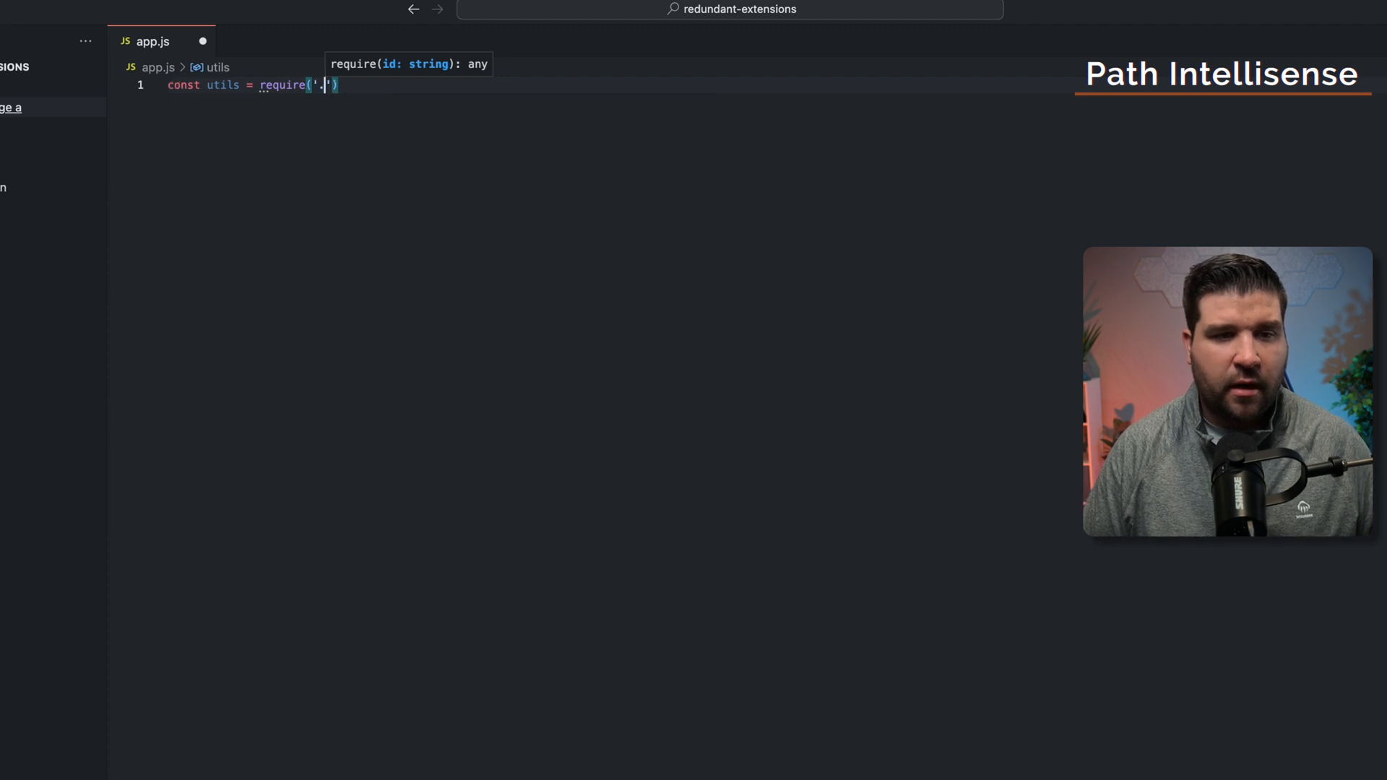
pyautogui.write('/packages/package a/utils')
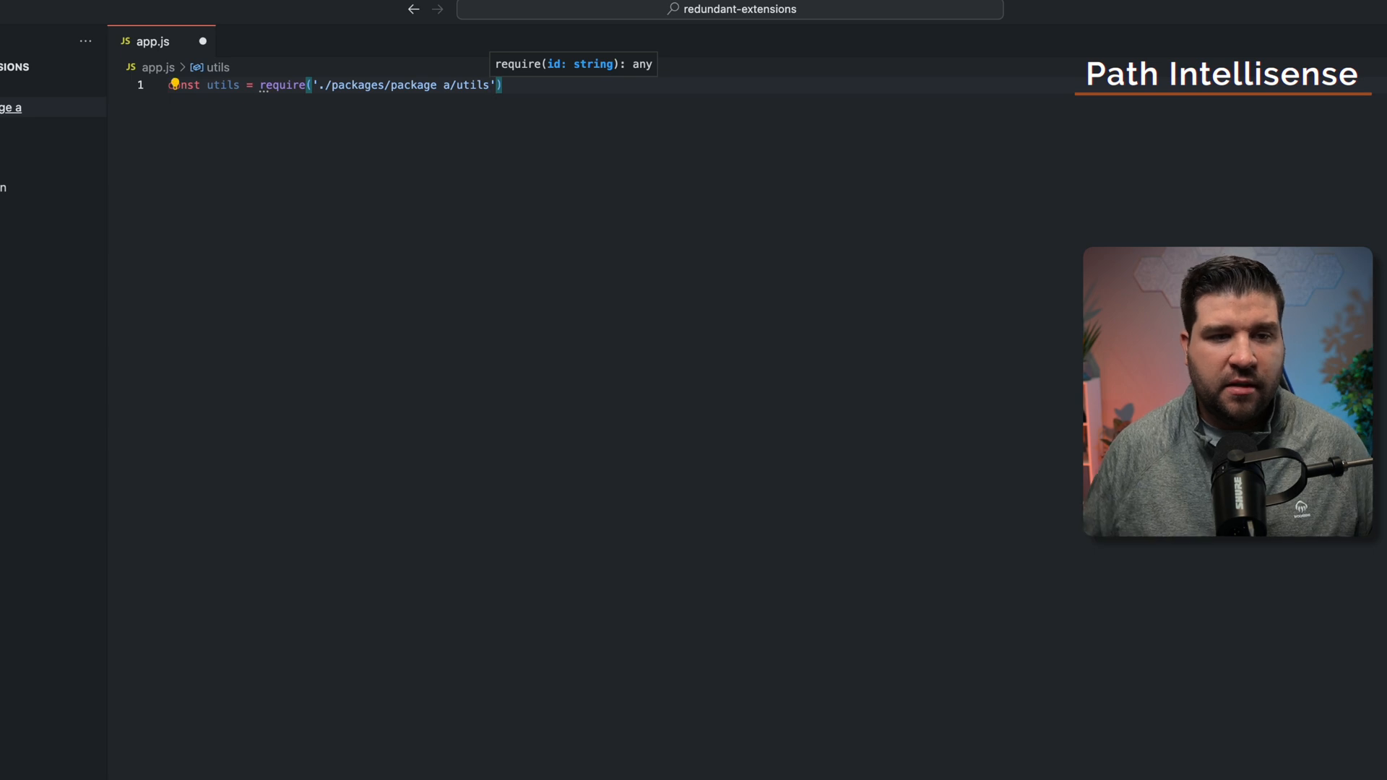
pyautogui.click(35, 124)
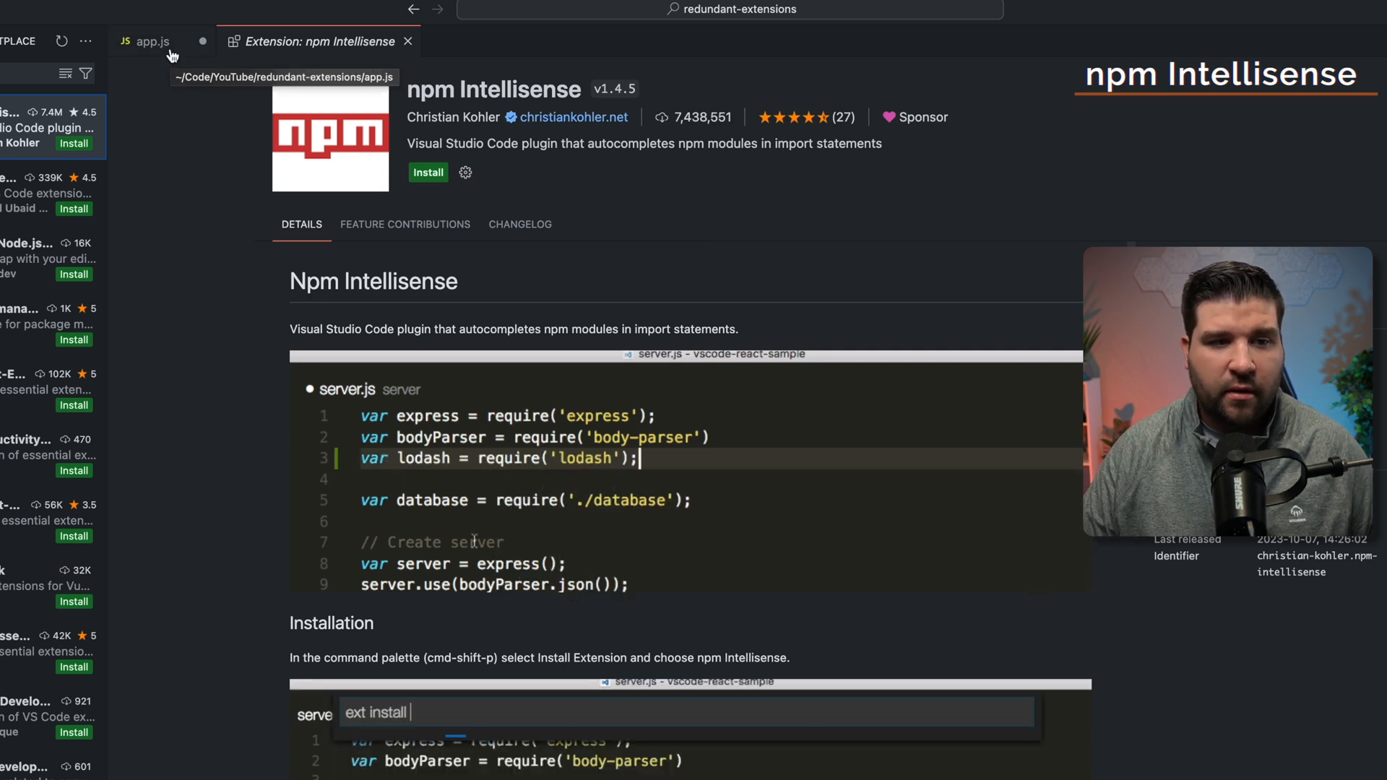
# Back in app.js, type const express = require('e') and pick express from the suggestions
pyautogui.click(153, 42)
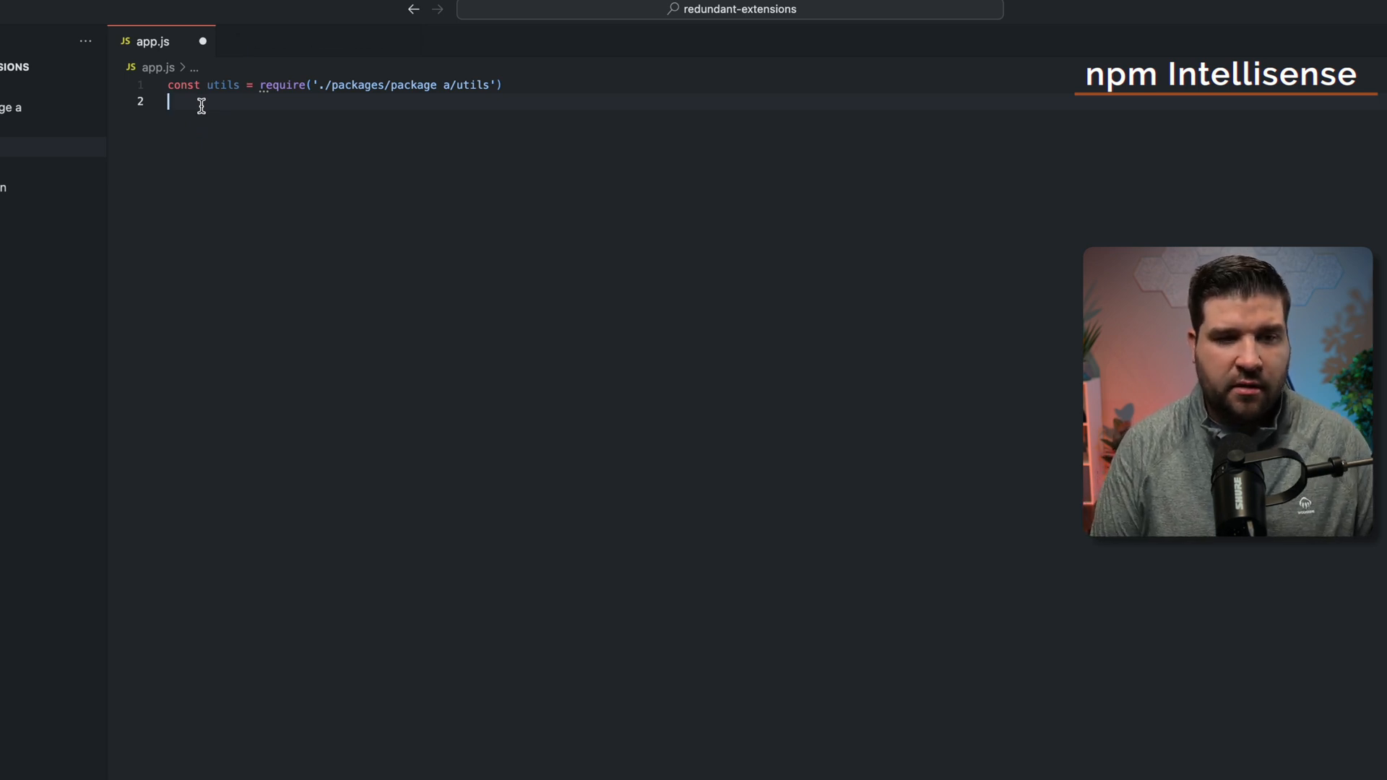
pyautogui.write("const express = require('")
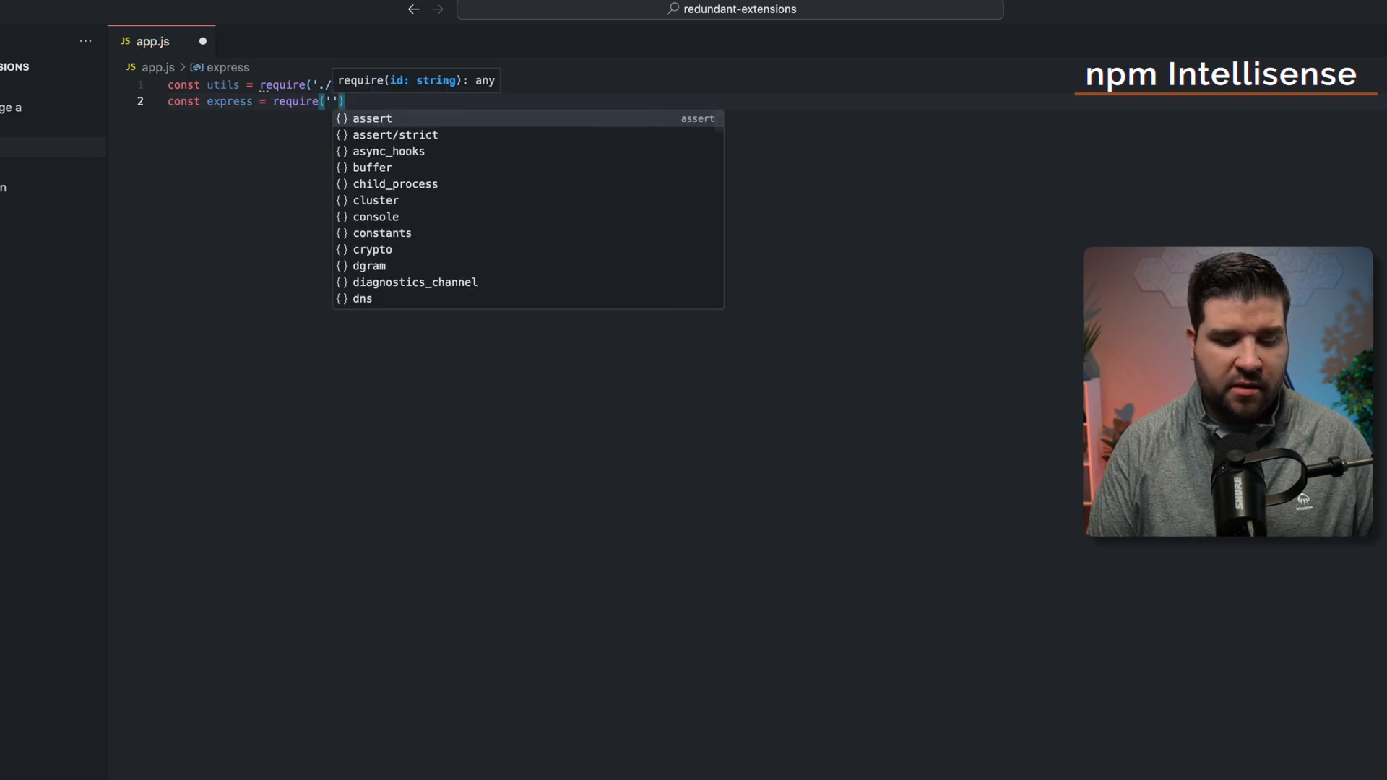
pyautogui.write('e')
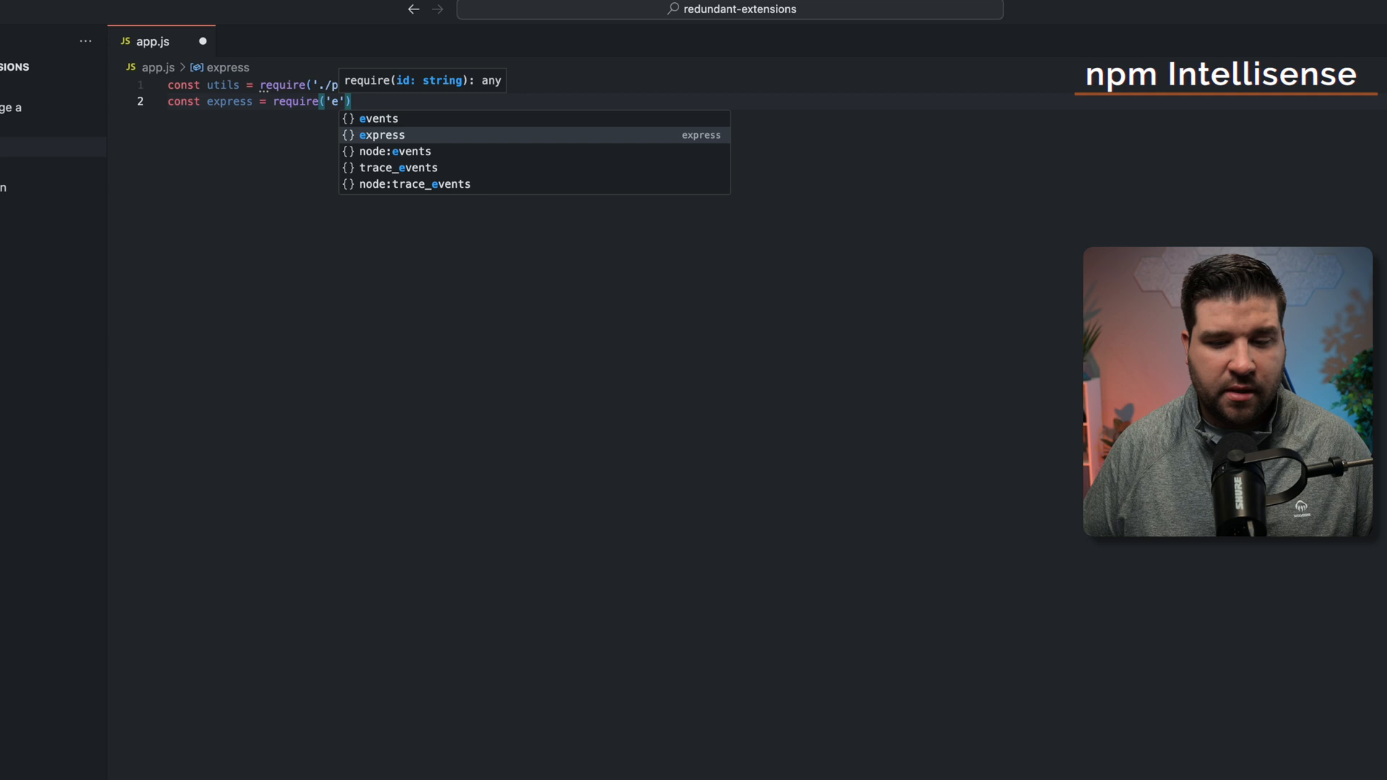
pyautogui.click(382, 134)
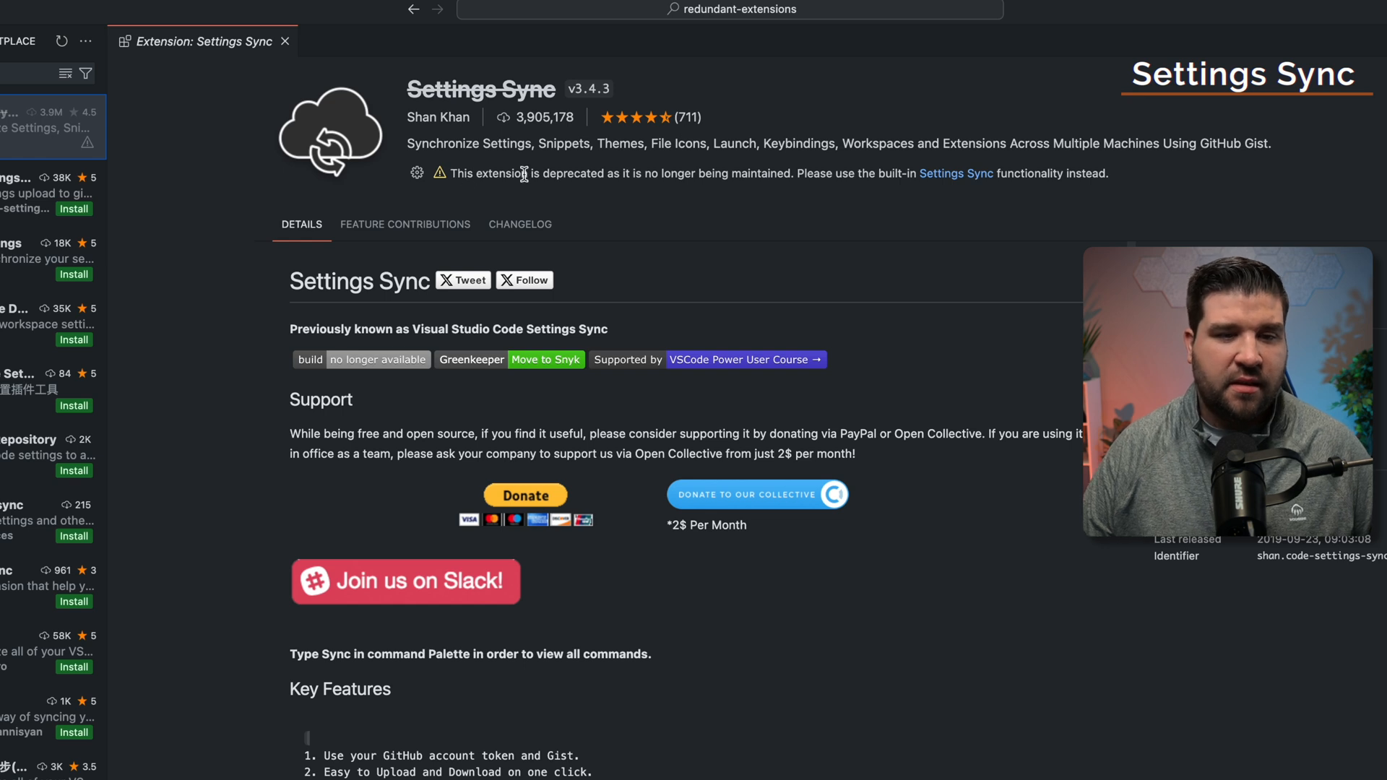
pyautogui.moveTo(741, 175)
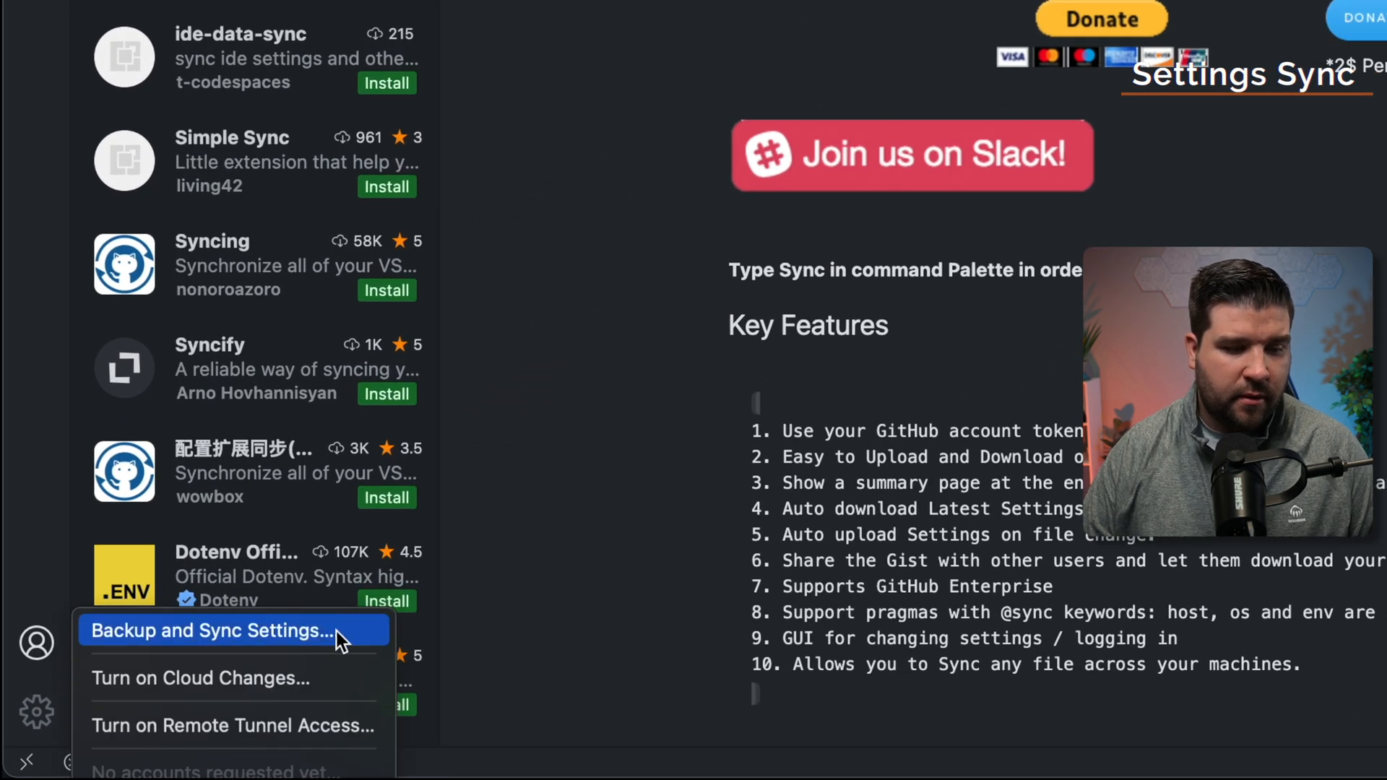
# Start Backup and Sync Settings, choose Sign in, then cancel the account picker
pyautogui.click(209, 631)
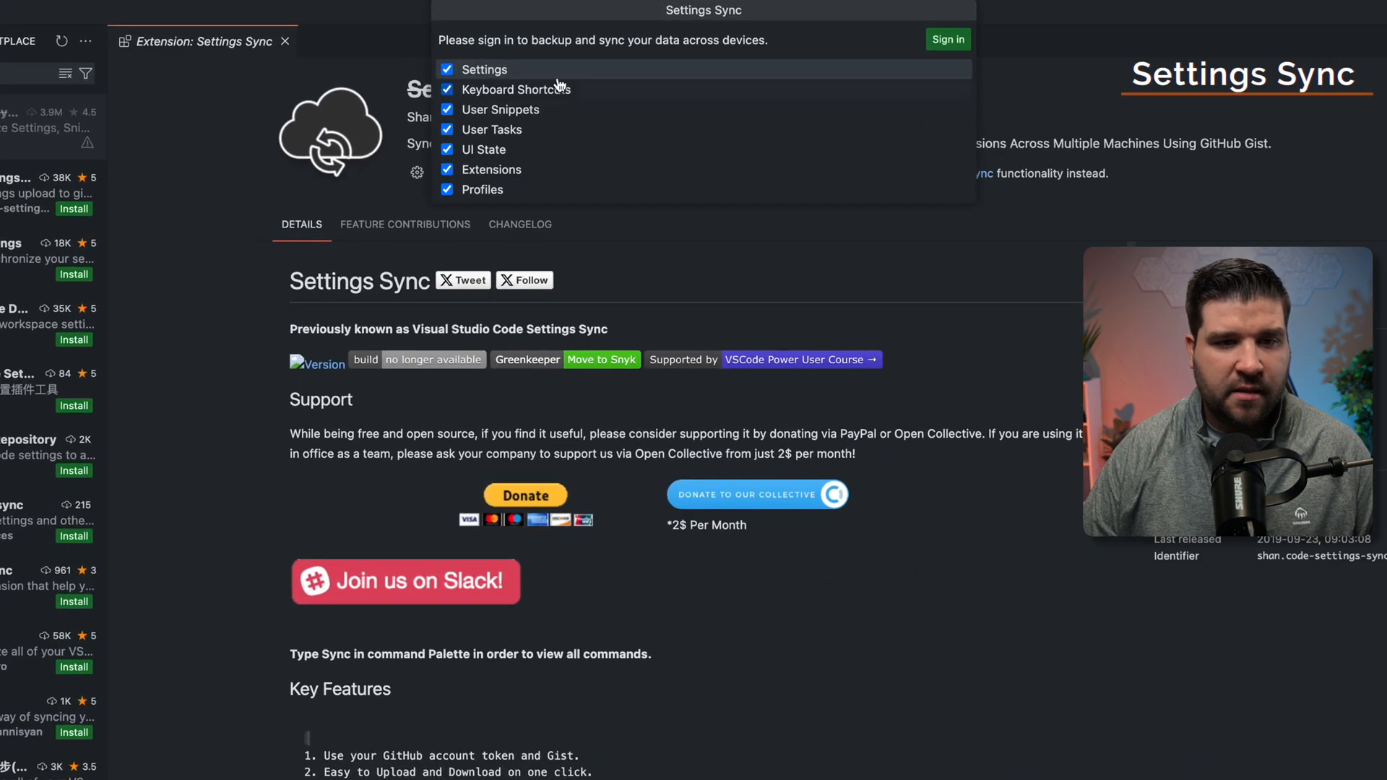
pyautogui.moveTo(614, 197)
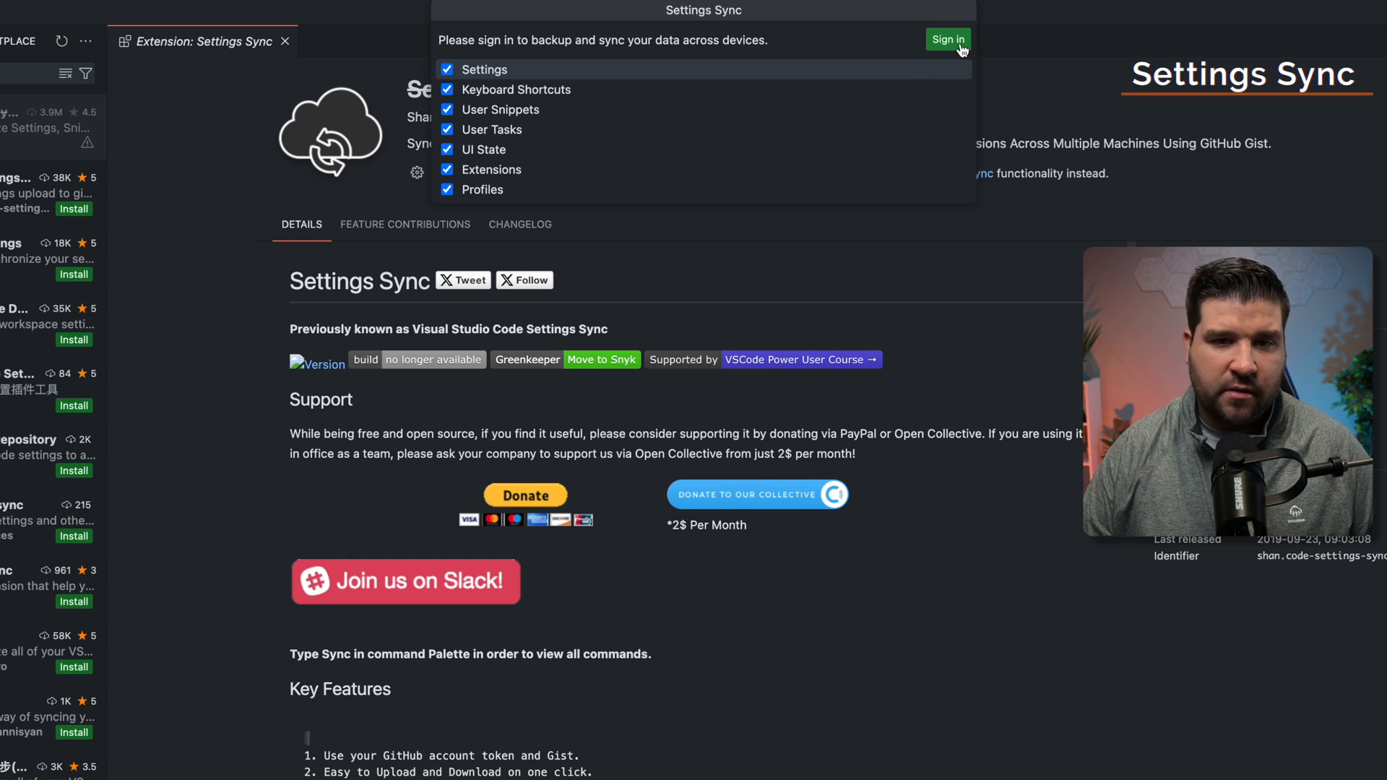
pyautogui.click(946, 39)
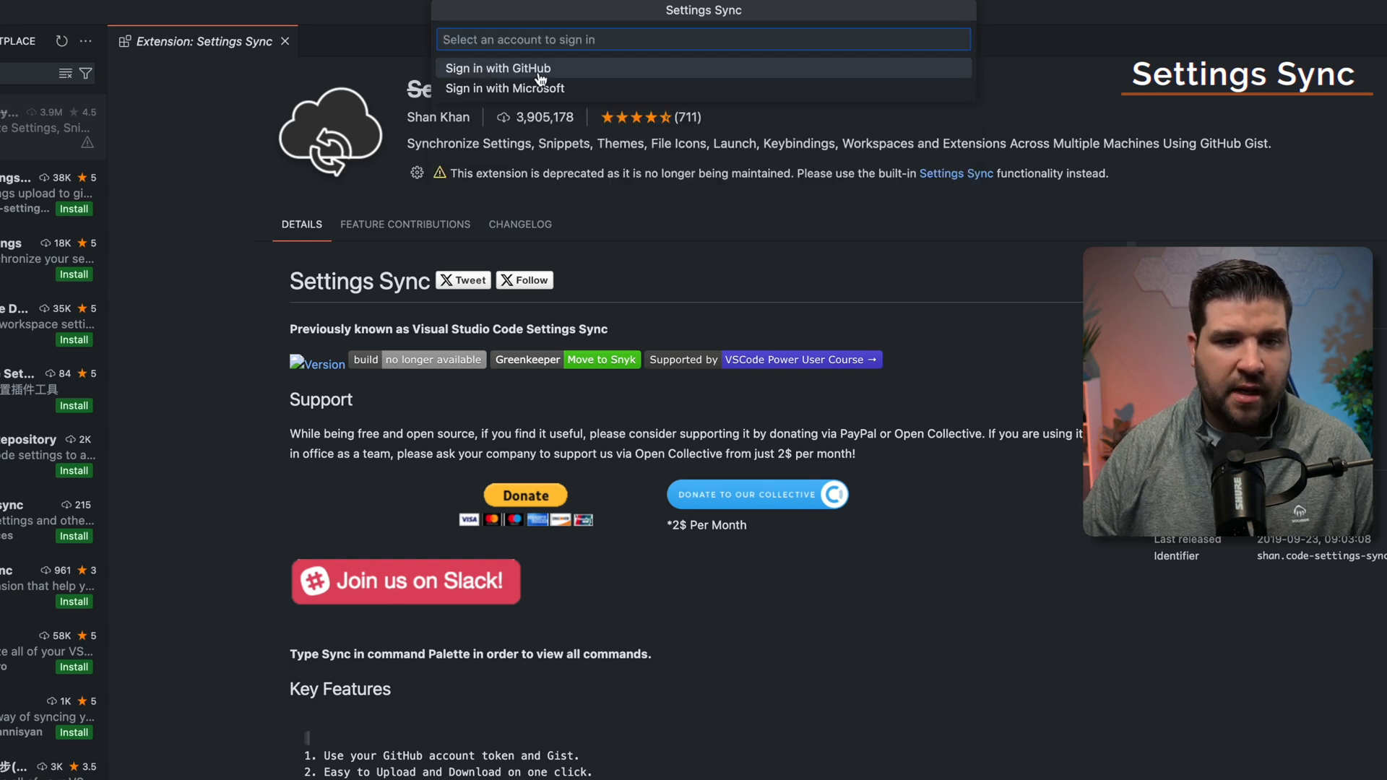
pyautogui.press('Escape')
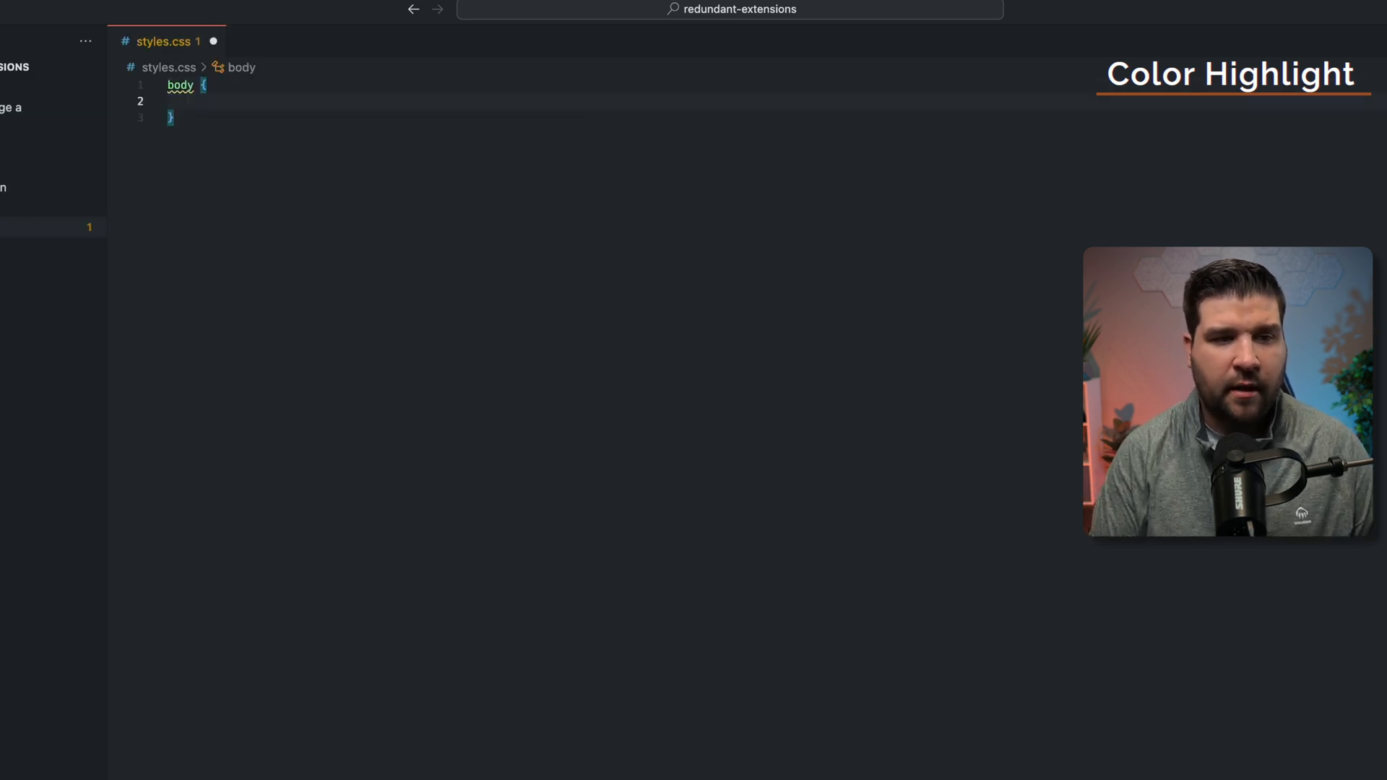
# Set the body background-color to #123123 in styles.css and open its colour picker
pyautogui.write('background-color: #;')
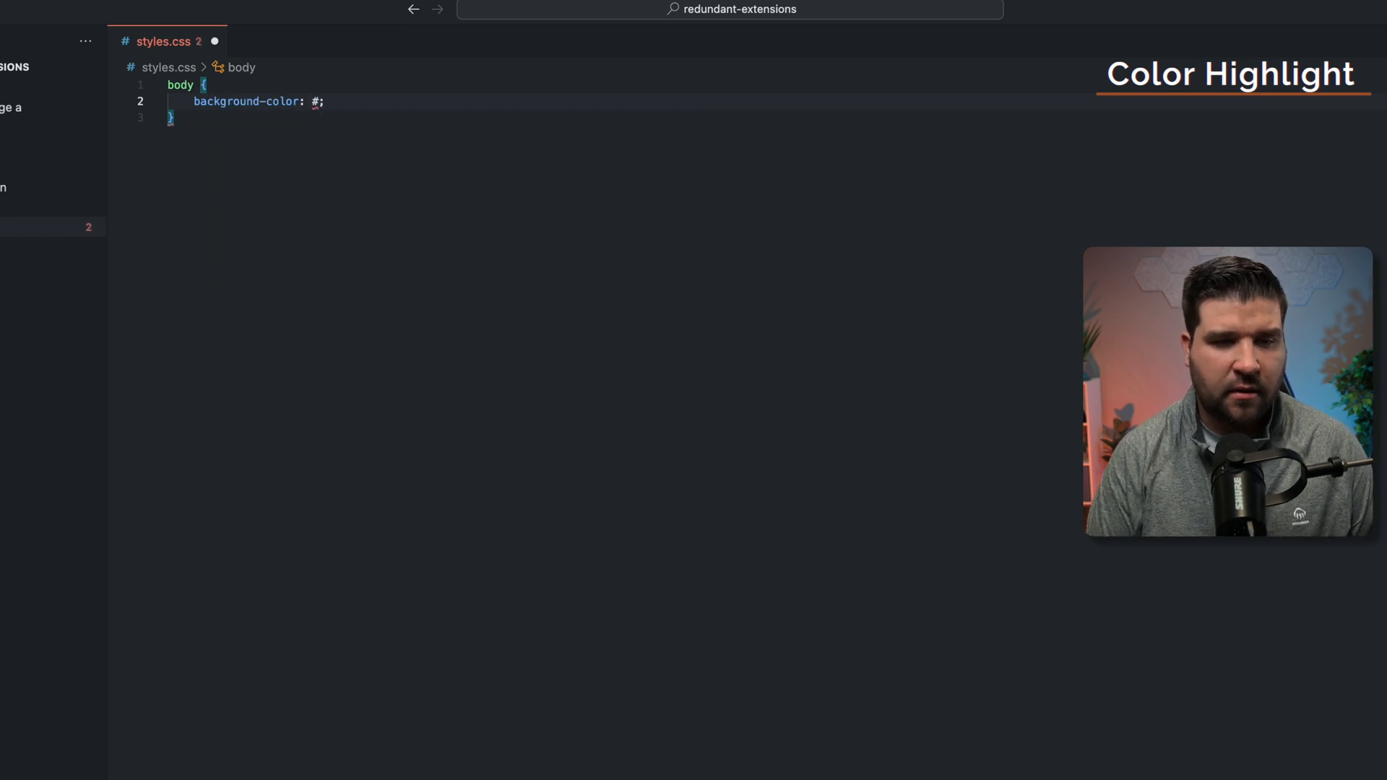
pyautogui.write('123123')
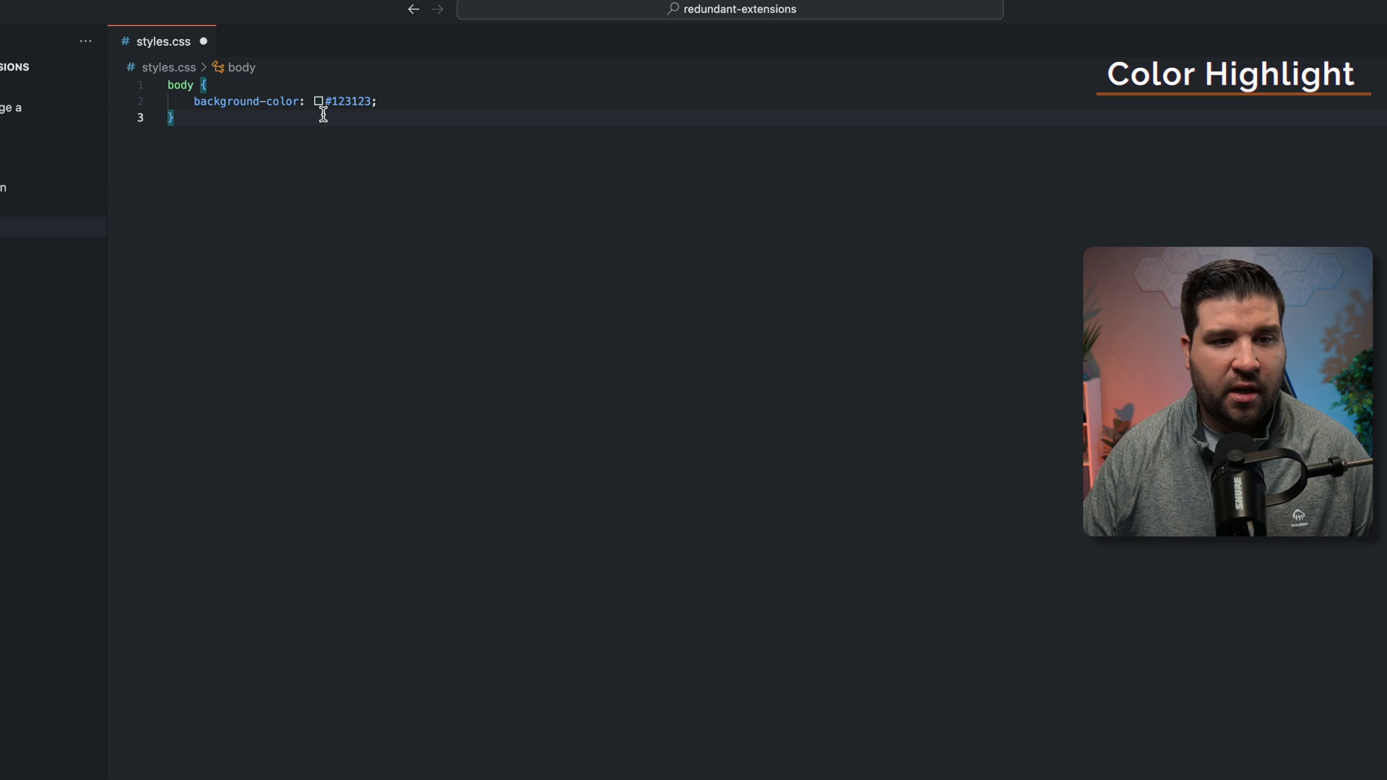
pyautogui.click(318, 102)
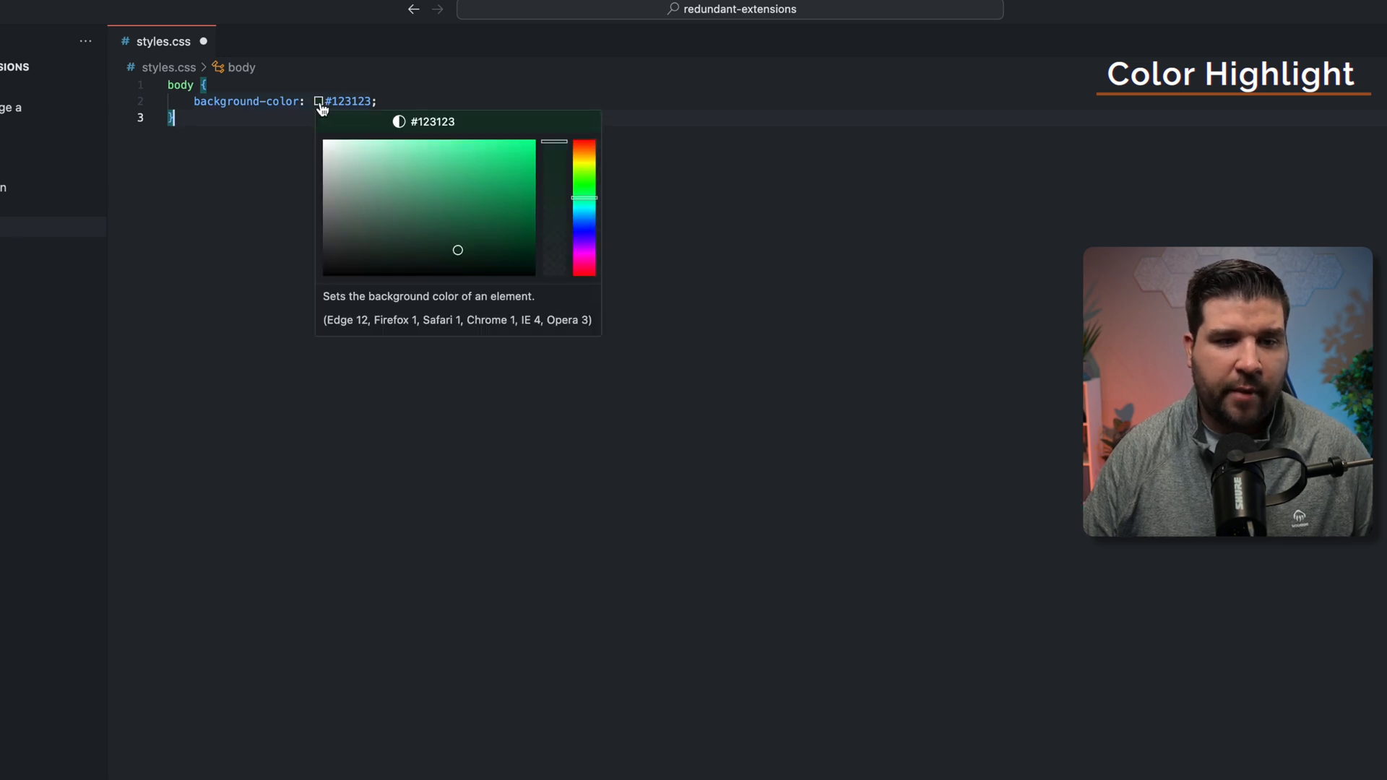
pyautogui.click(466, 215)
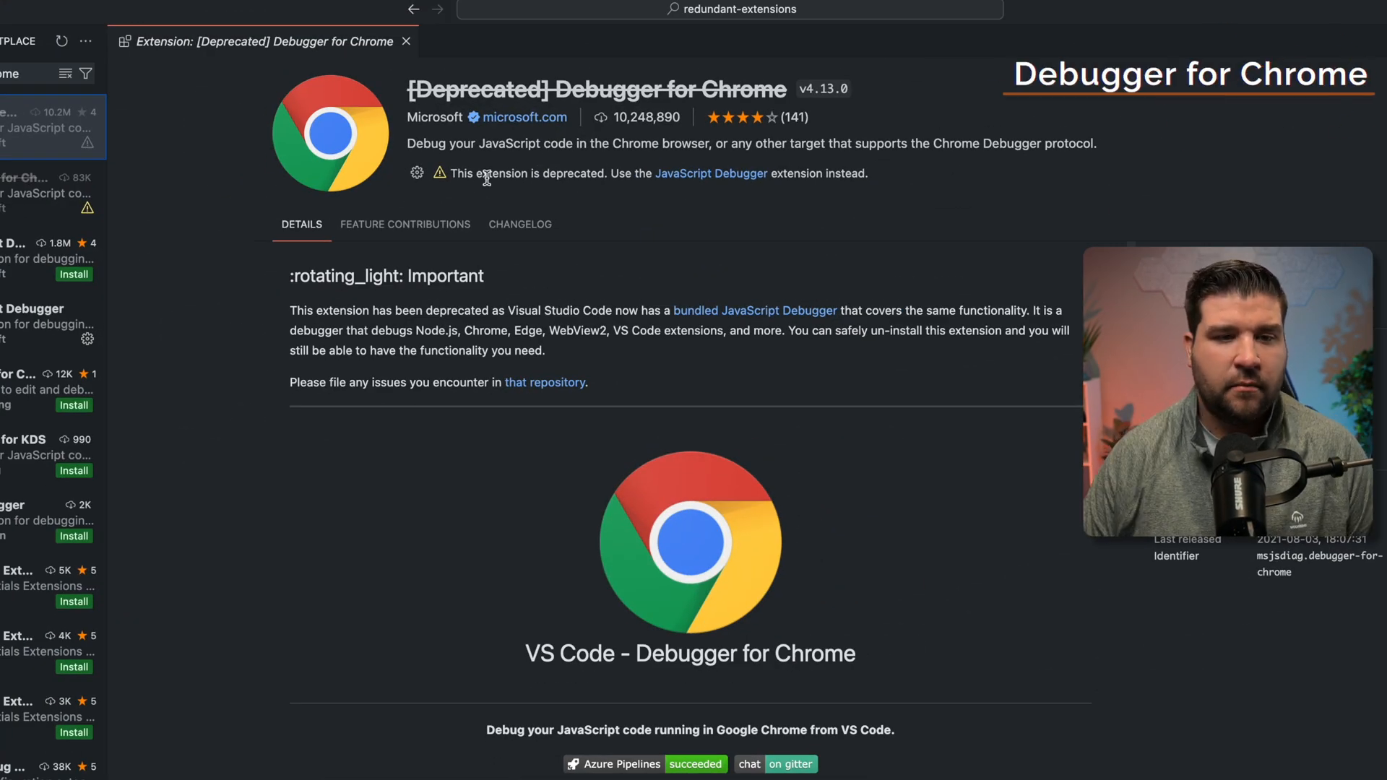
pyautogui.moveTo(619, 198)
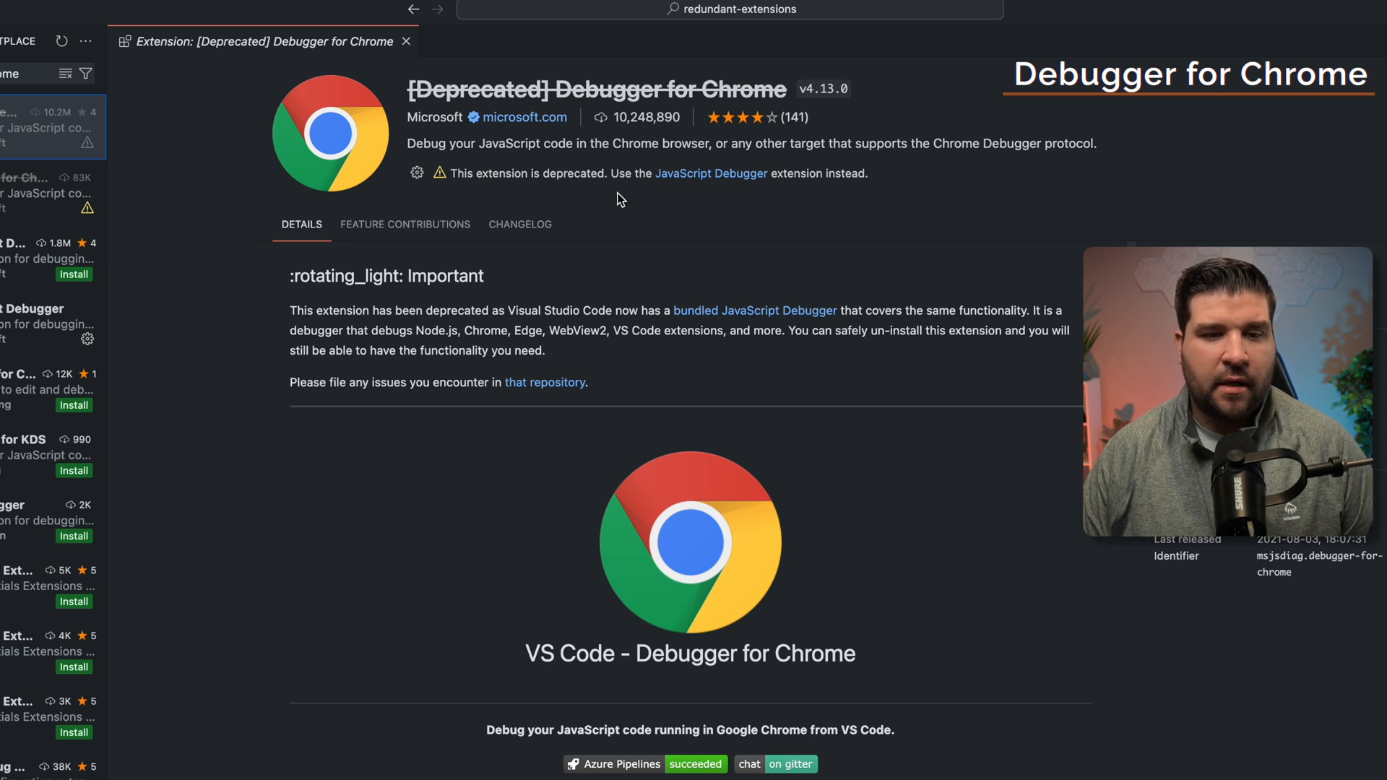
pyautogui.moveTo(710, 173)
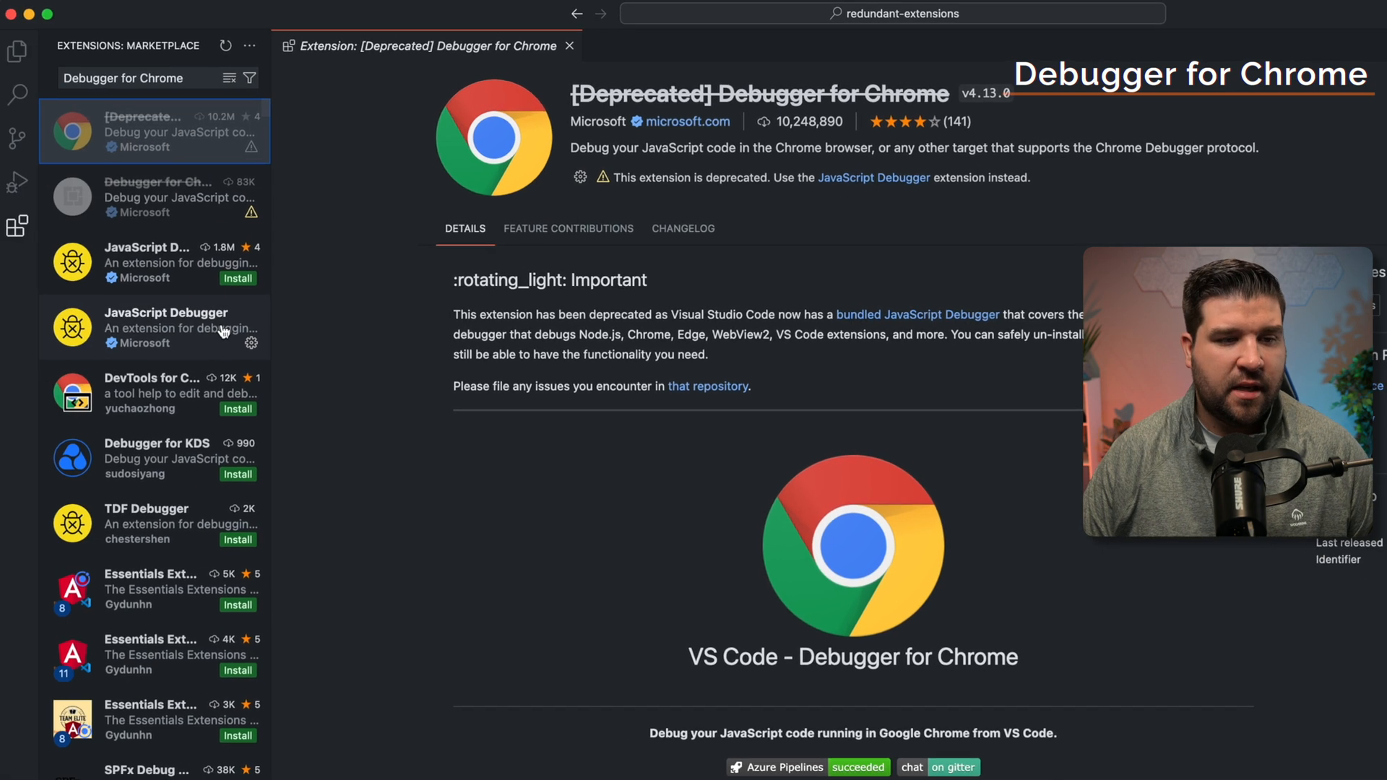
# View the Nightly and built-in JavaScript Debugger details, then select Web App (Chrome) debugging
pyautogui.click(155, 261)
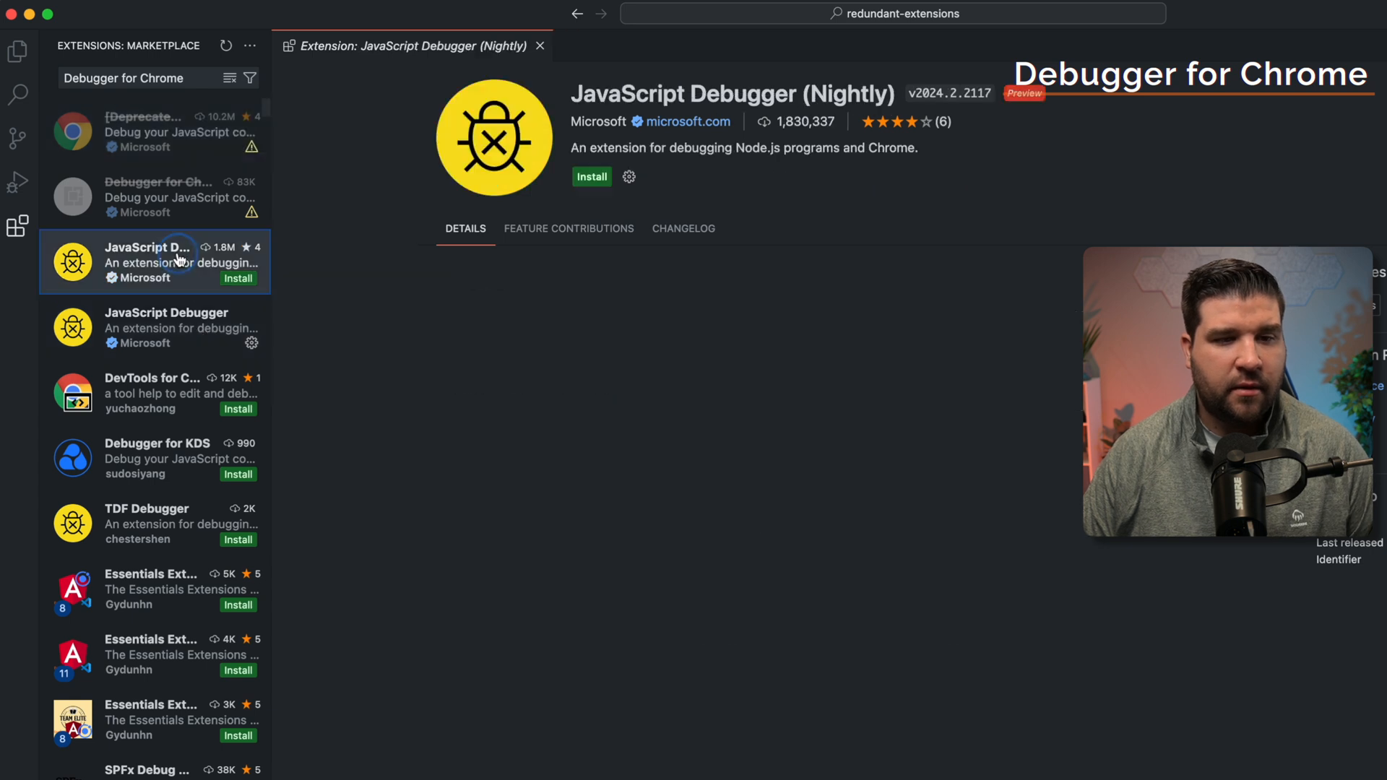
pyautogui.click(167, 327)
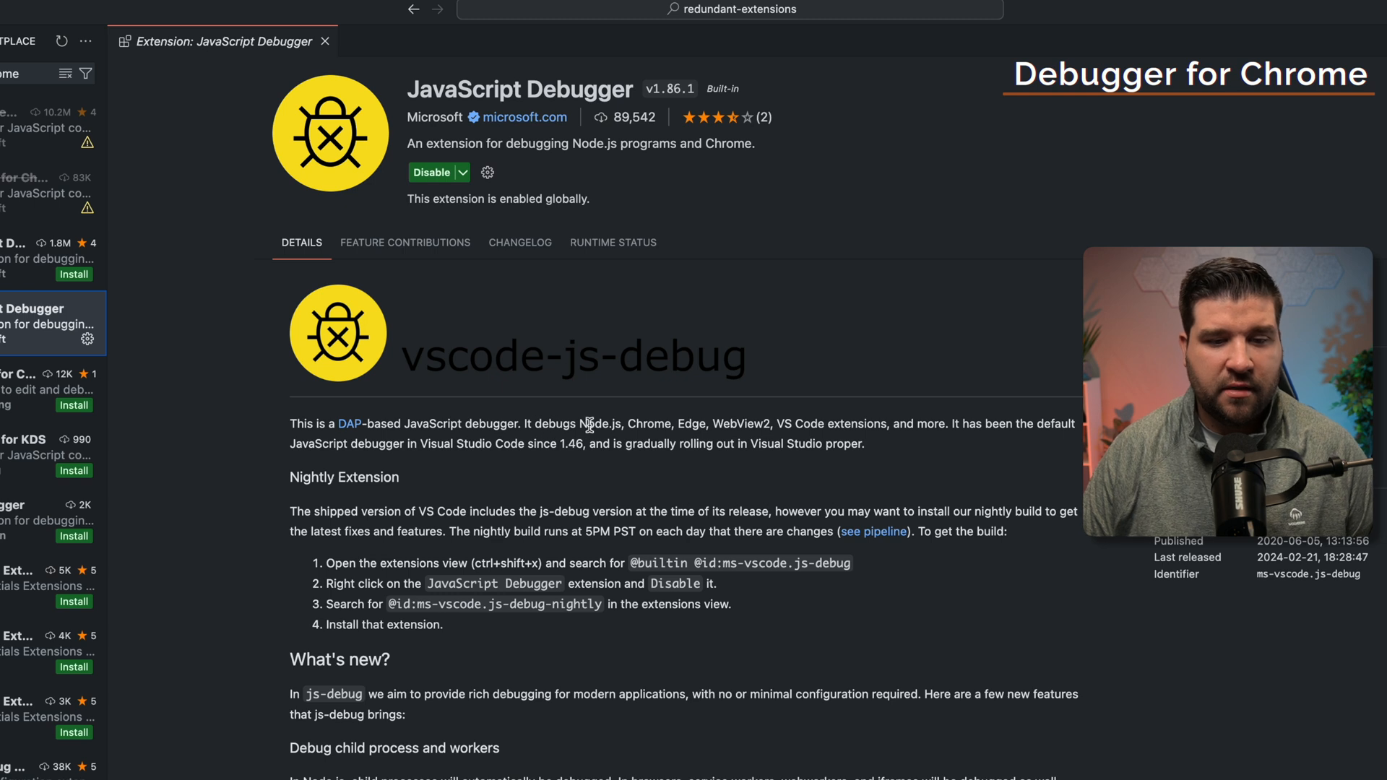
pyautogui.moveTo(703, 424)
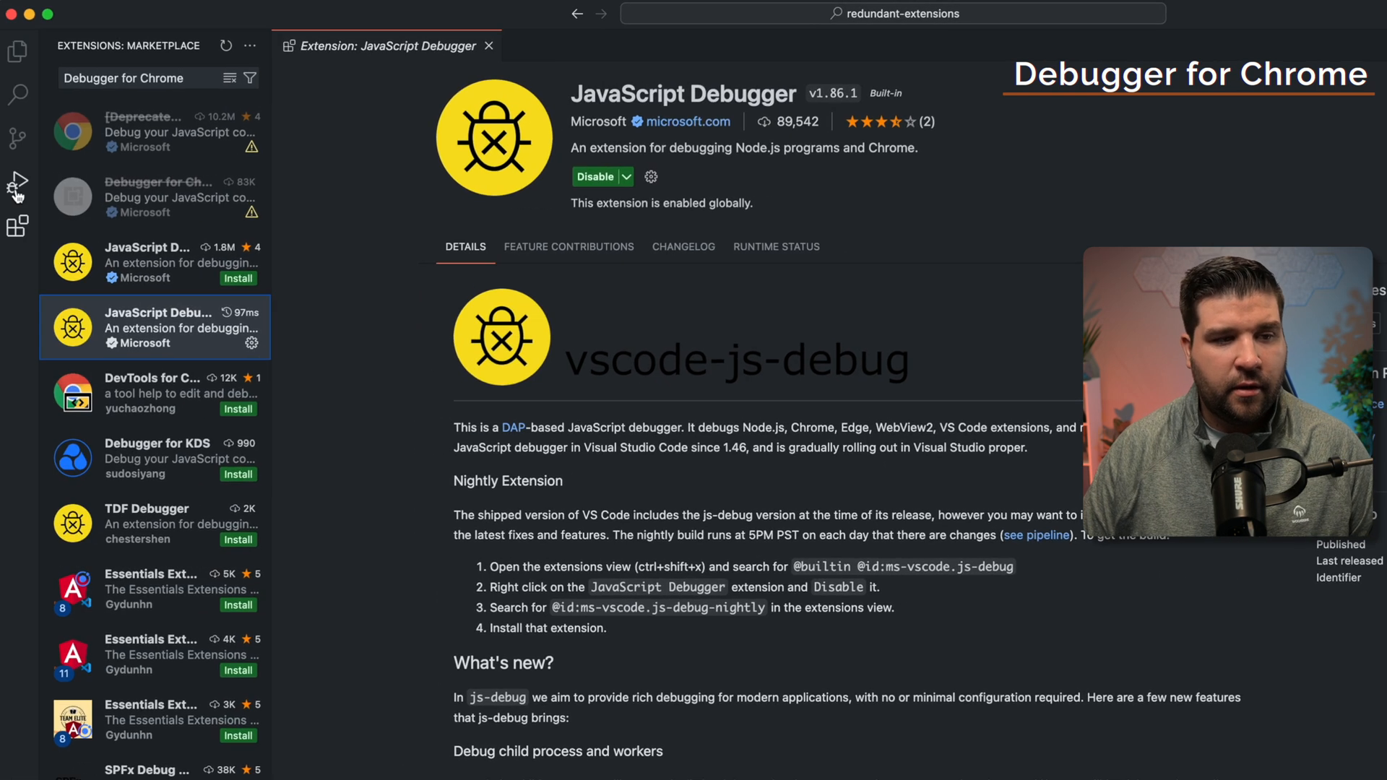
pyautogui.moveTo(16, 184)
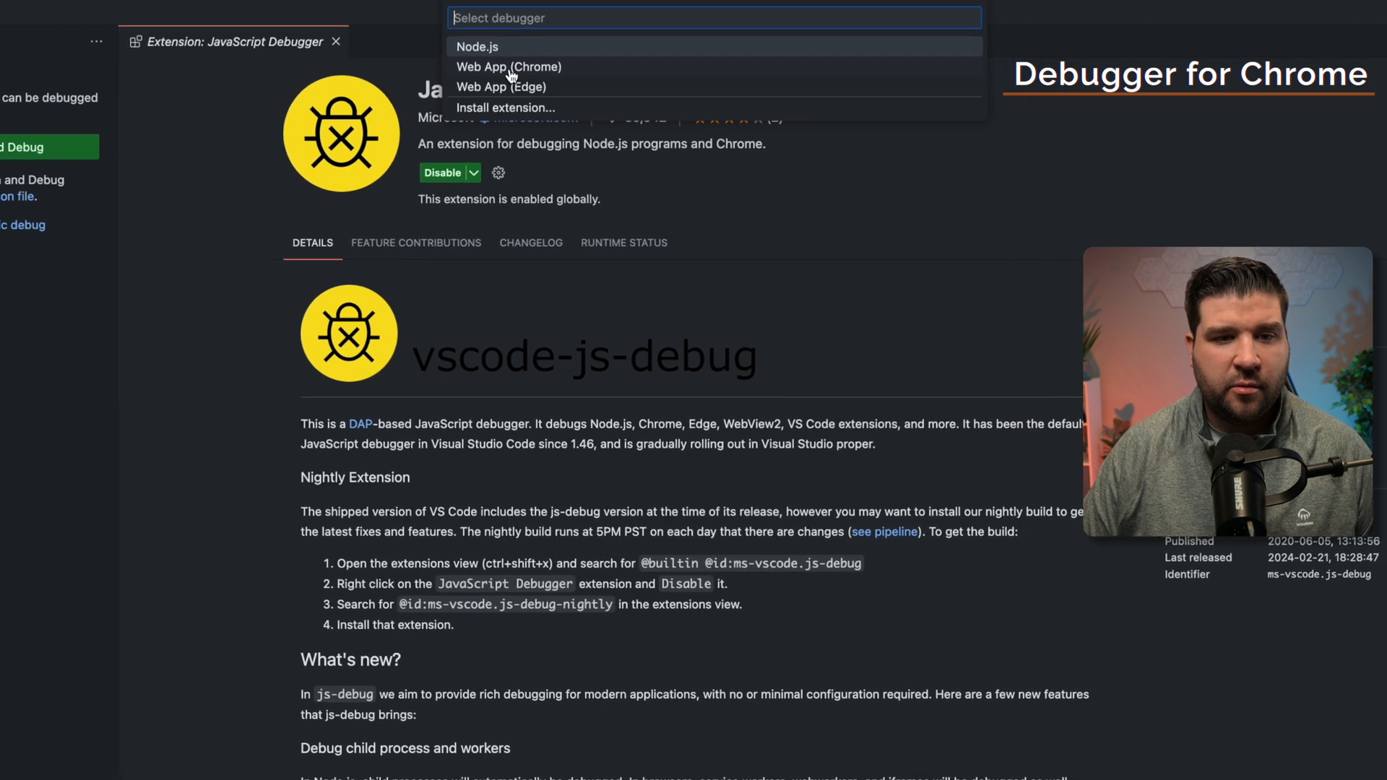
pyautogui.click(509, 66)
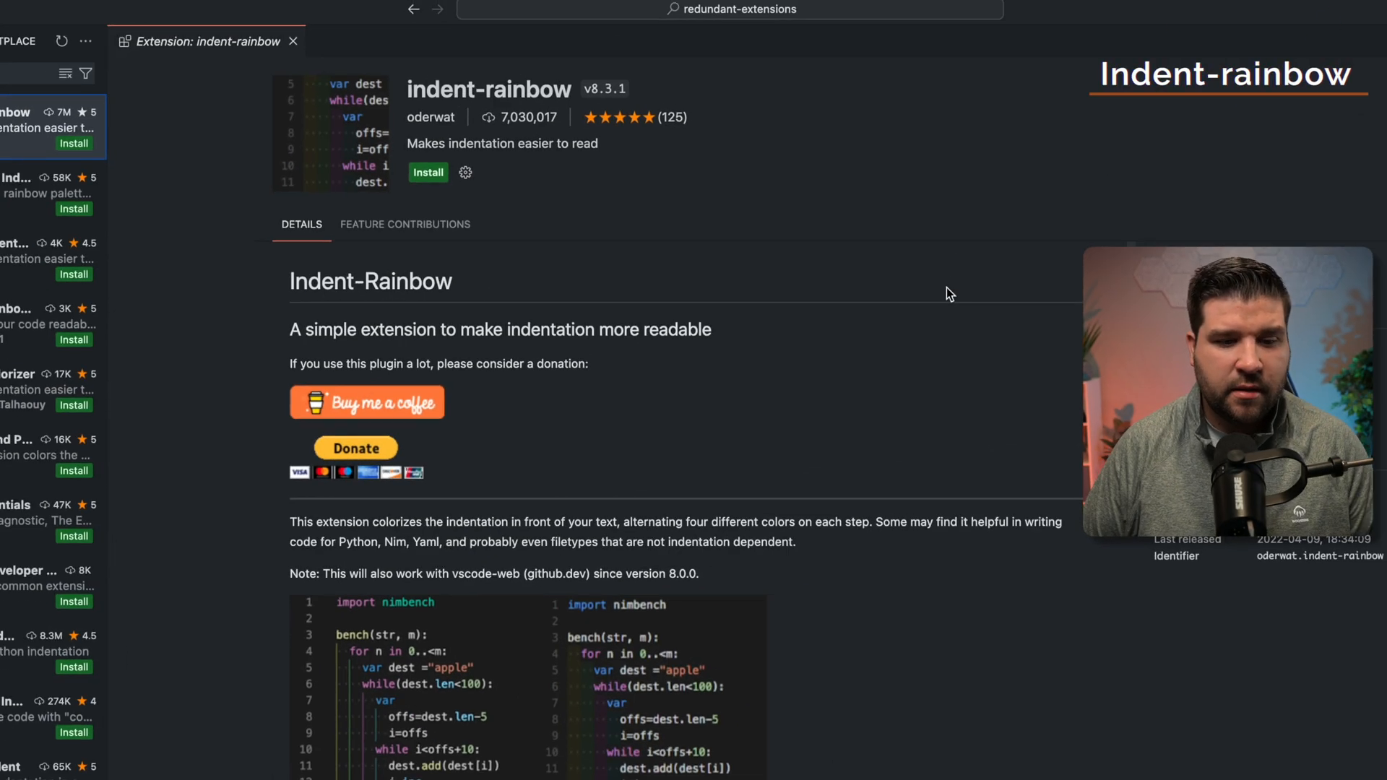
pyautogui.moveTo(328, 698)
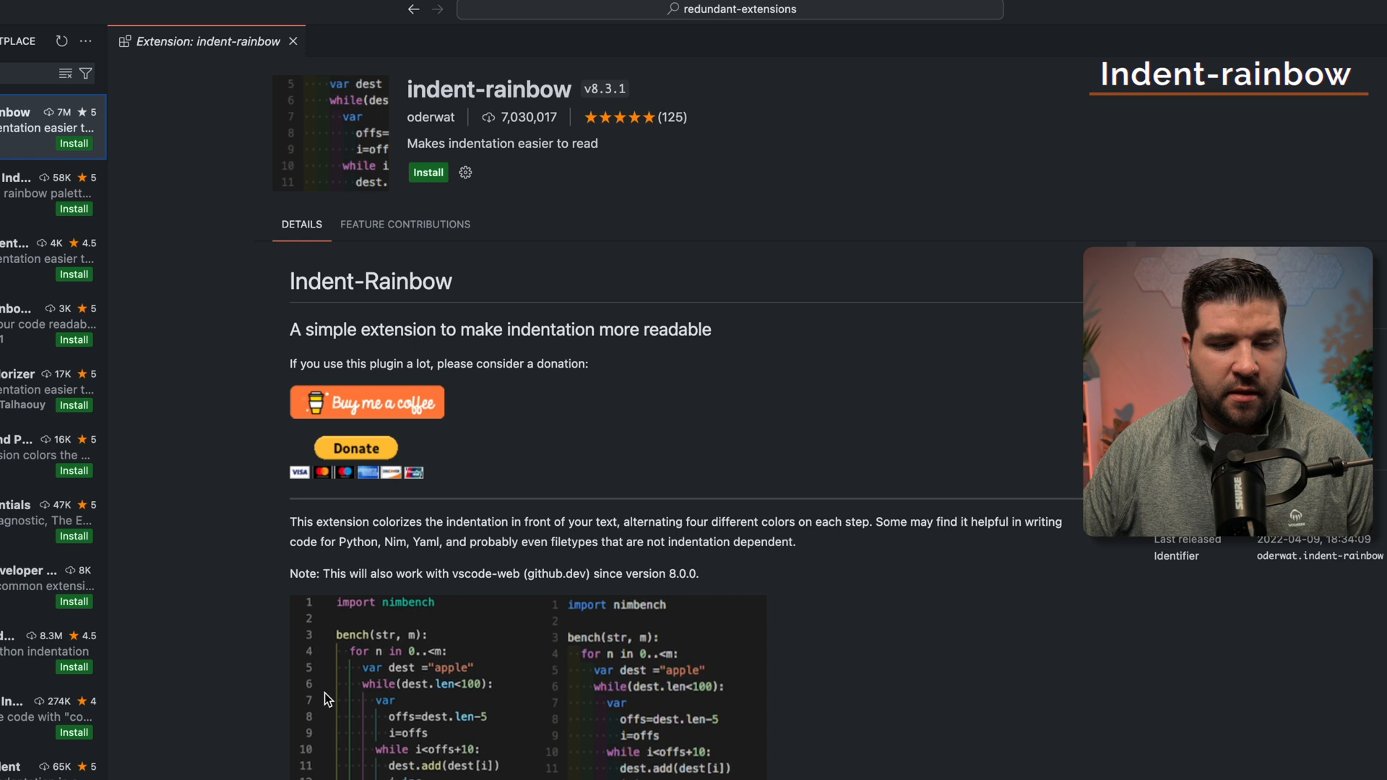
pyautogui.moveTo(379, 739)
pyautogui.write('G')
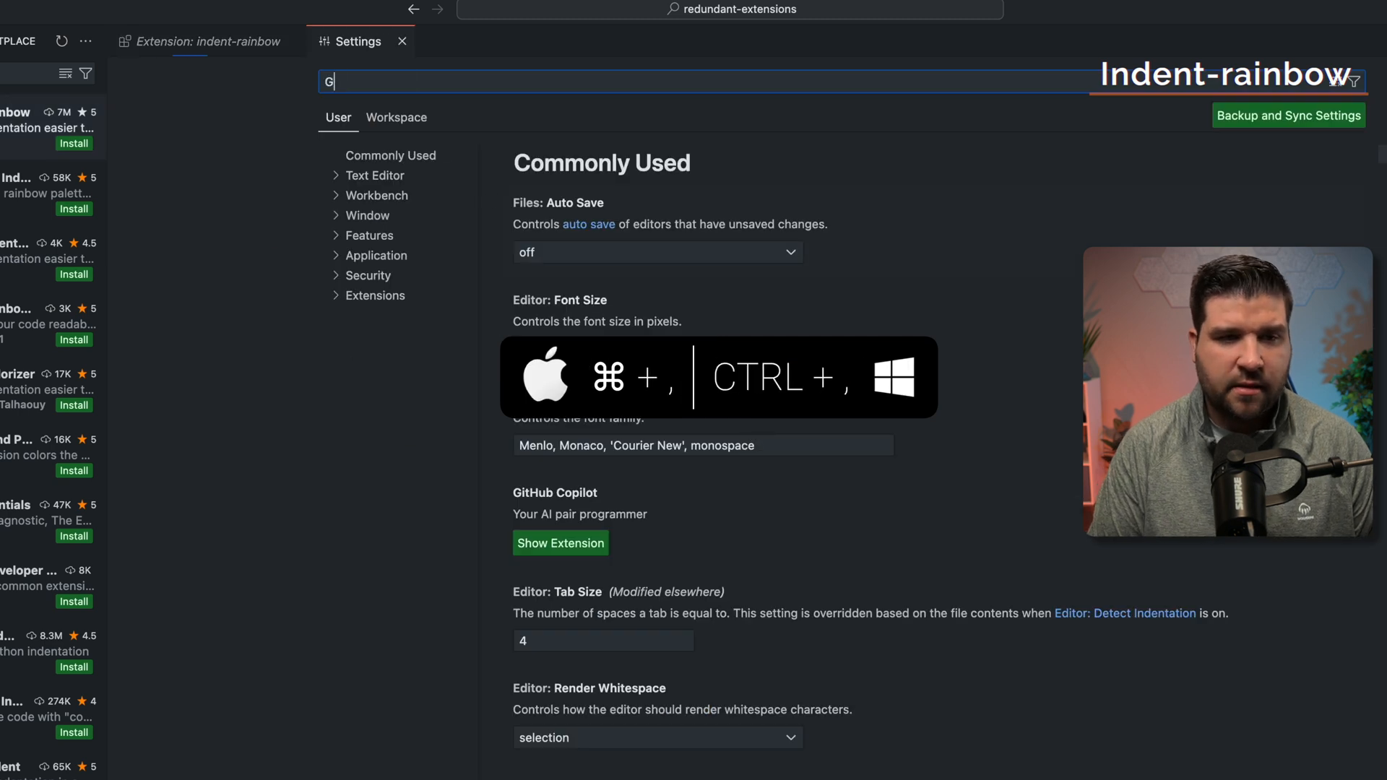
# Search Settings for 'Guides' and open the Editor › Guides: Bracket Pairs dropdown
pyautogui.write('uides')
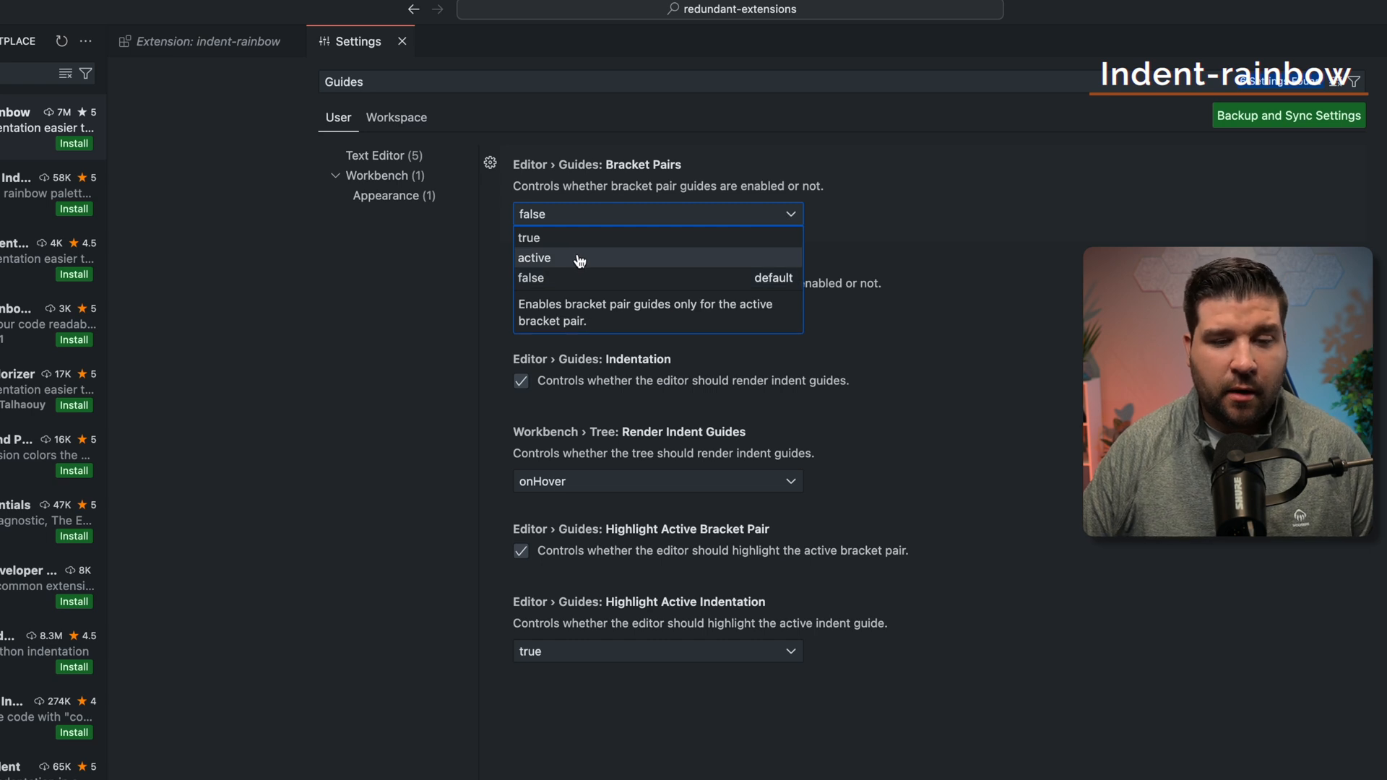
pyautogui.moveTo(575, 237)
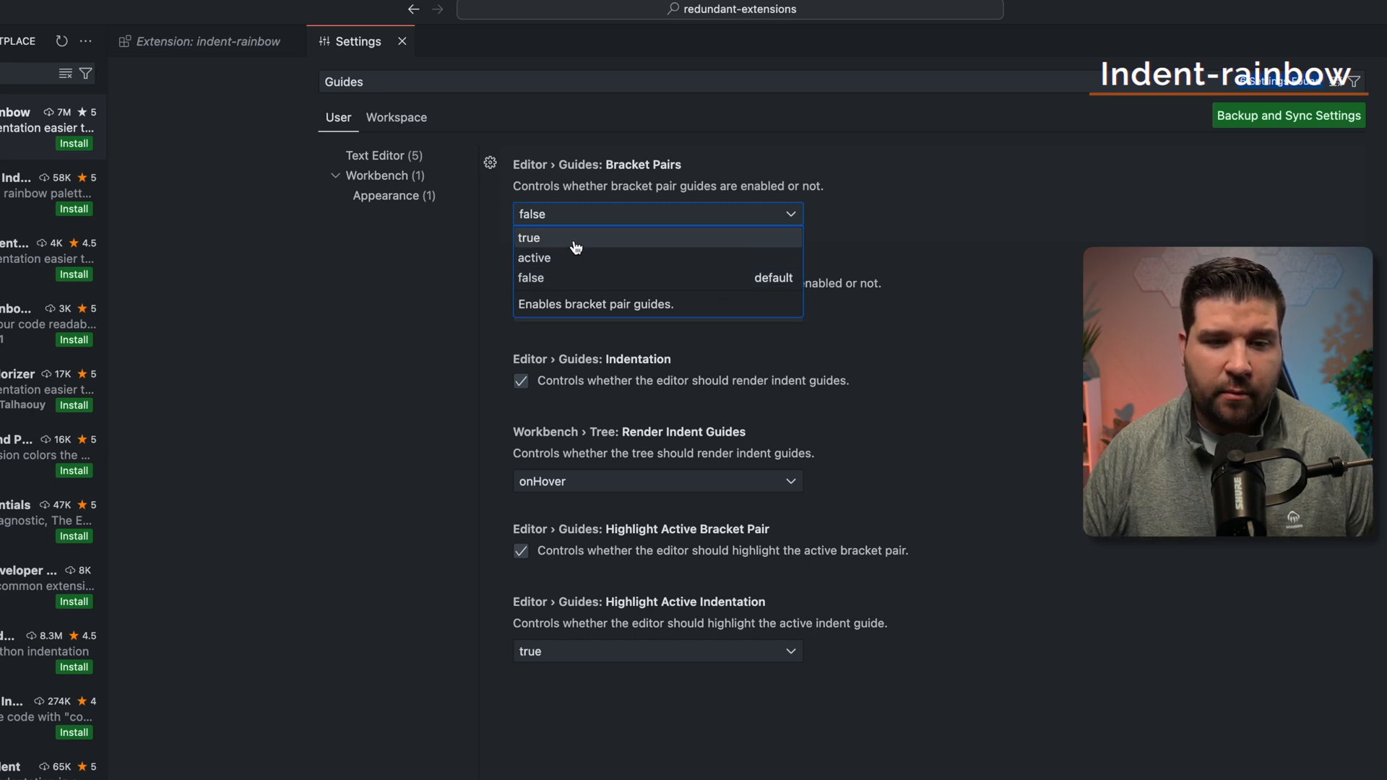
pyautogui.moveTo(570, 257)
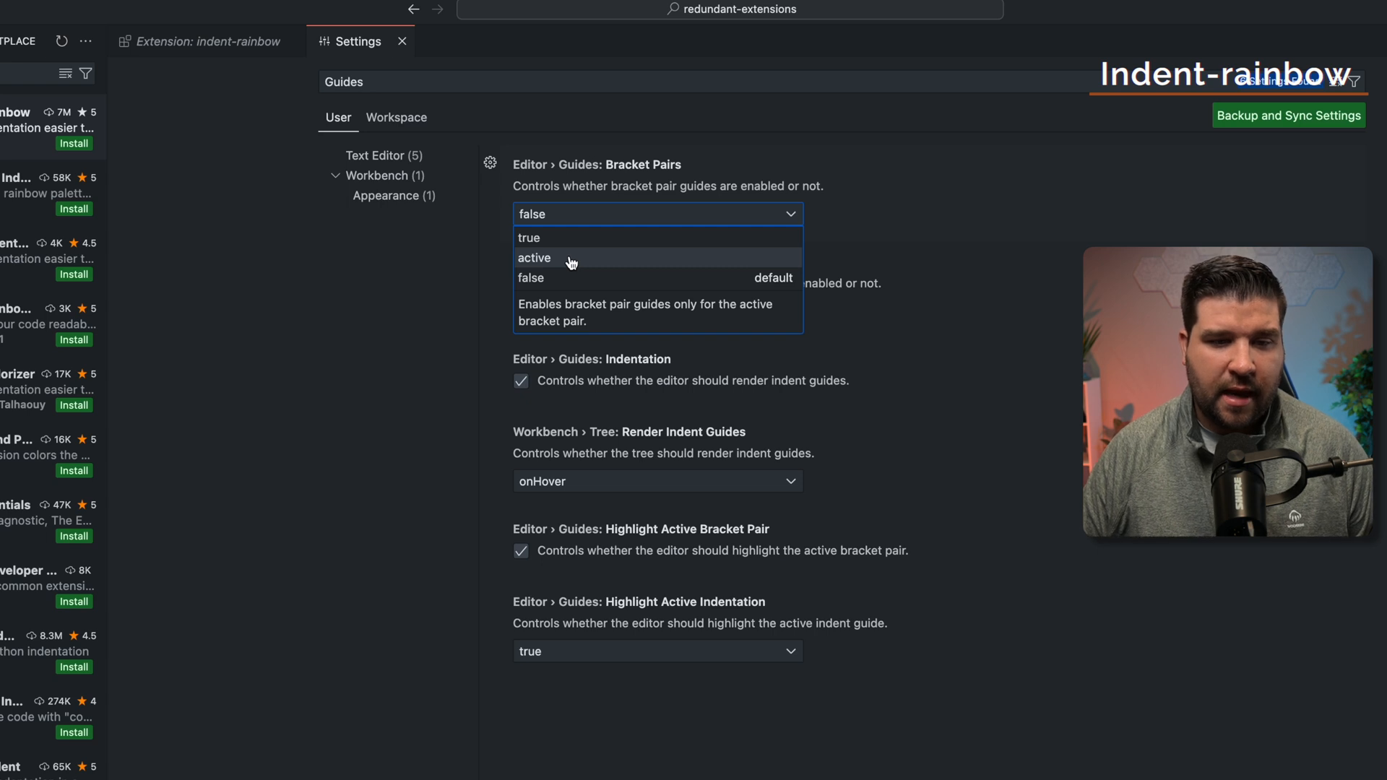
pyautogui.moveTo(570, 243)
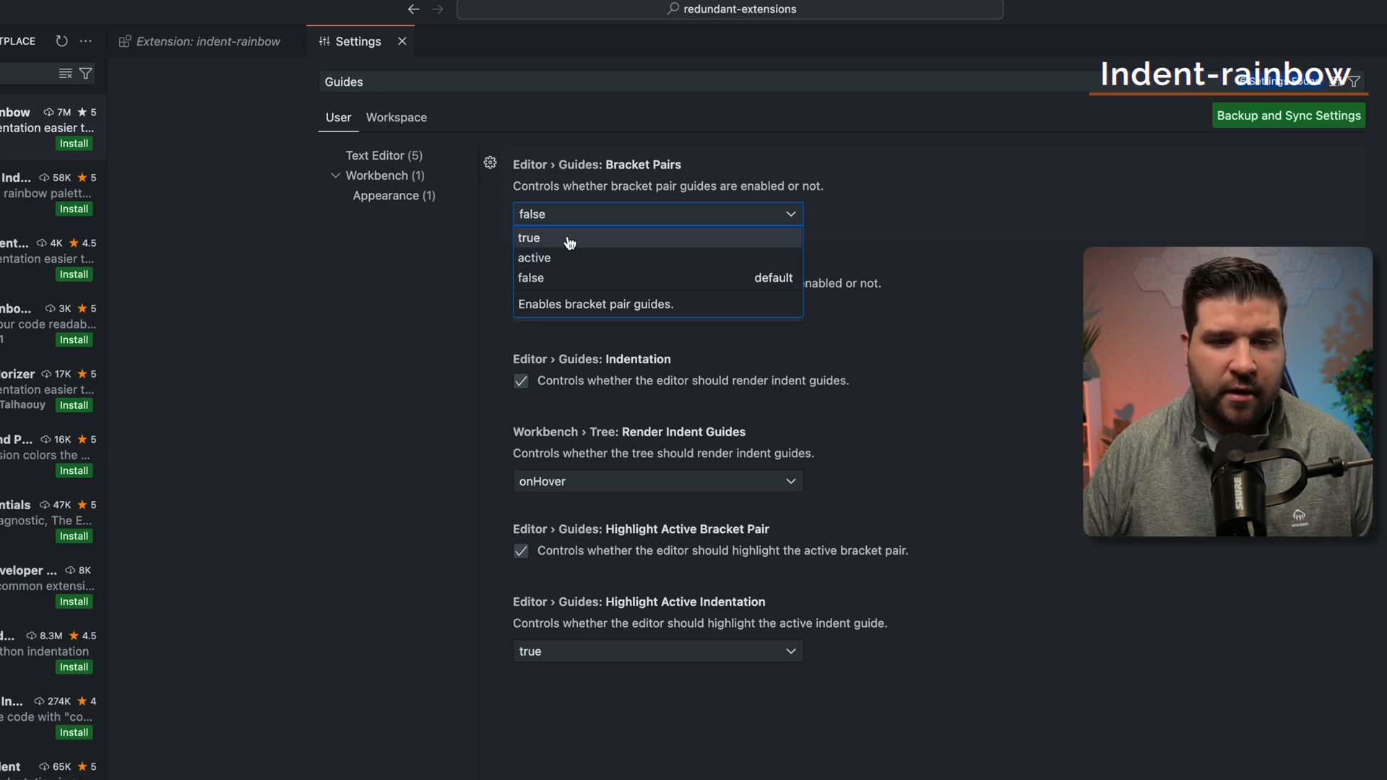
pyautogui.click(262, 41)
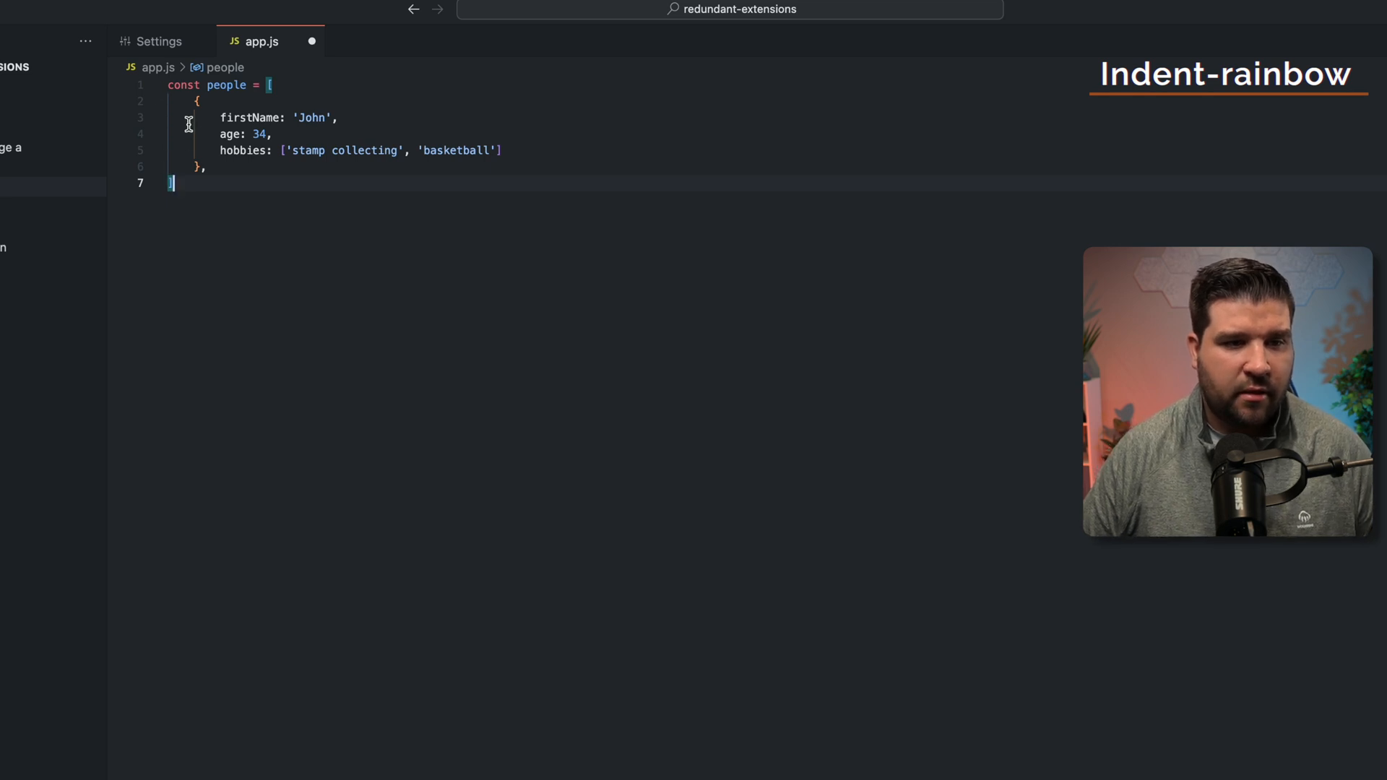
pyautogui.moveTo(371, 159)
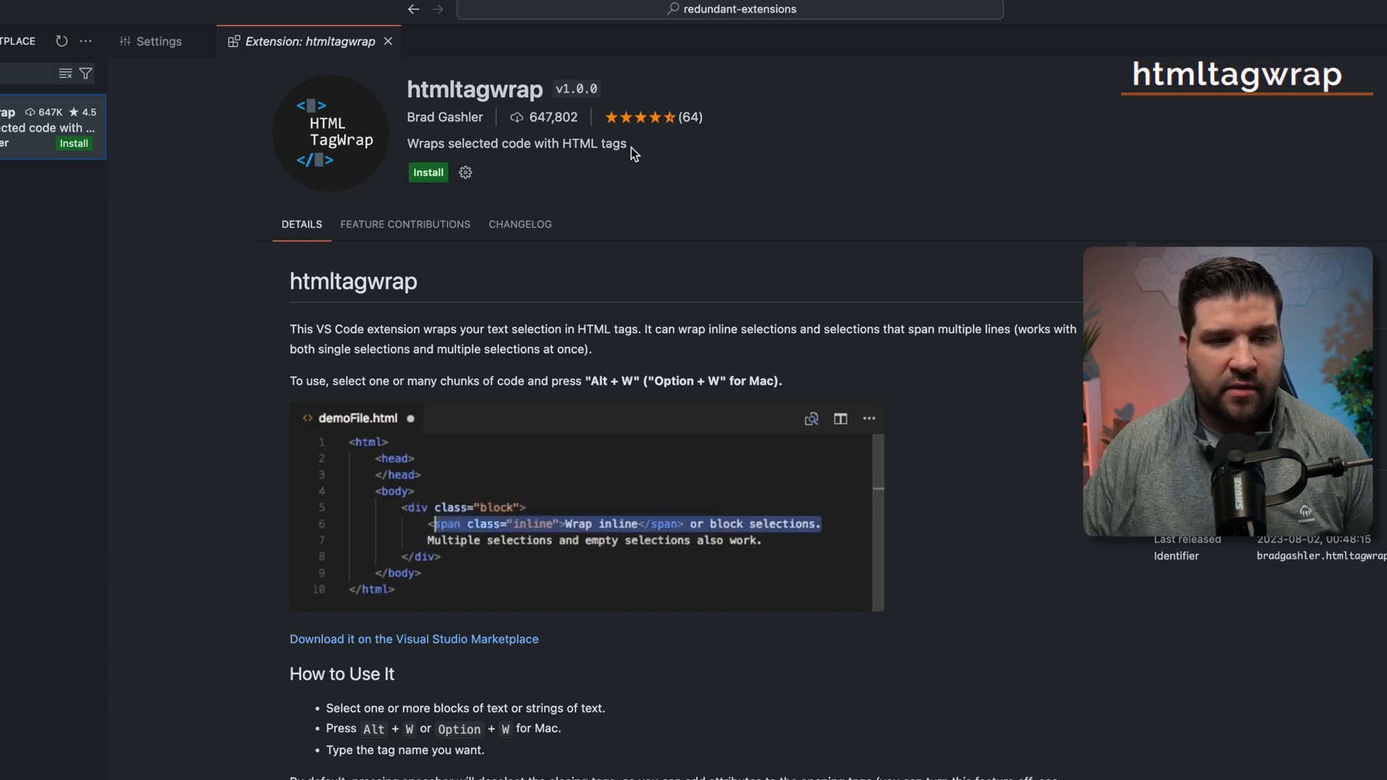
# Open index.html, which holds the paragraph 'This is my paragraph'
pyautogui.click(274, 41)
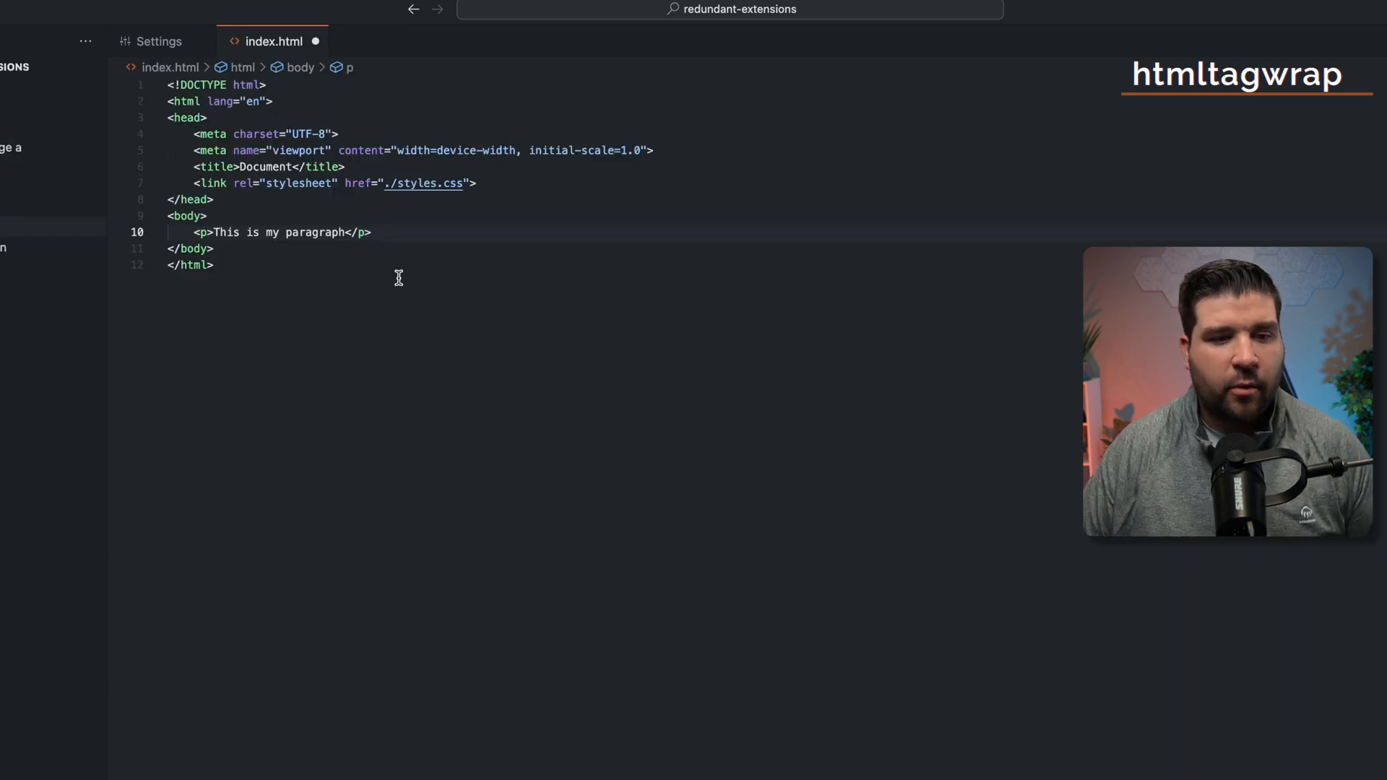
# Wrap the paragraph line with the abbreviation 'div' using Emmet: Wrap with Abbreviation
pyautogui.click(346, 232)
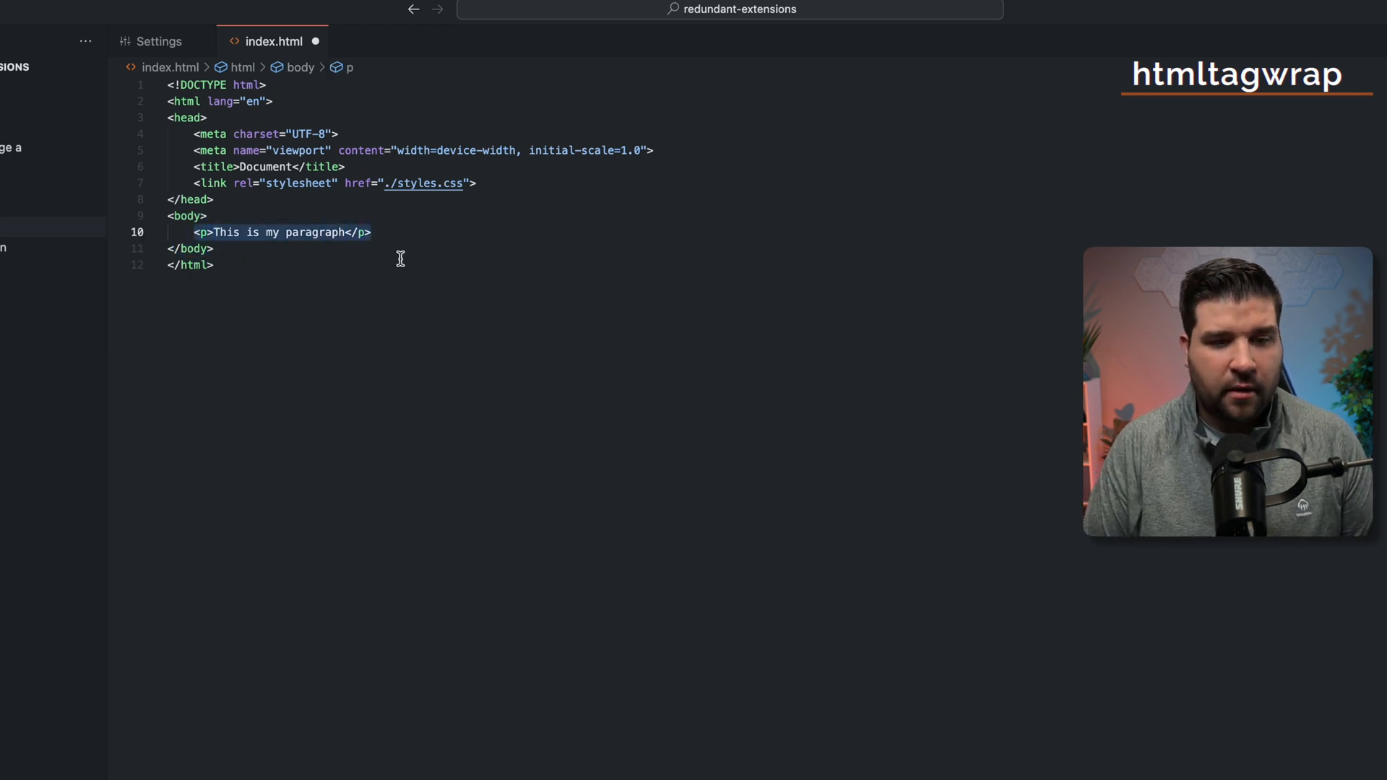
pyautogui.press('Ctrl+Shift+P')
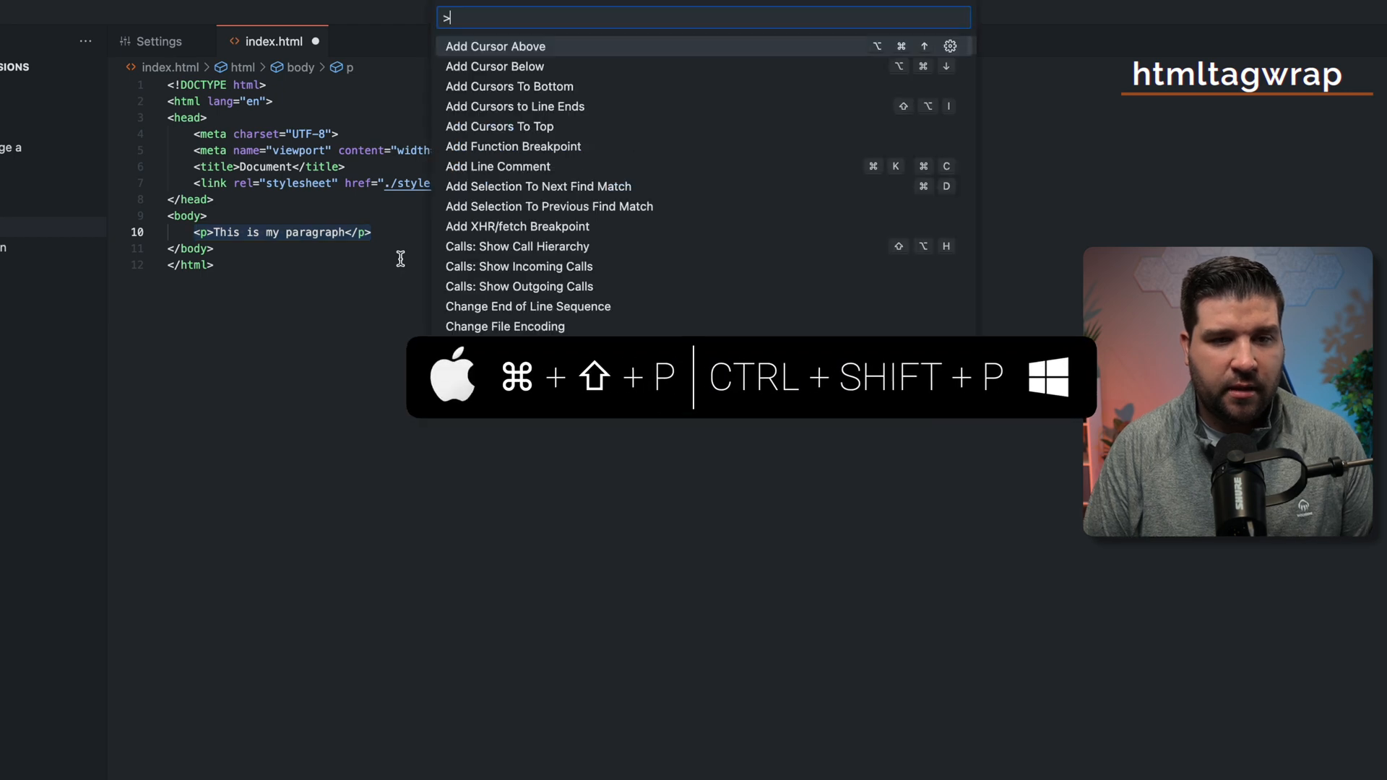
pyautogui.write('wrap')
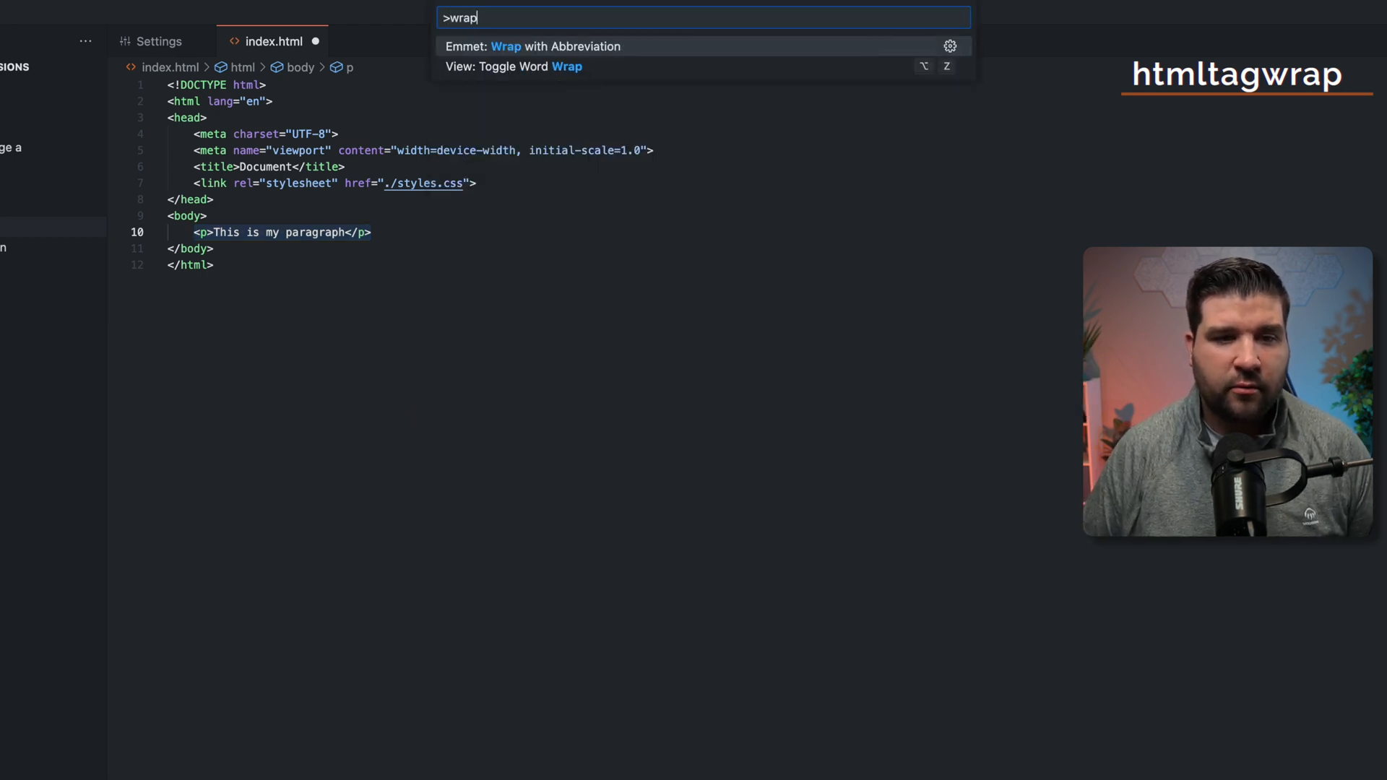
pyautogui.click(531, 46)
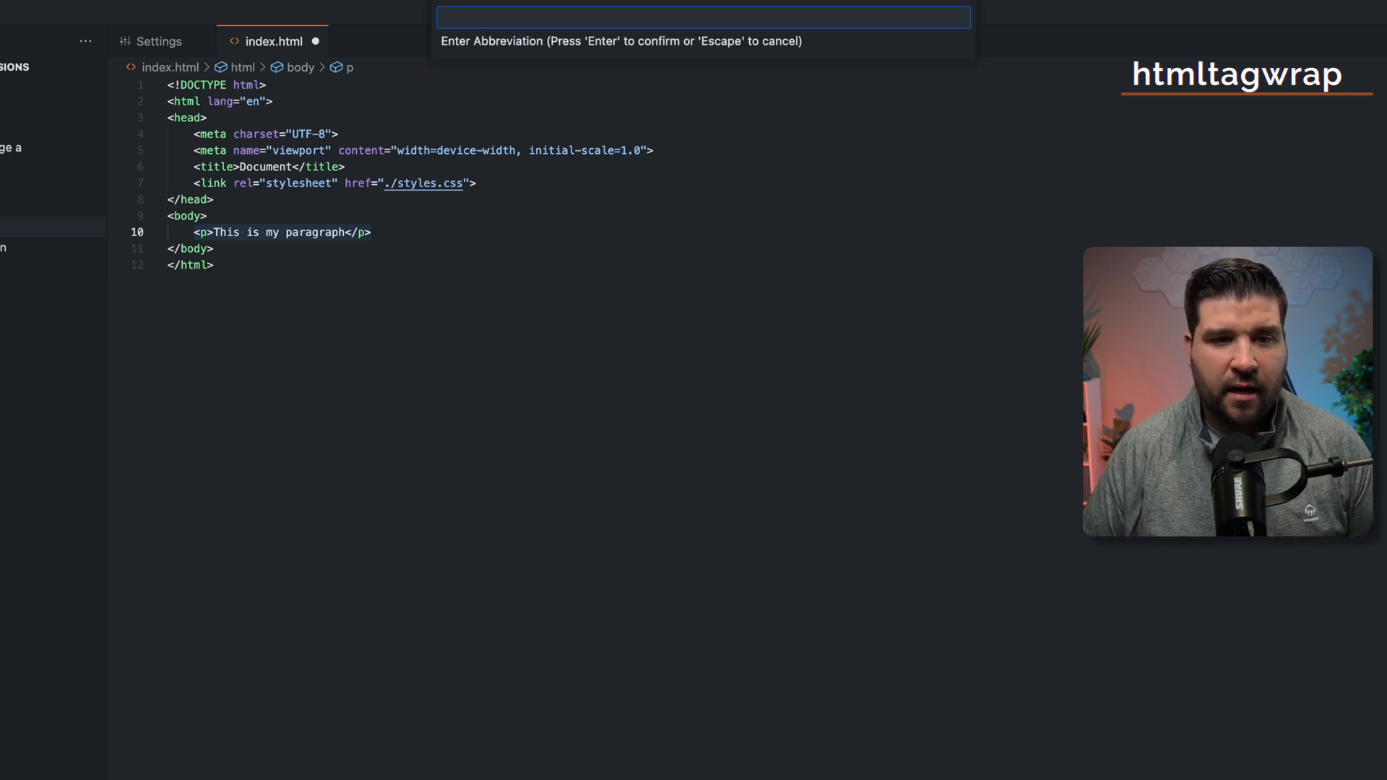
pyautogui.write('di')
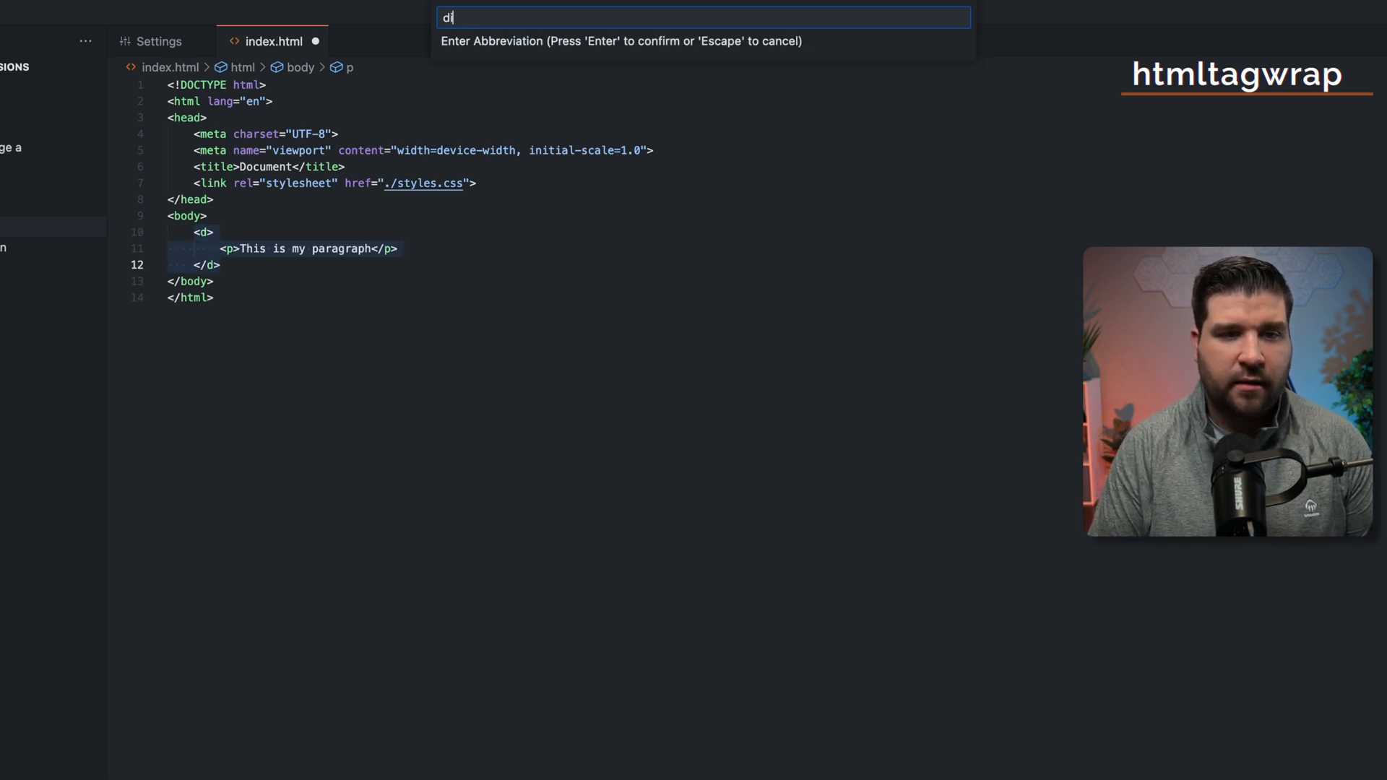
pyautogui.write('v')
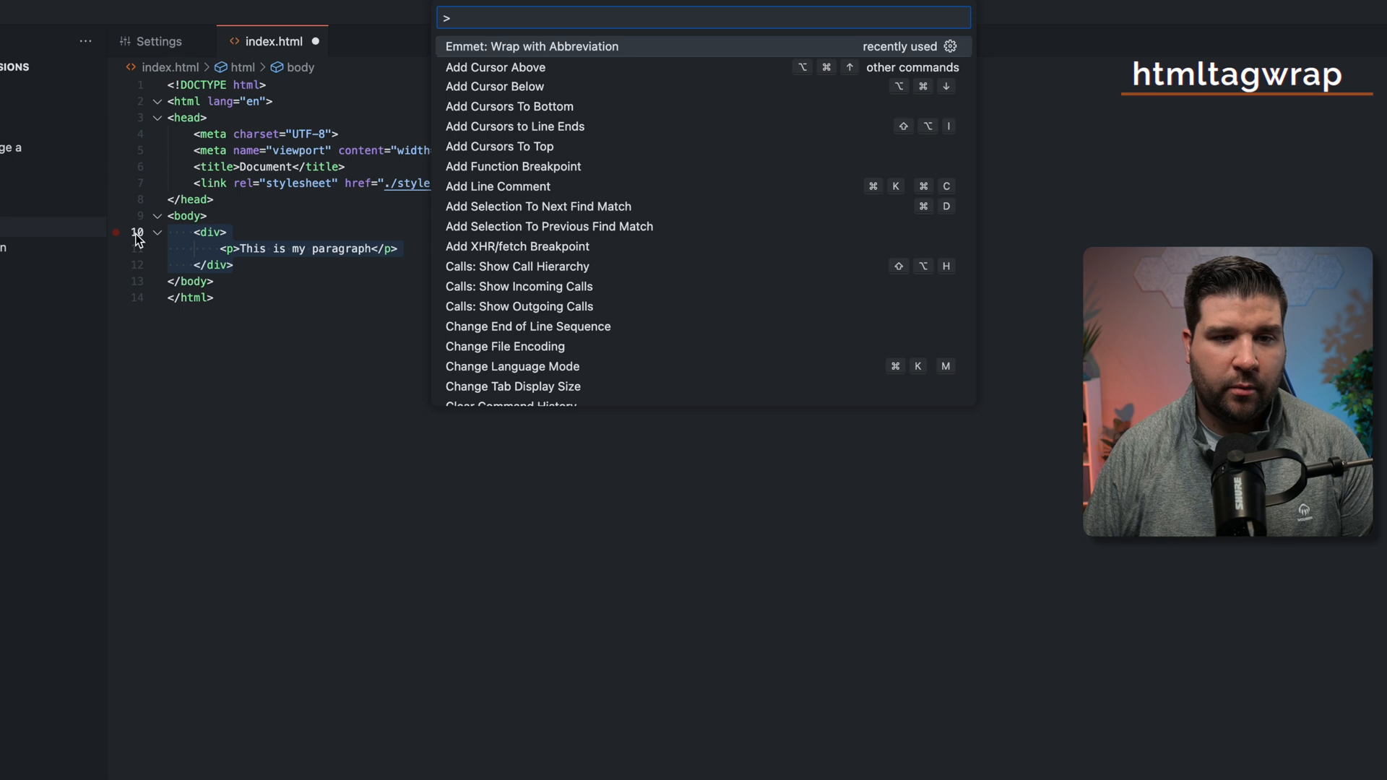
# Wrap the selection again using the Emmet abbreviation 'header.my-header>.container'
pyautogui.click(531, 46)
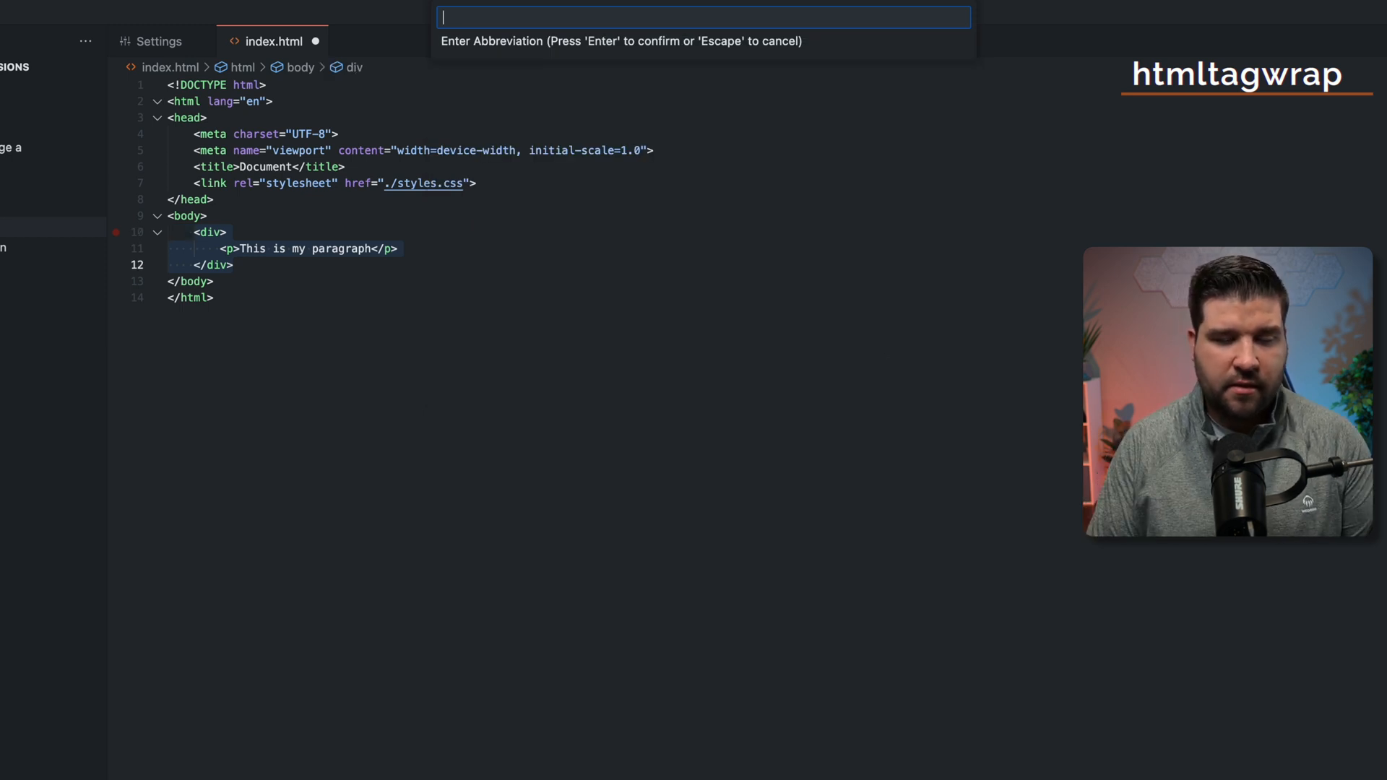
pyautogui.write('header')
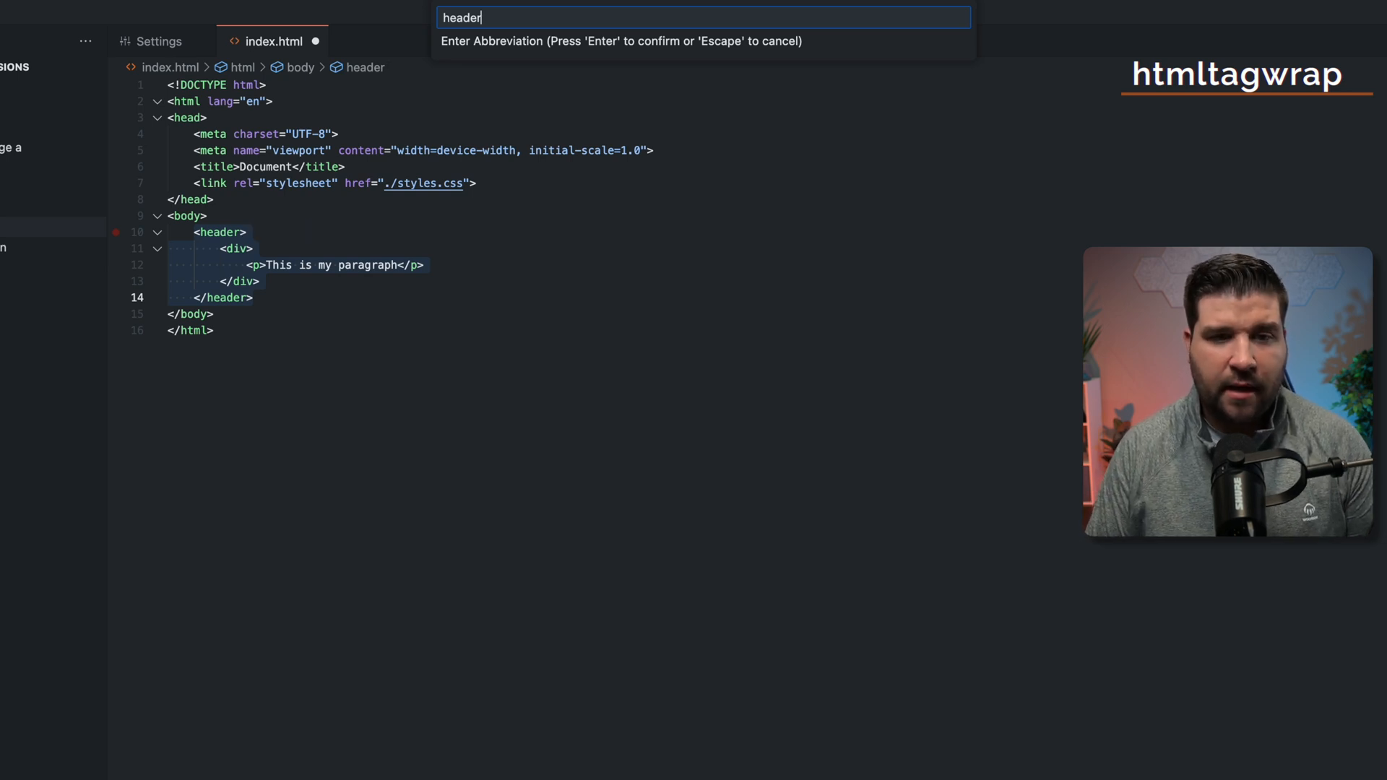
pyautogui.write('.my')
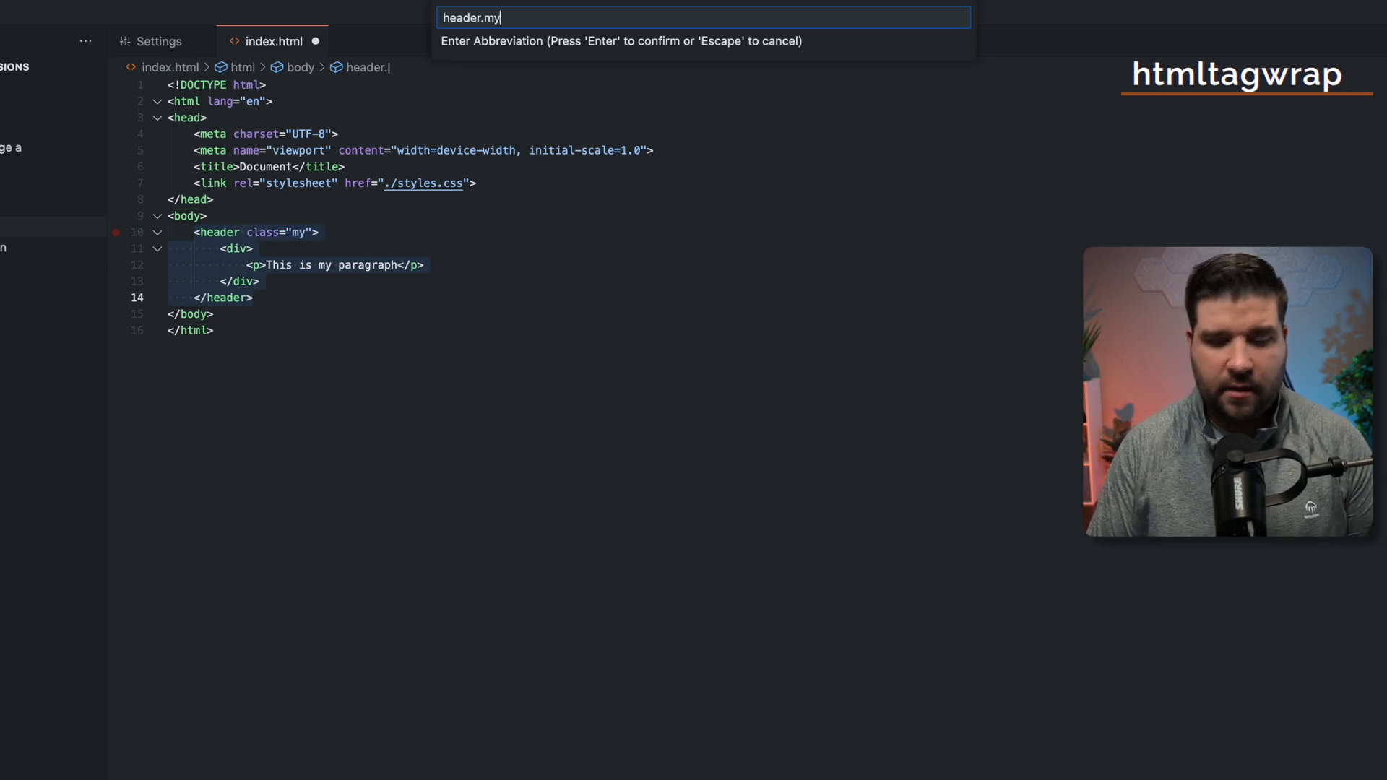
pyautogui.write('-header')
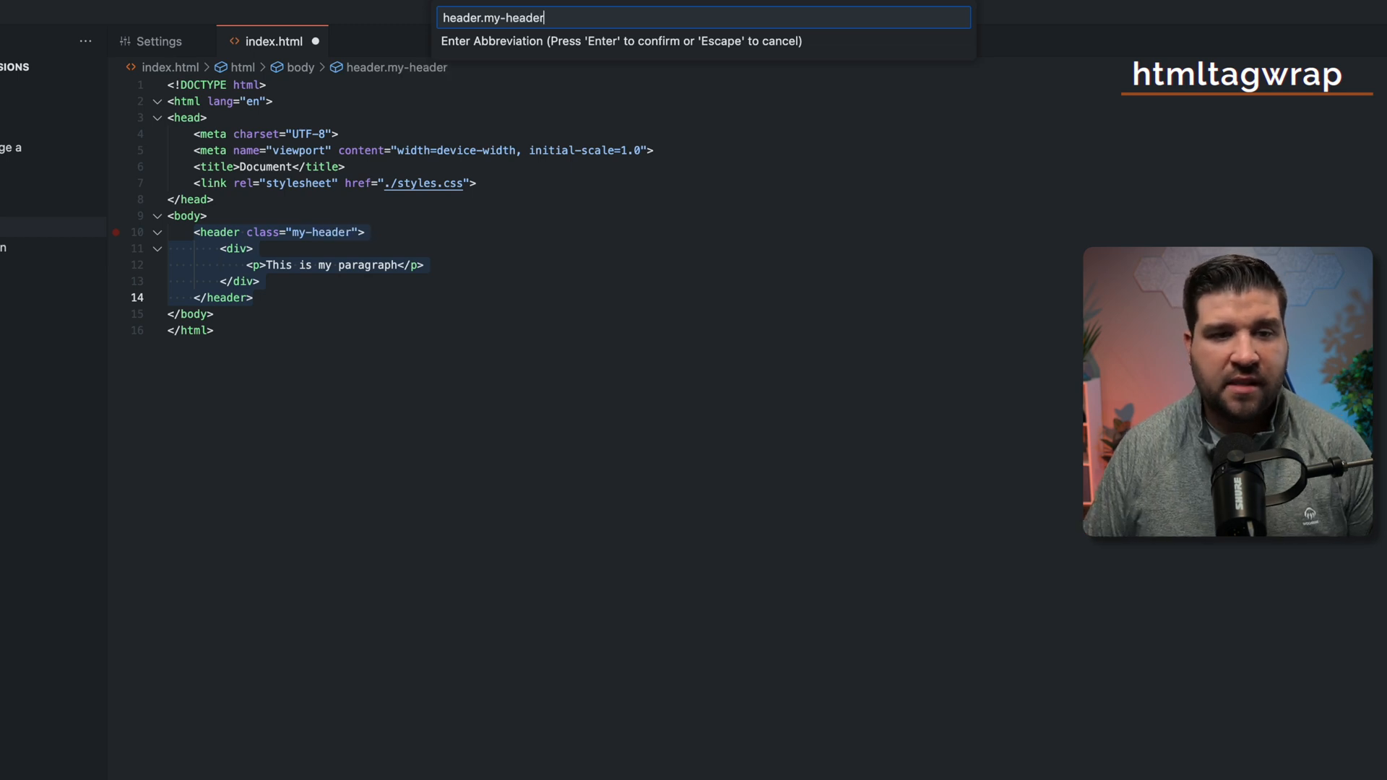
pyautogui.write('>')
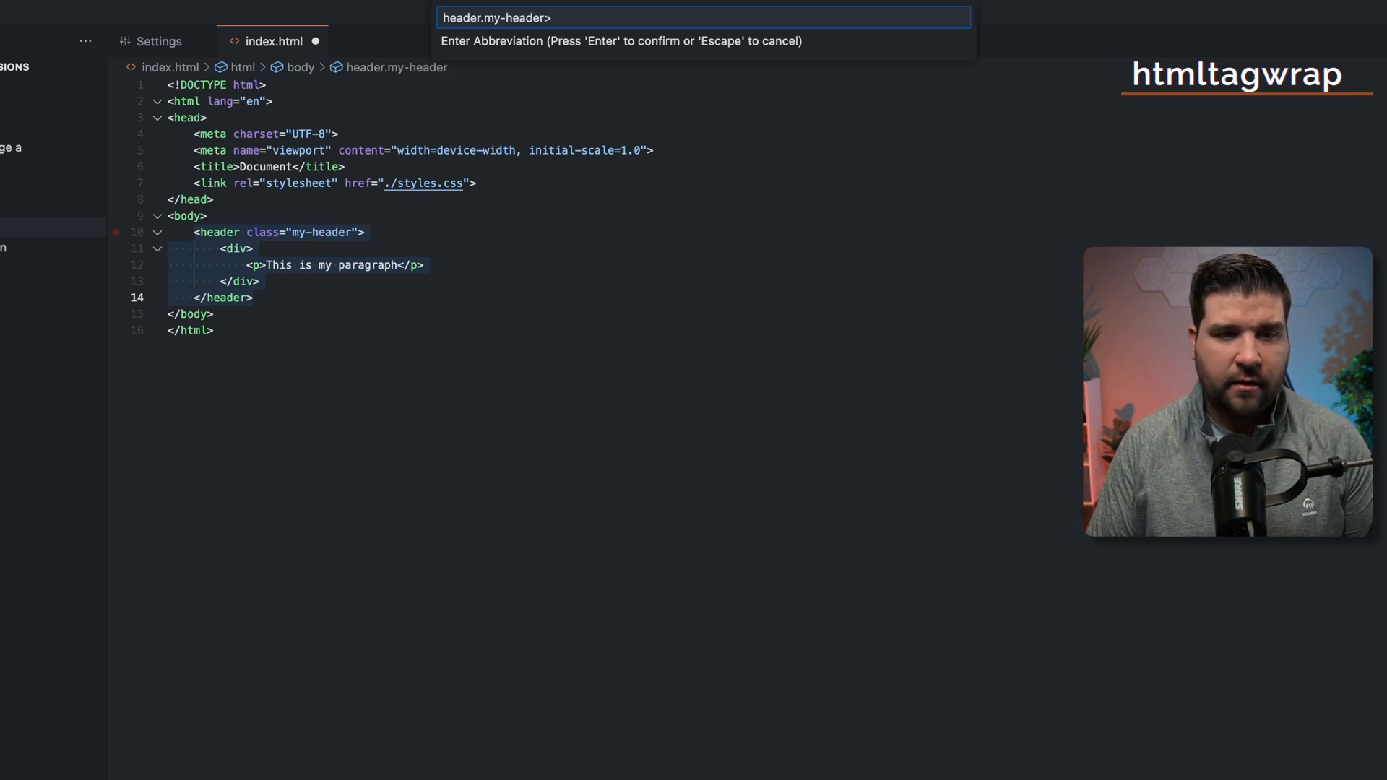
pyautogui.write('.con')
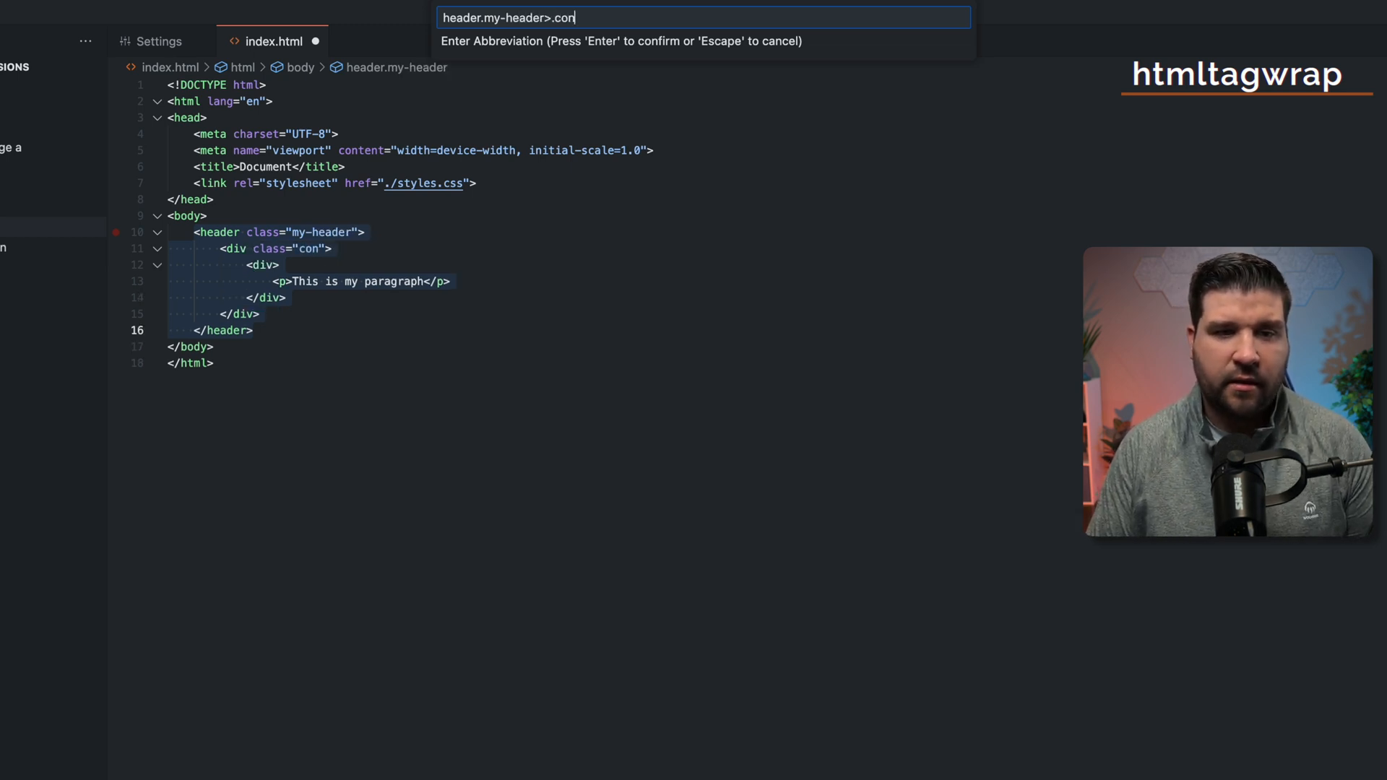
pyautogui.write('tainer')
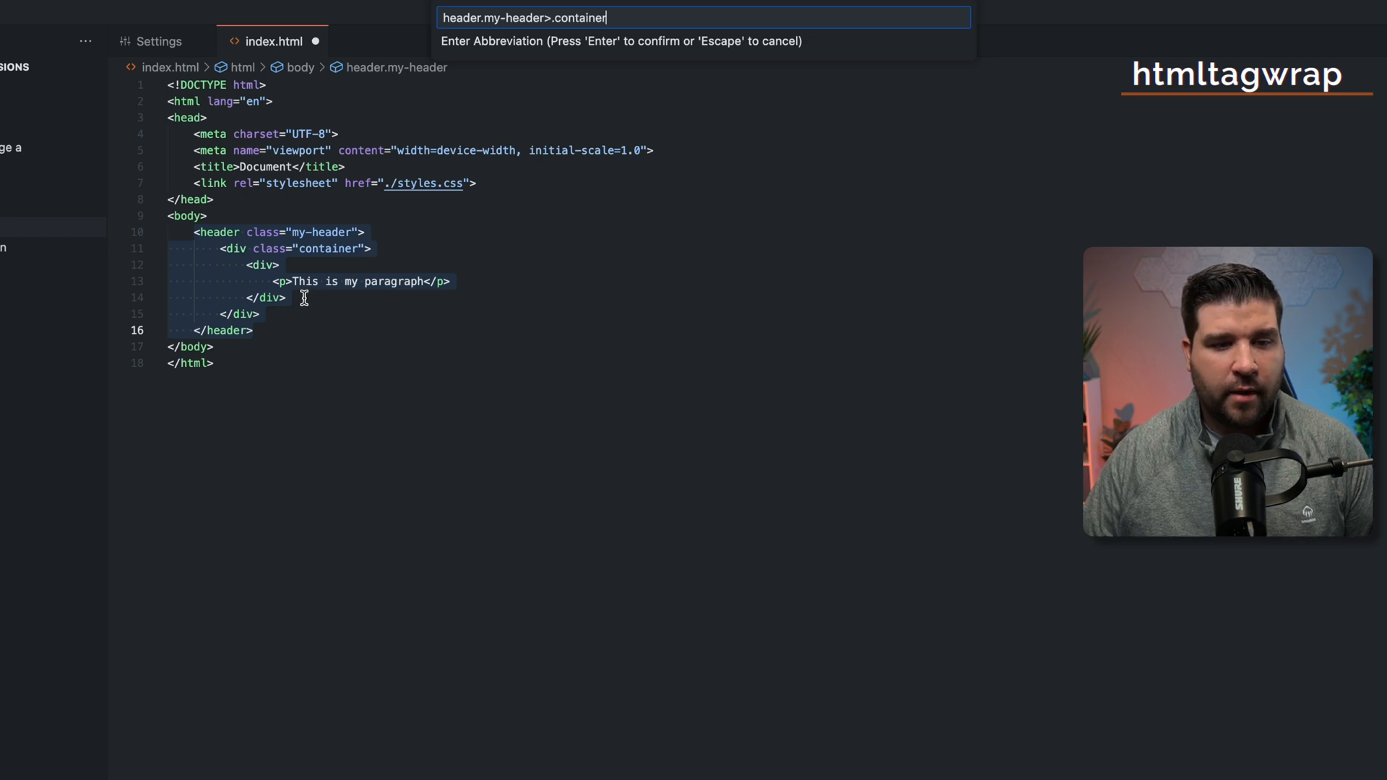
pyautogui.moveTo(407, 232)
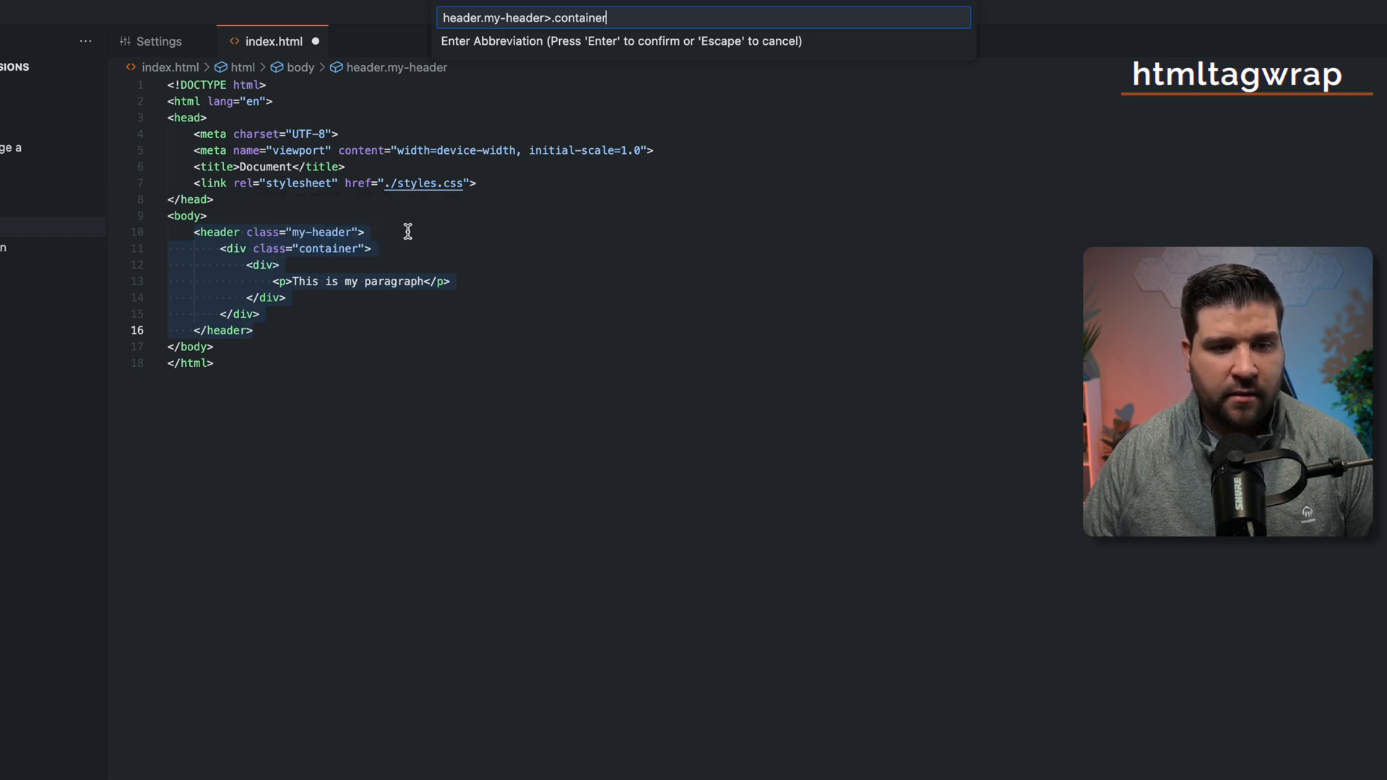